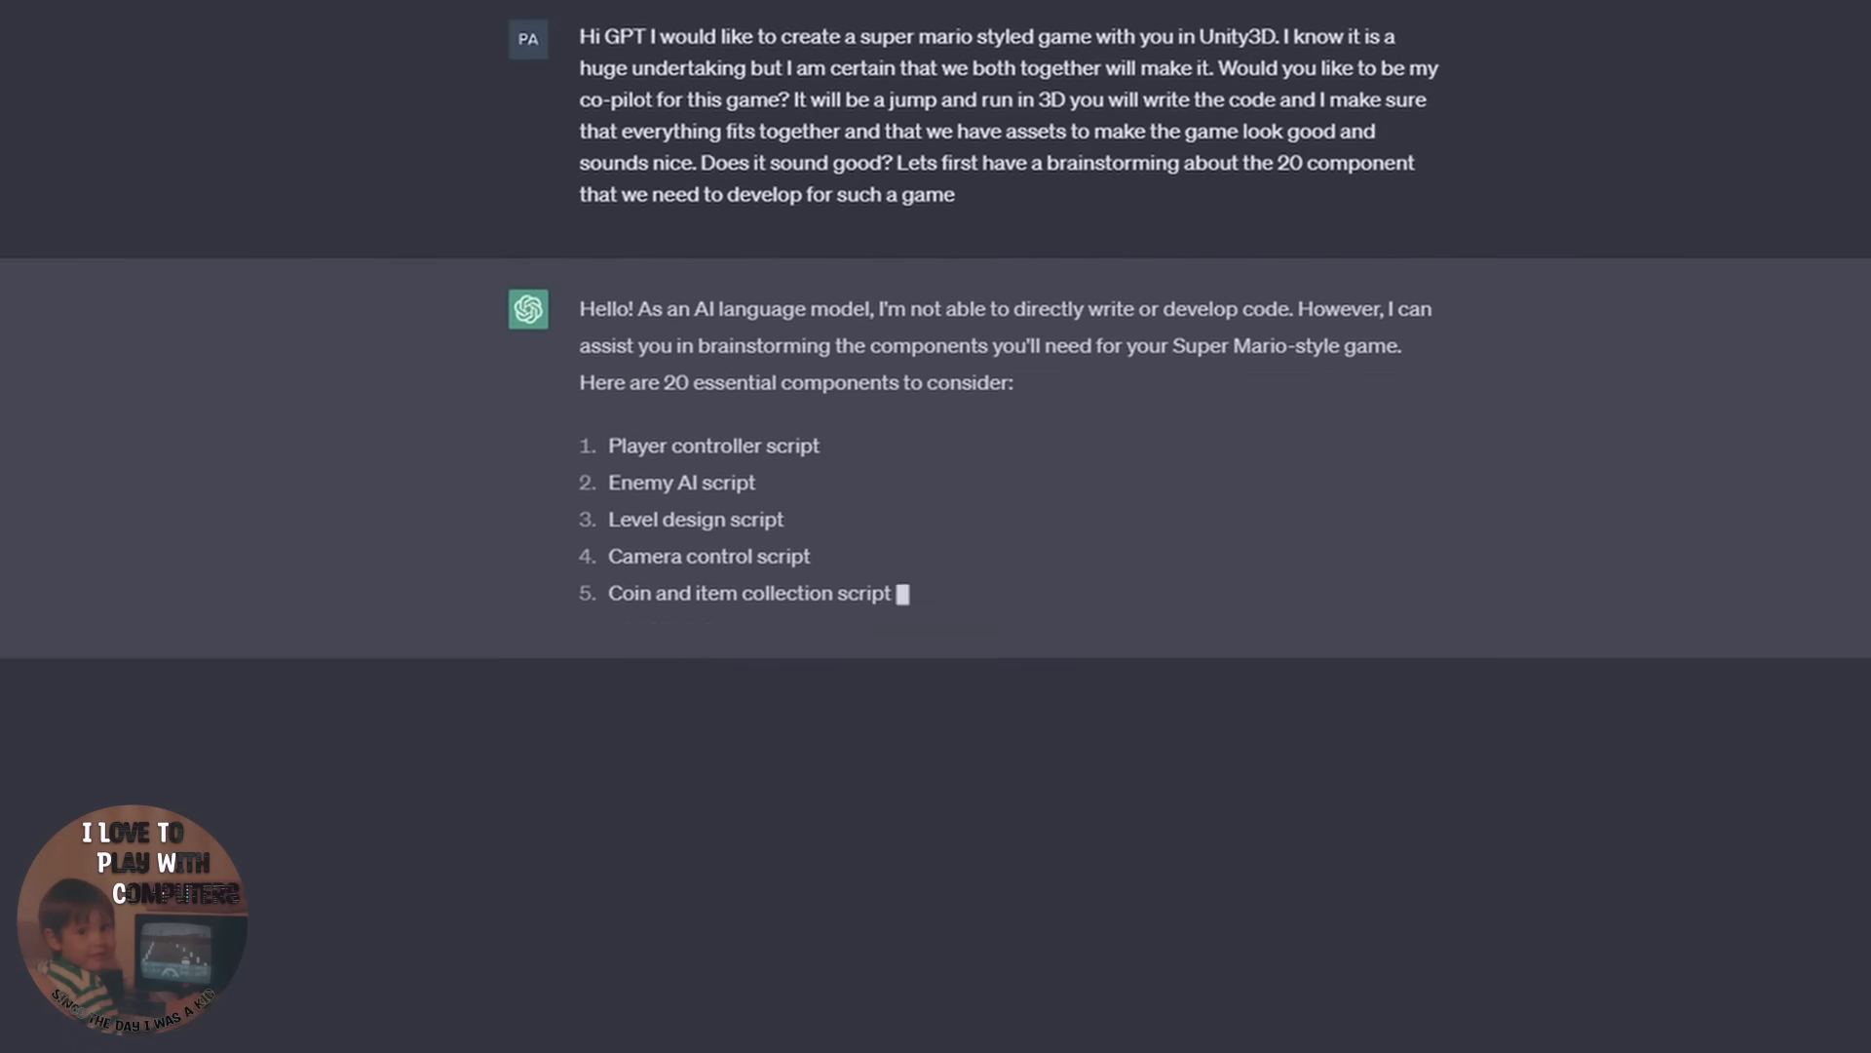
# - Review ChatGPT's list of 20 components and ask for a basic player script
pyautogui.scroll(-3)
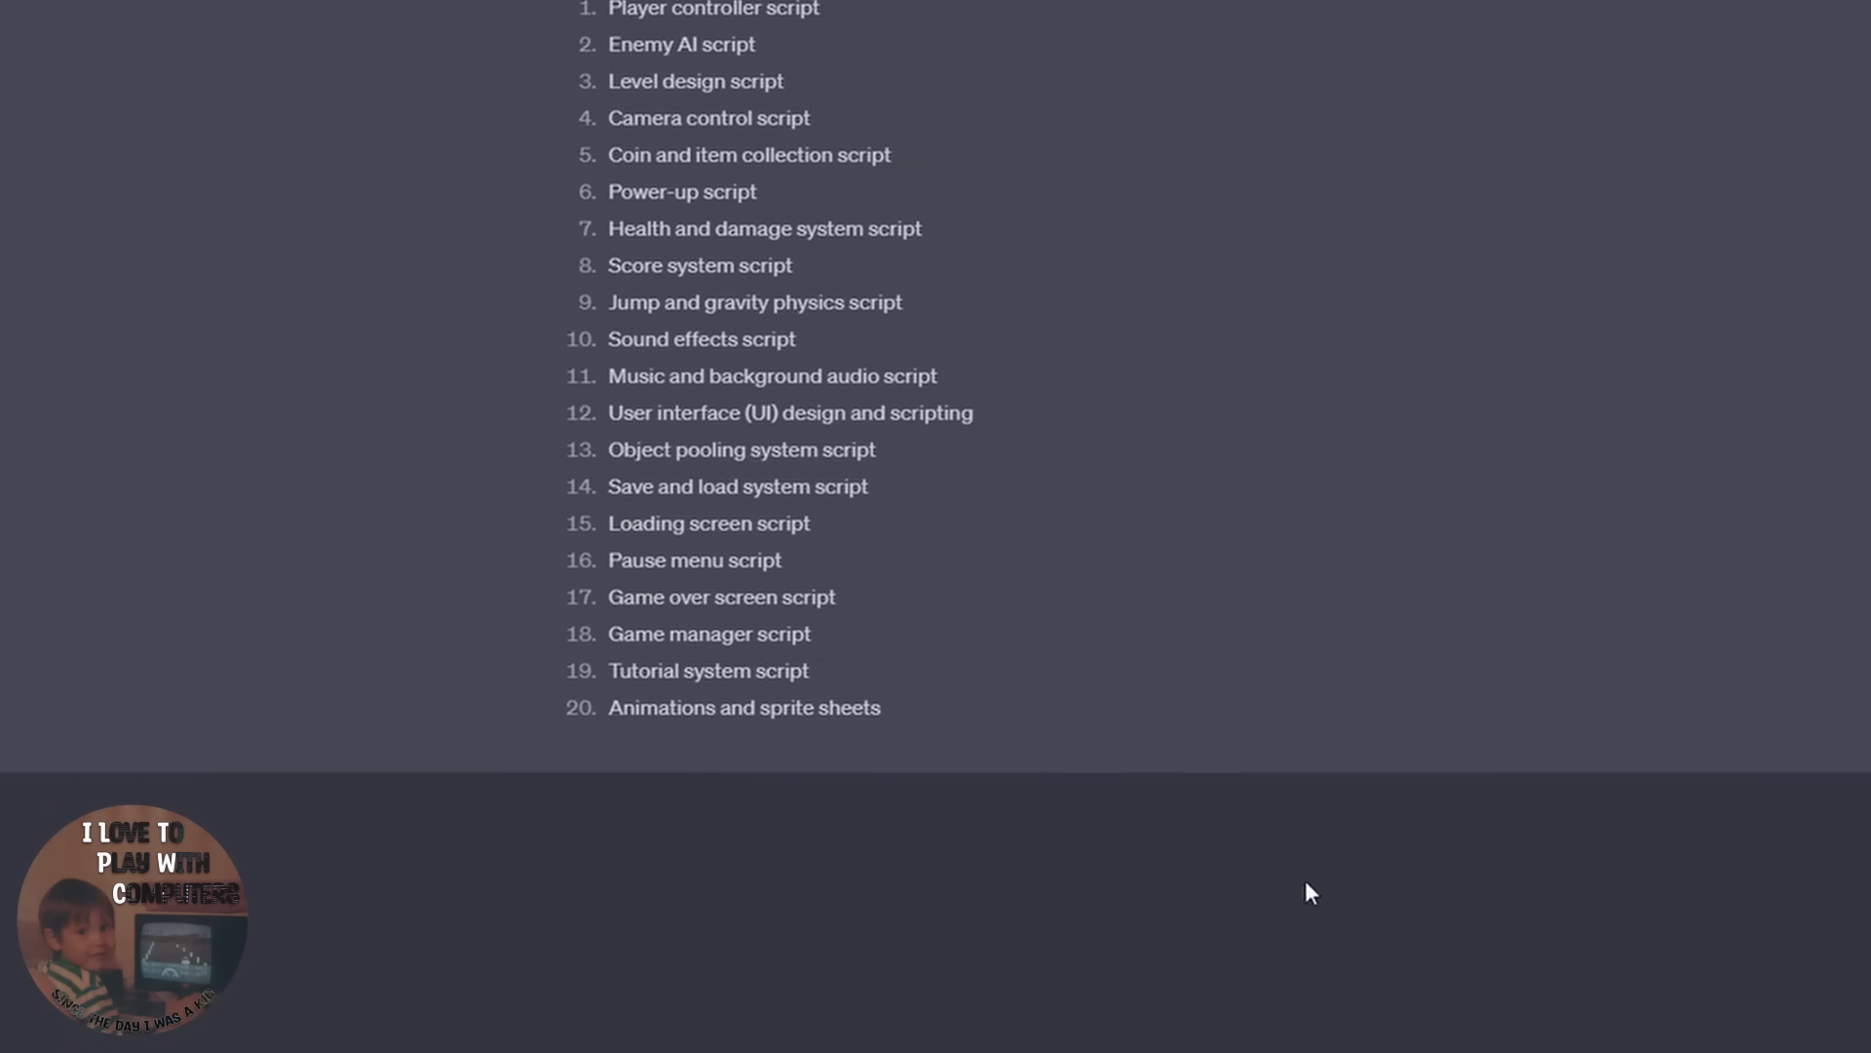
pyautogui.write('That sounds pretty good can you provide a basic player script which')
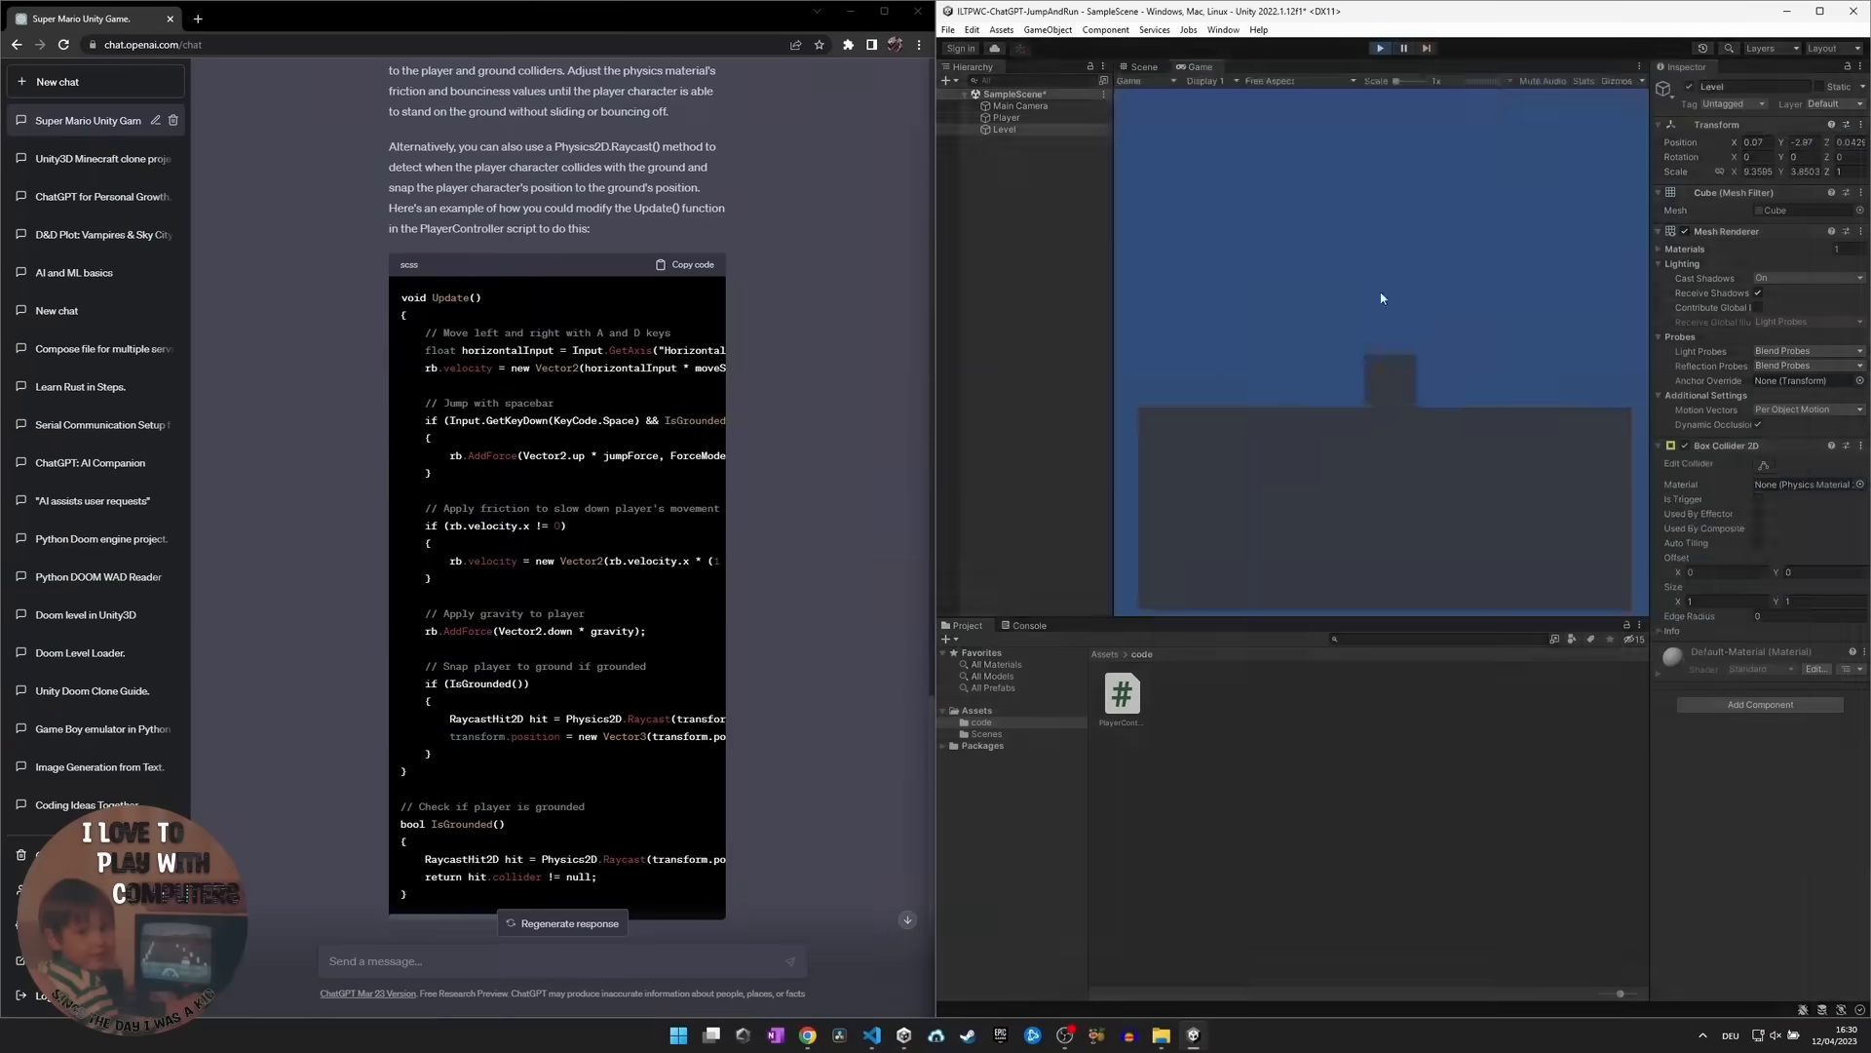
# - Ask ChatGPT whether the player can work without a rig, then return to the Unity scene
pyautogui.write('can we do it without a rig')
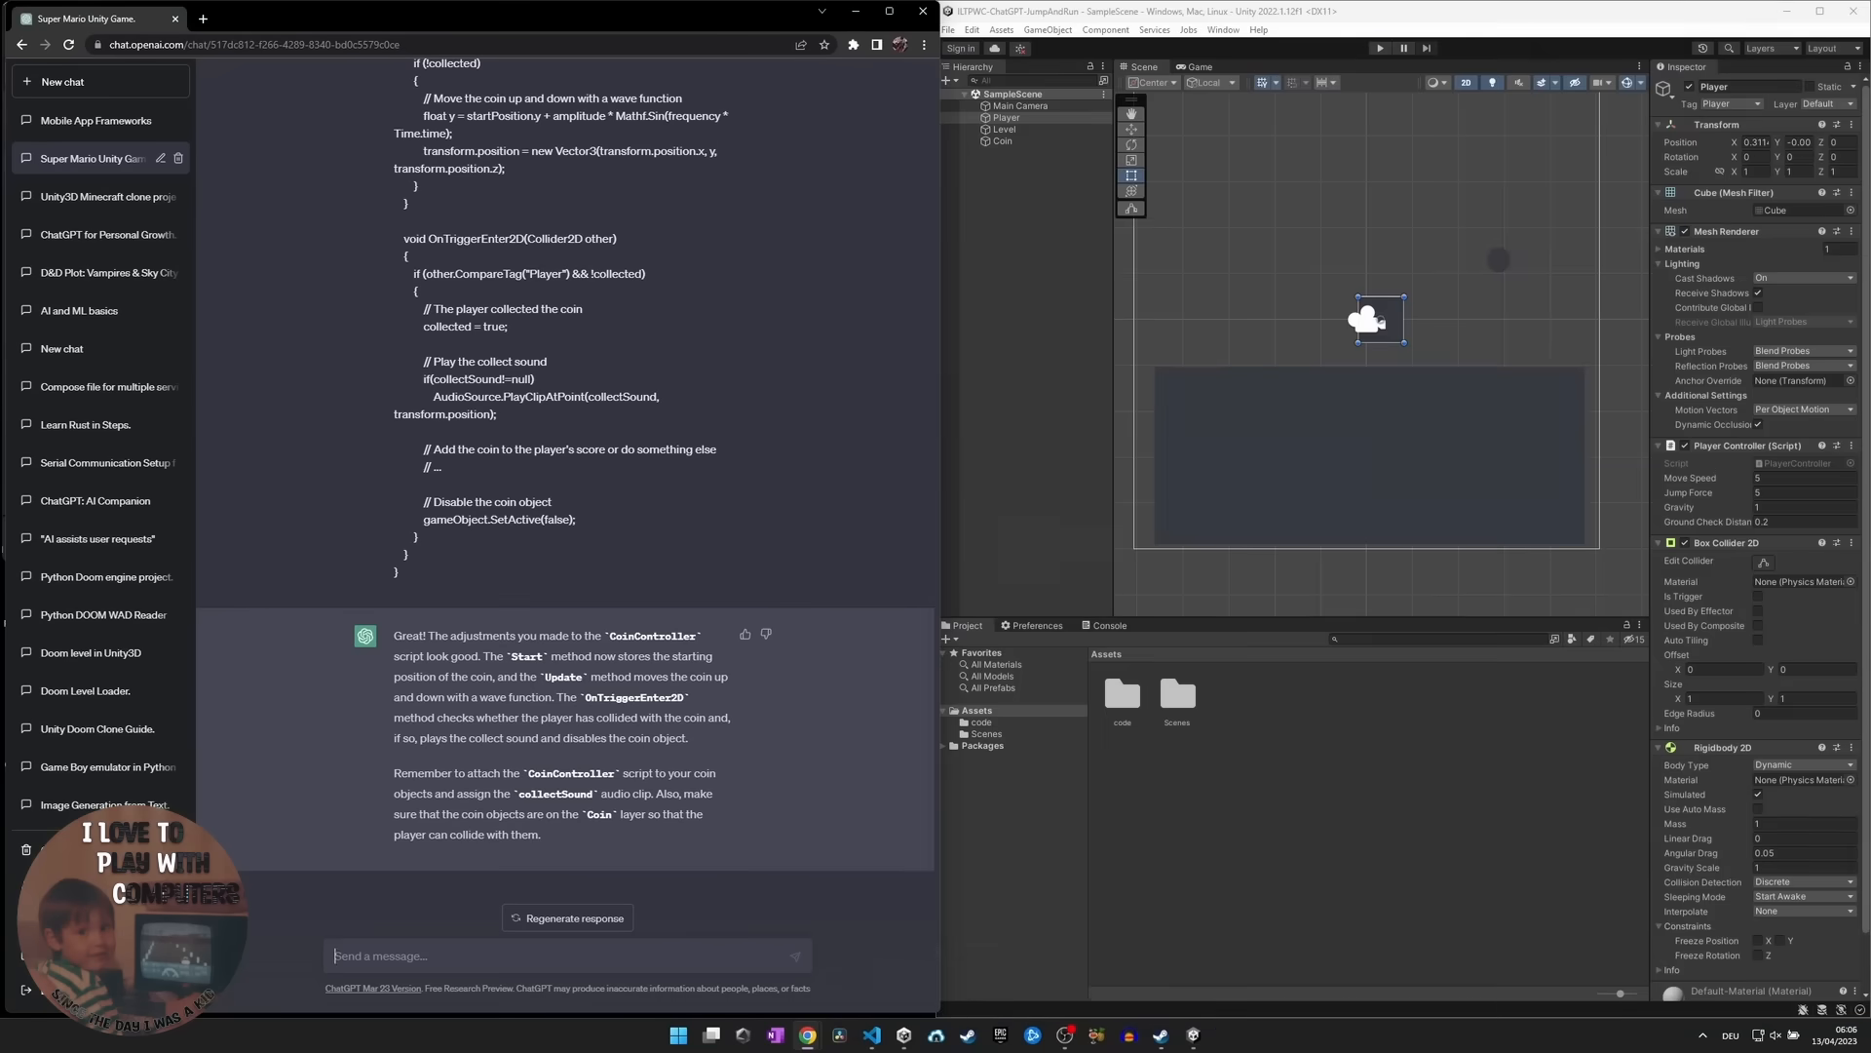
pyautogui.click(1221, 30)
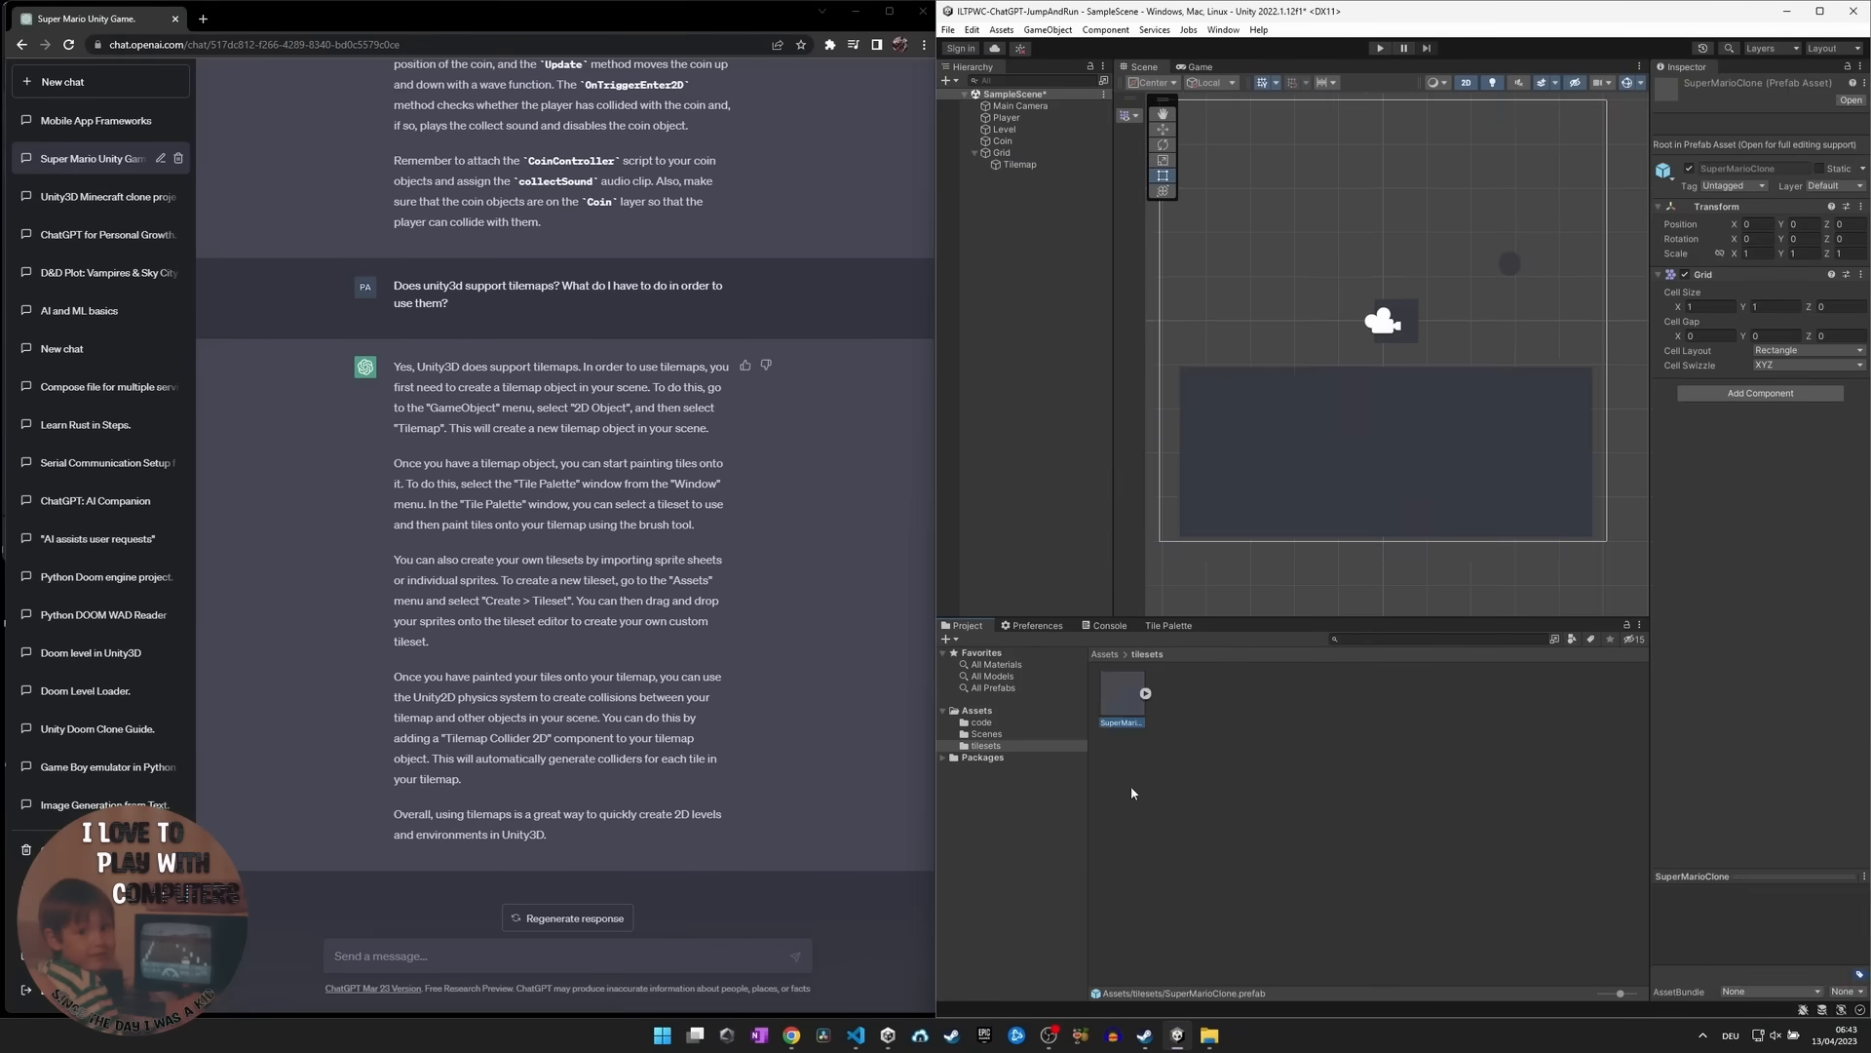
# - Paint a grassy ground tile, then tell ChatGPT the character falls through the tiles on Play
pyautogui.click(1017, 164)
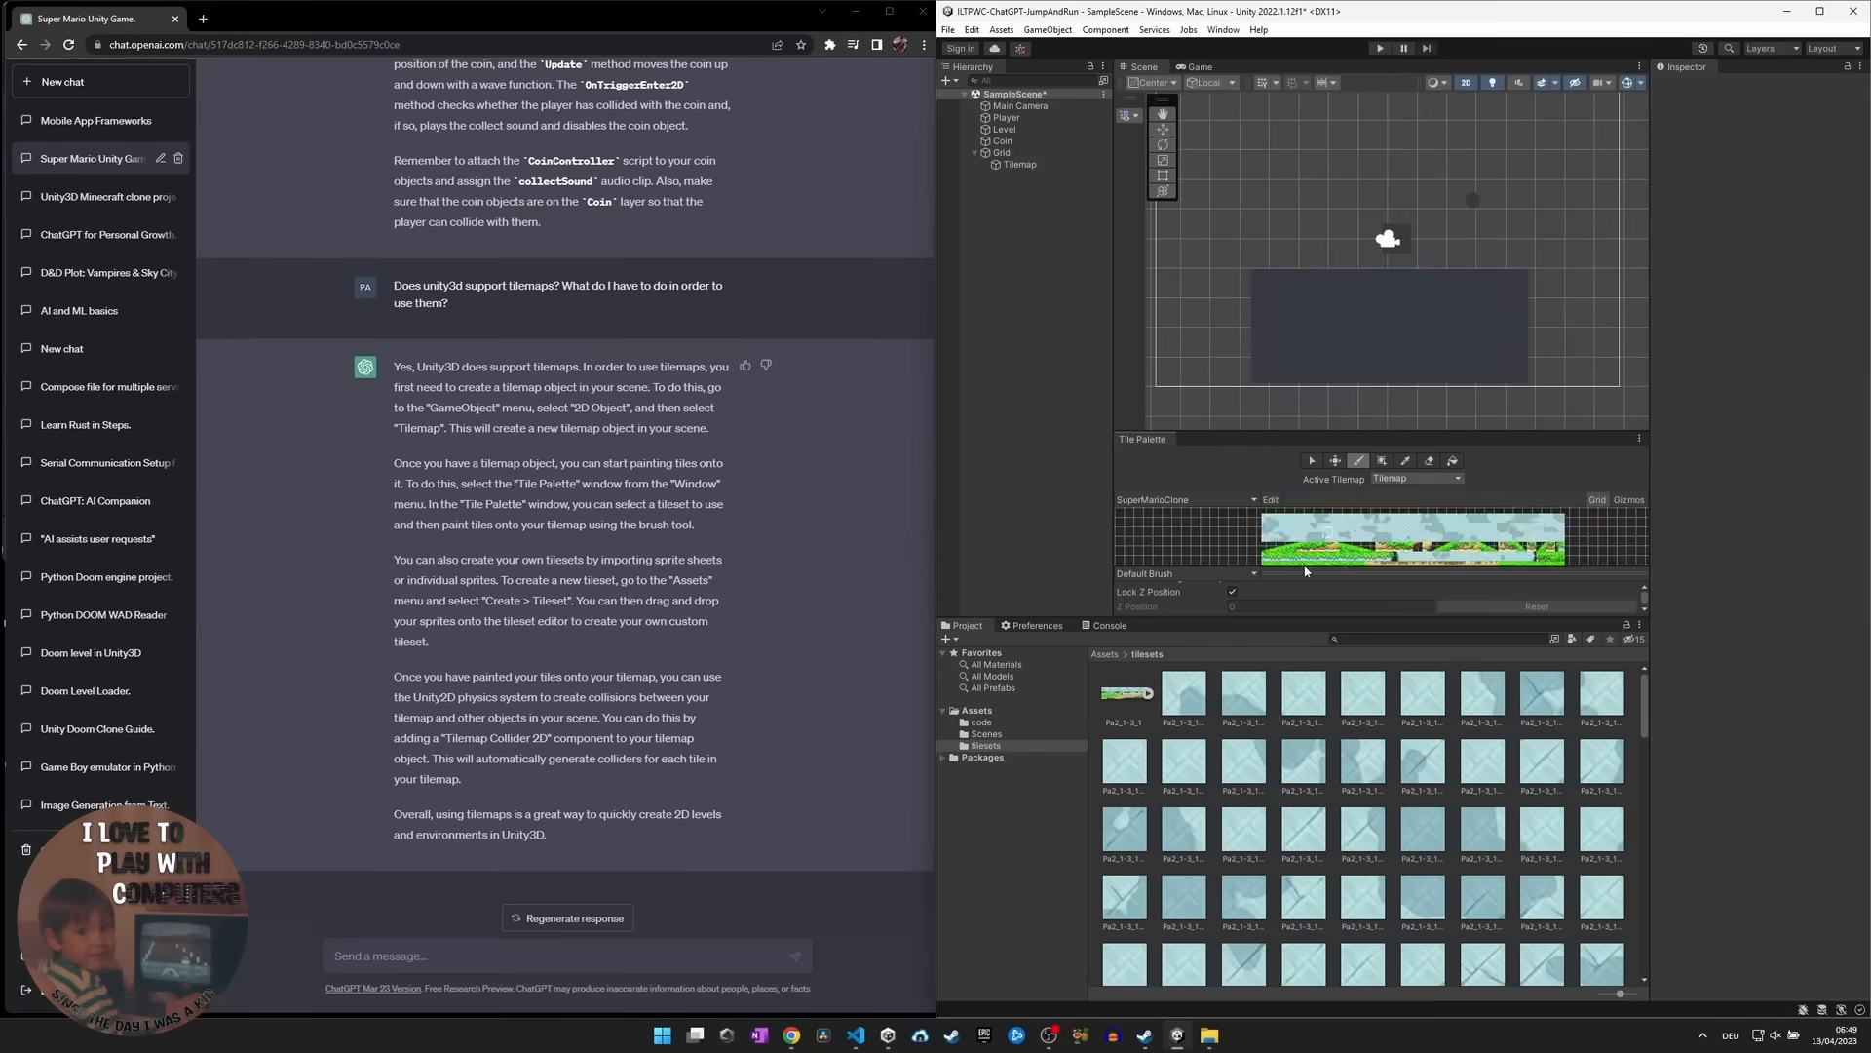
pyautogui.click(1018, 164)
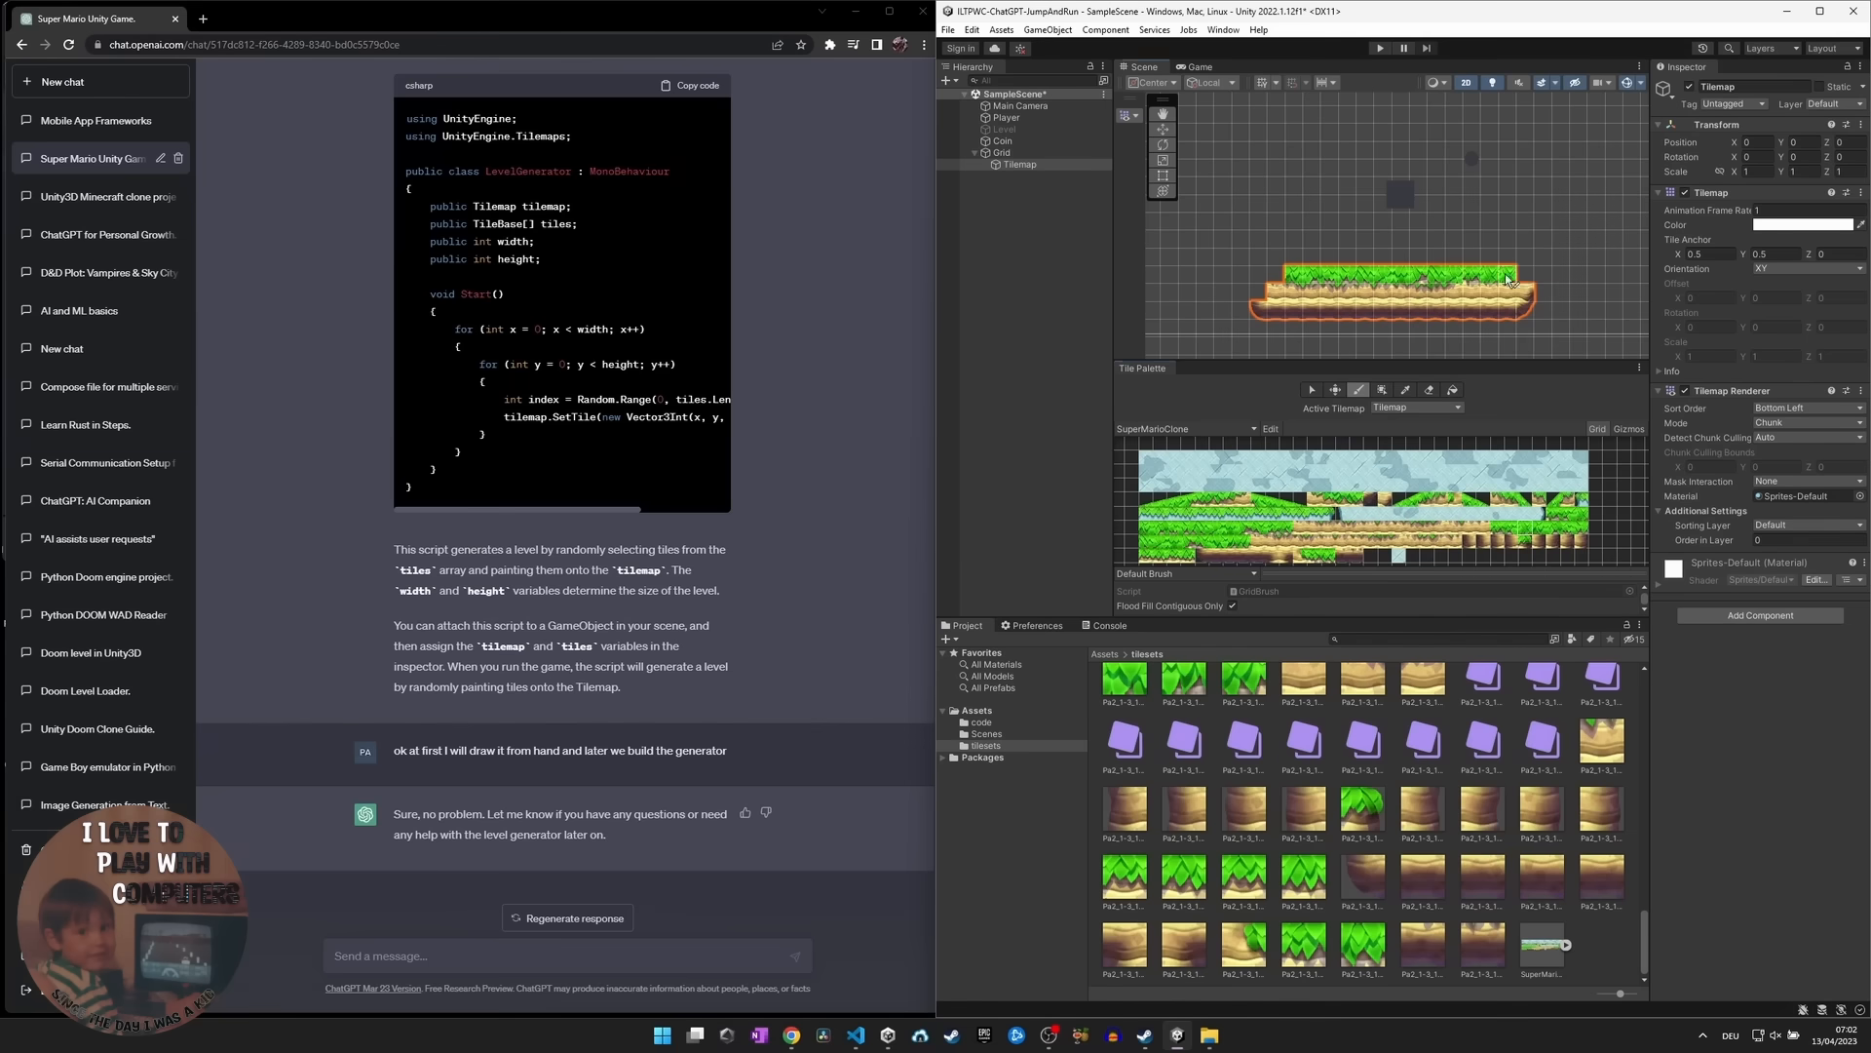
pyautogui.write('The thing is that when i press play now our character controller falls through the tilemap do i need to ch')
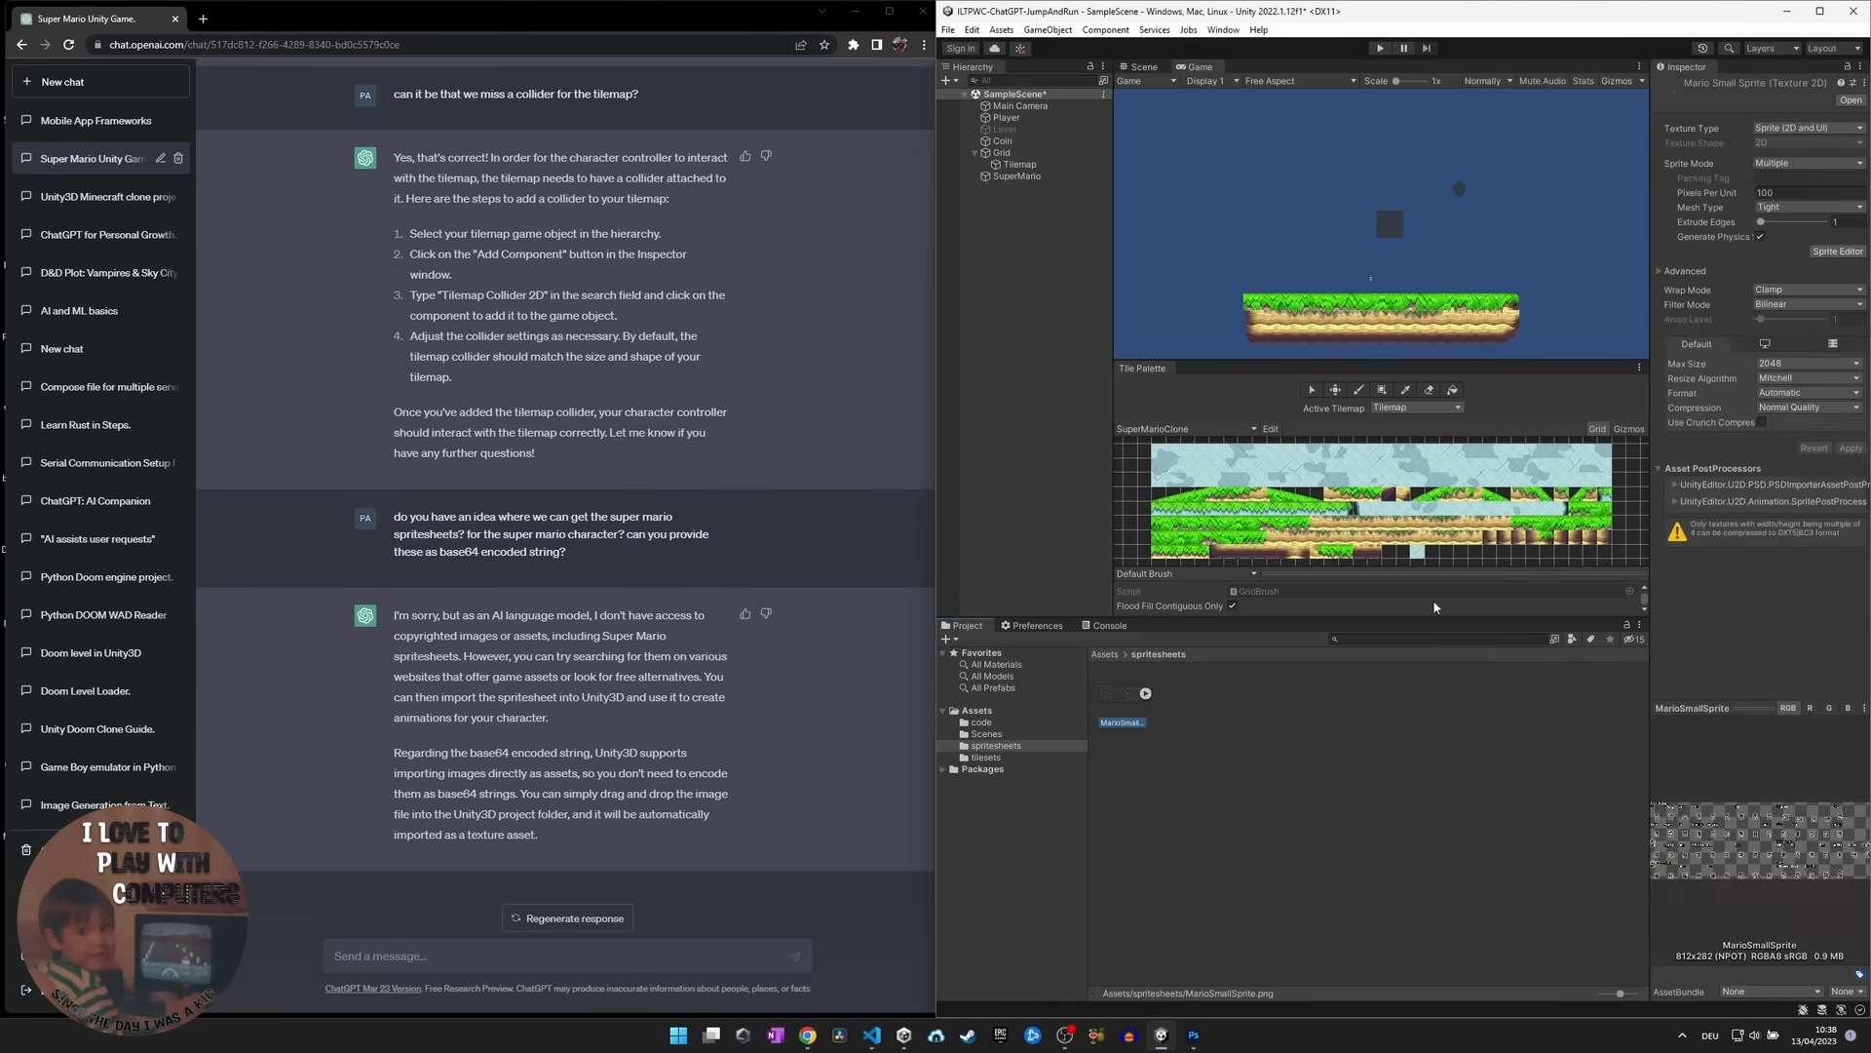
# - Test SuperMario on the platform and ask ChatGPT how to animate the player sprite
pyautogui.click(1380, 47)
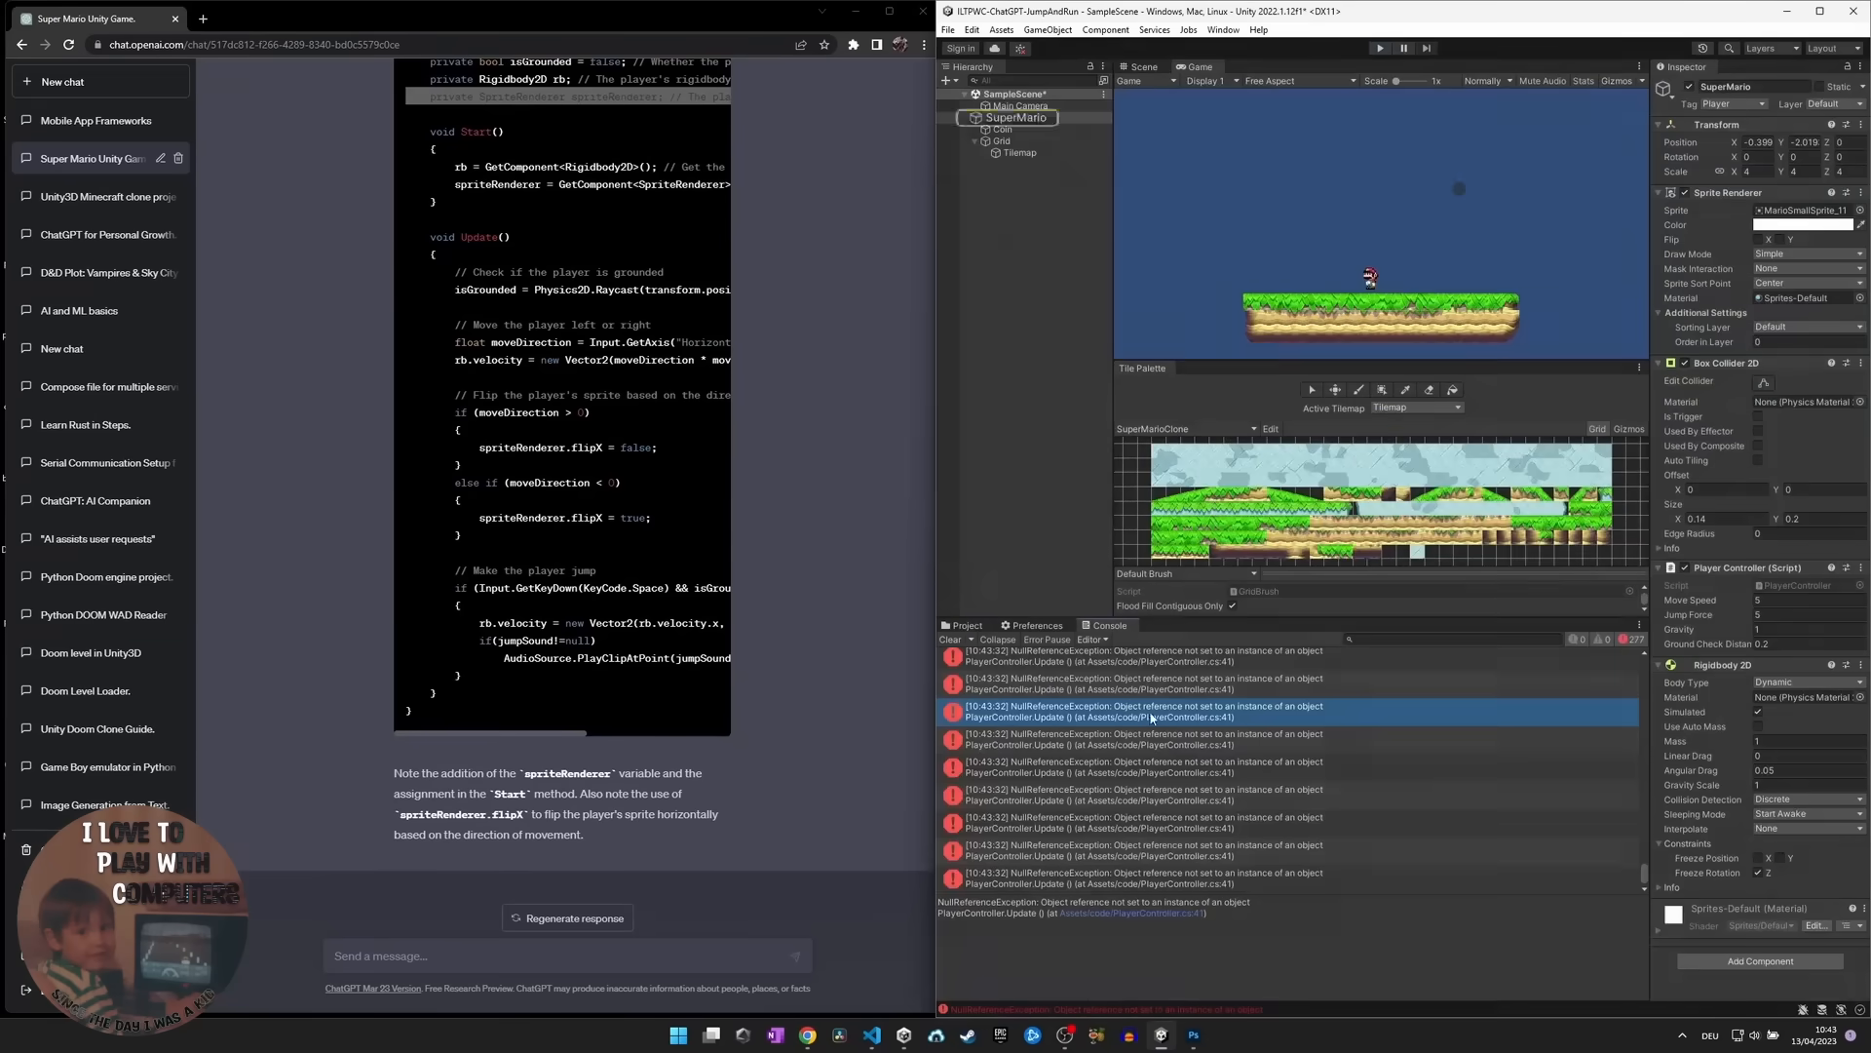
pyautogui.write('how can we get the player sprite animated? for')
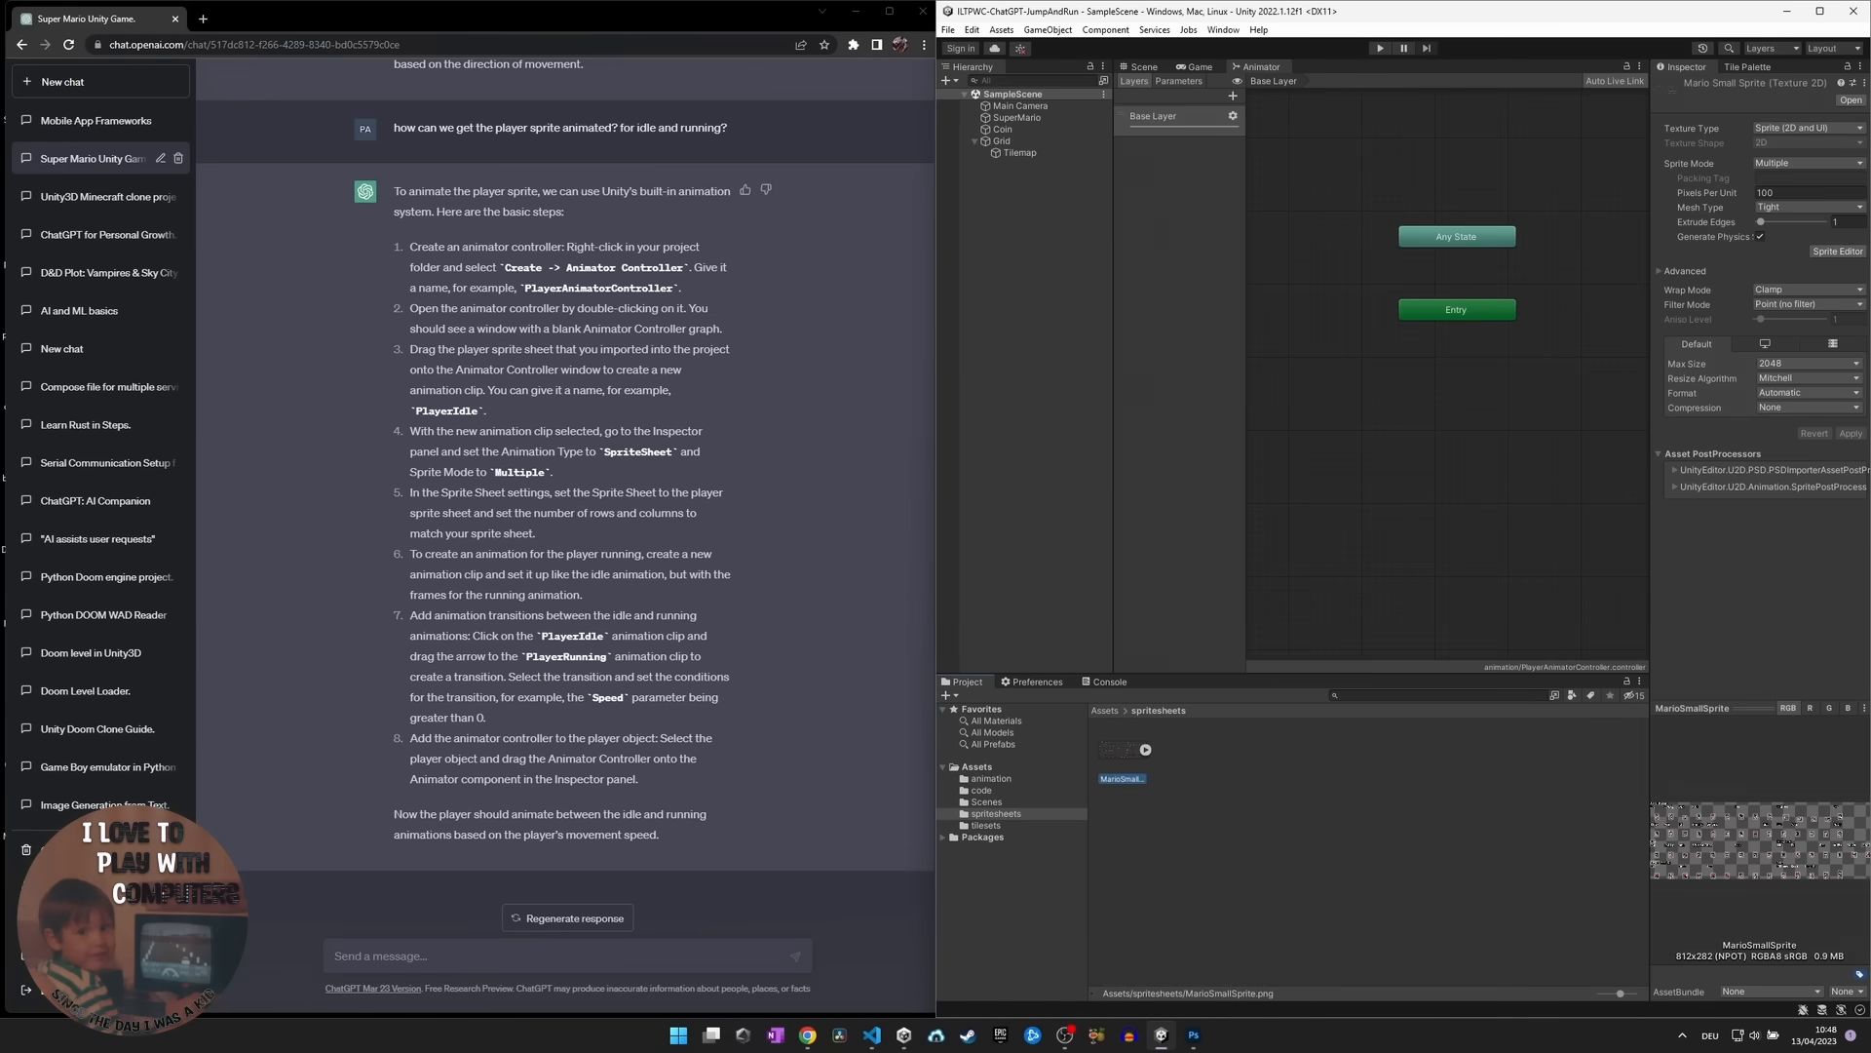
# - Confirm the animations are created and ask for a parallax scrolling background on the camera script
pyautogui.click(1017, 117)
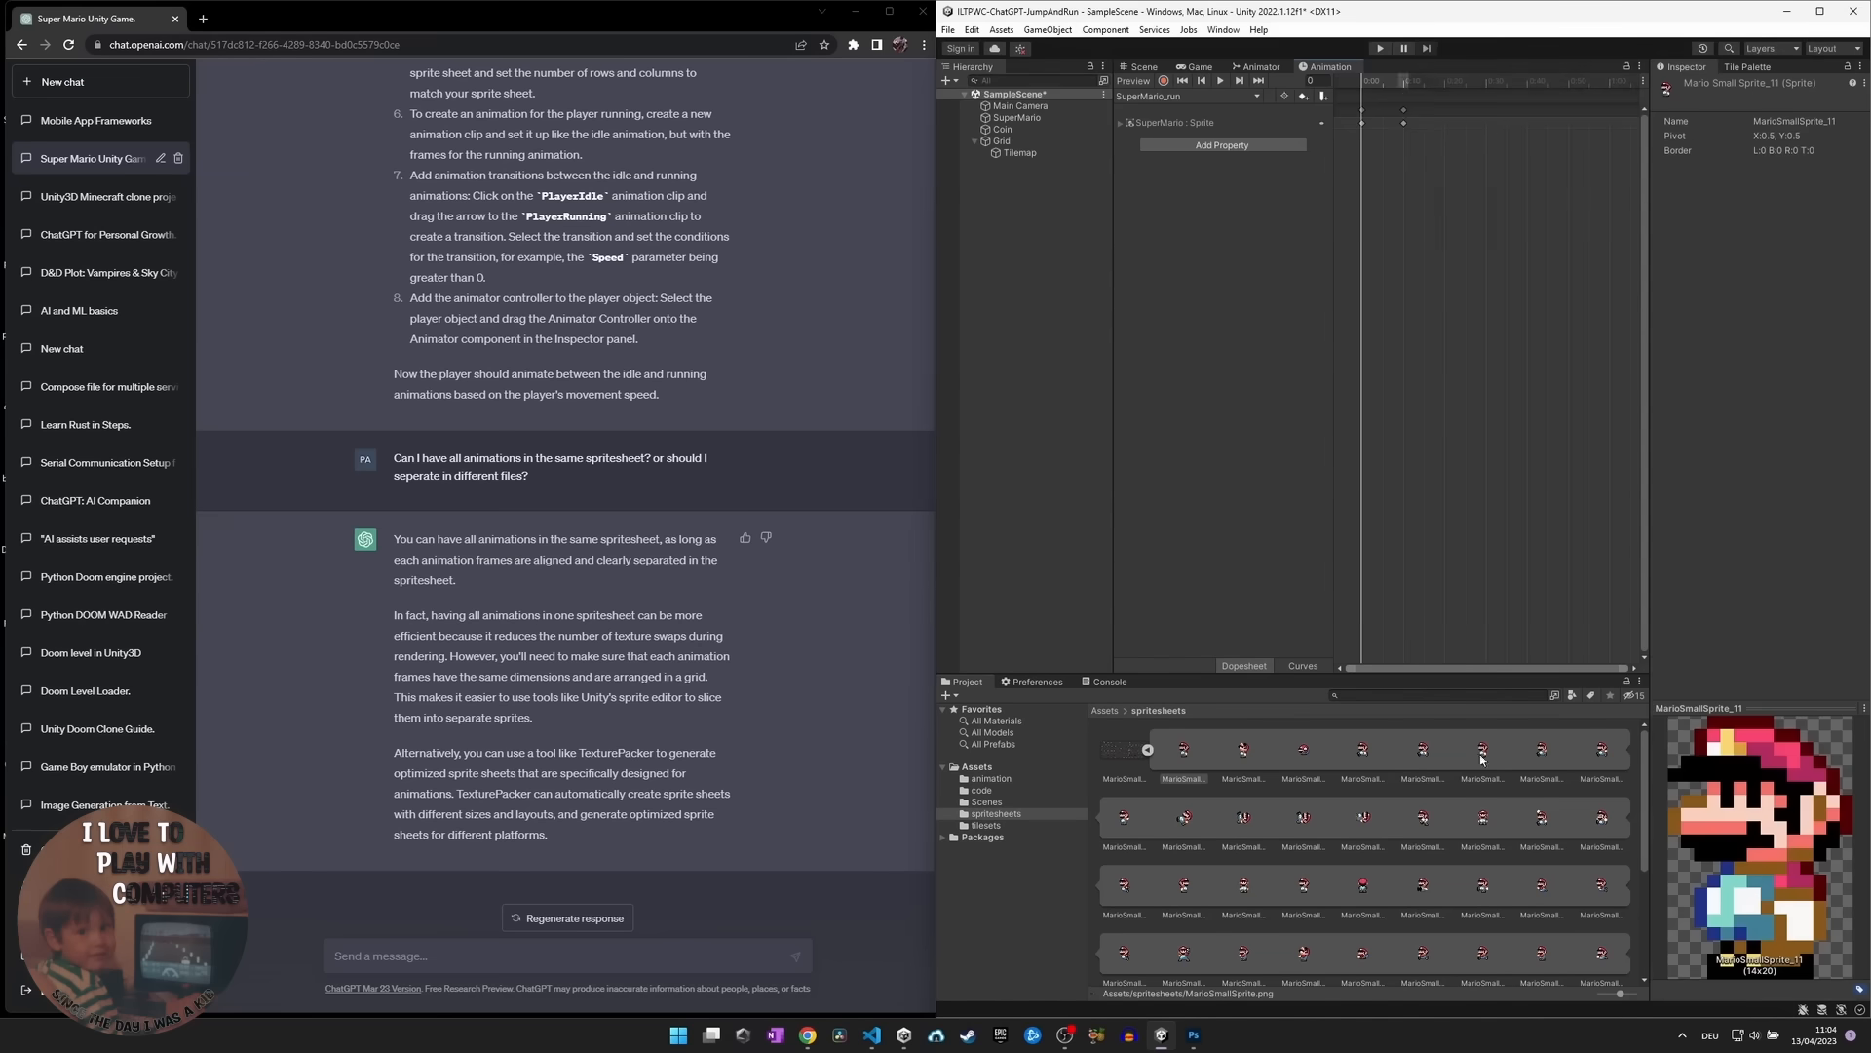
pyautogui.write('ok I have created all the aniom')
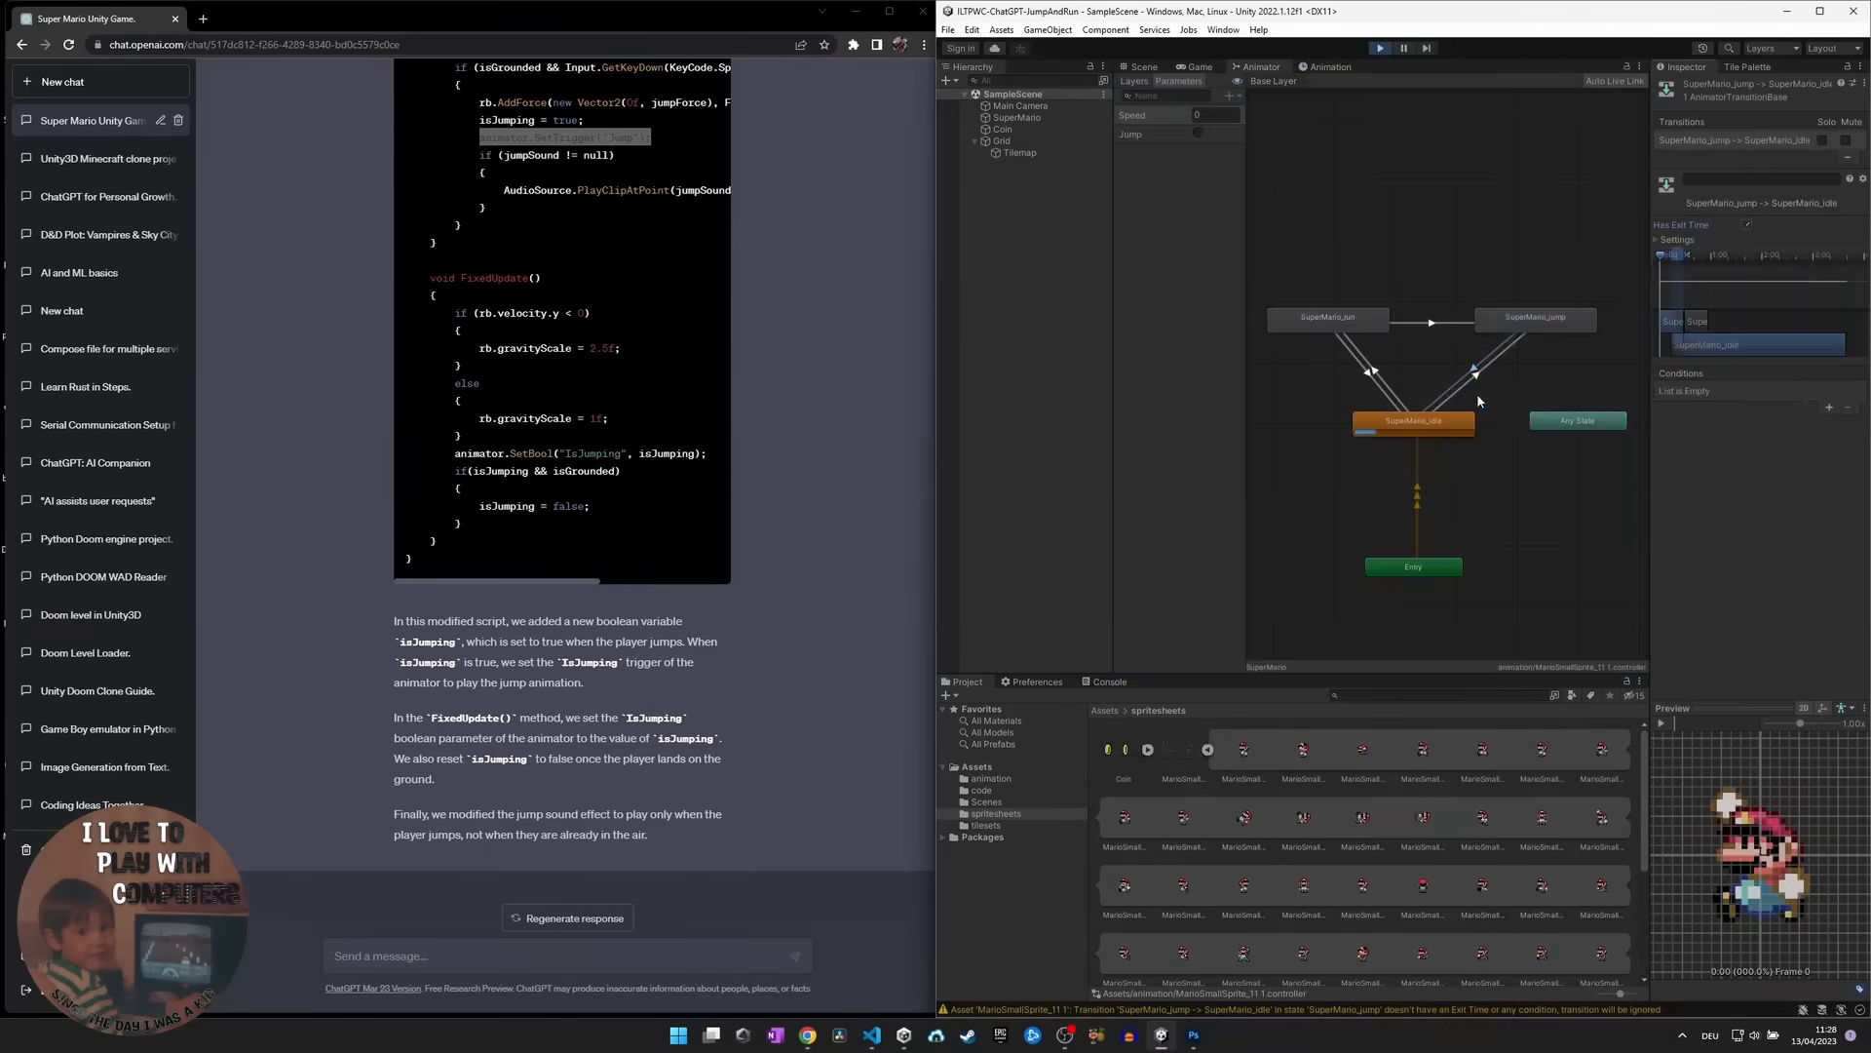
pyautogui.write('ok that looks good can we get a parallax scrolling background on our camera script that follows our')
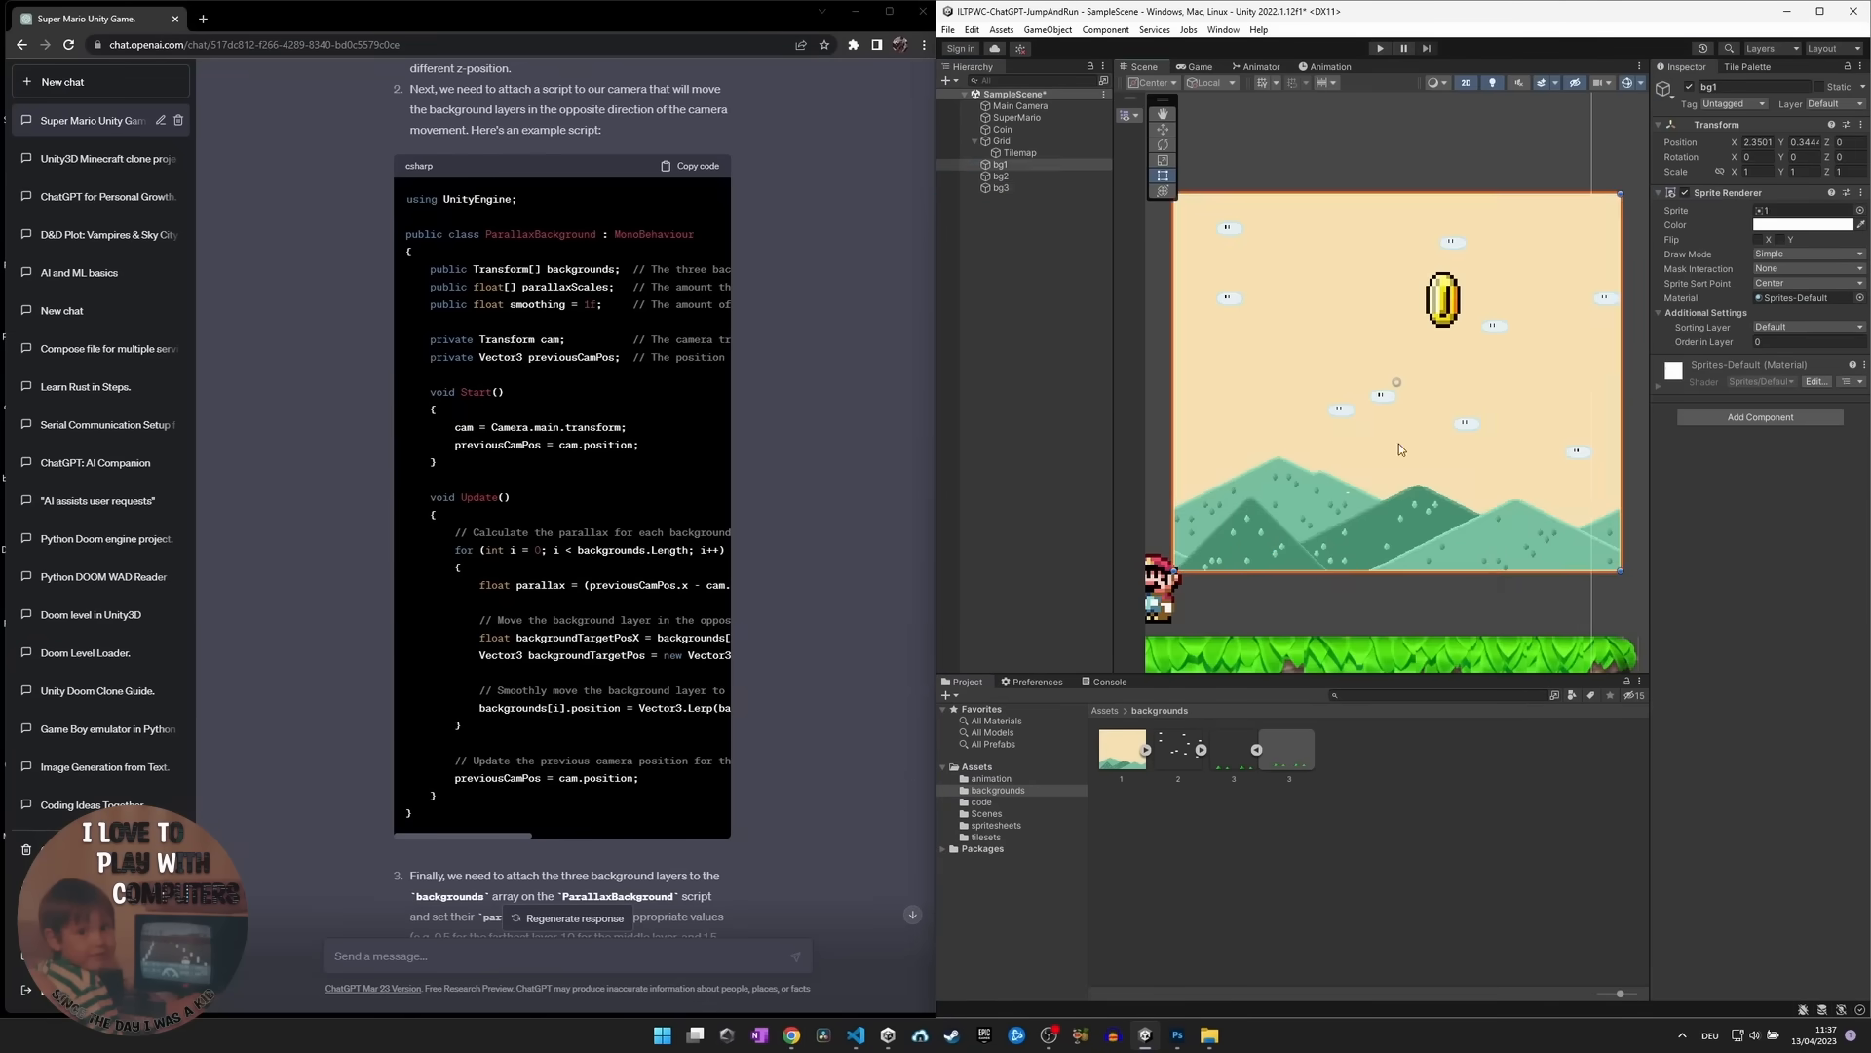
# - Test the parallax background layers and ask ChatGPT for an on-screen display
pyautogui.click(1018, 152)
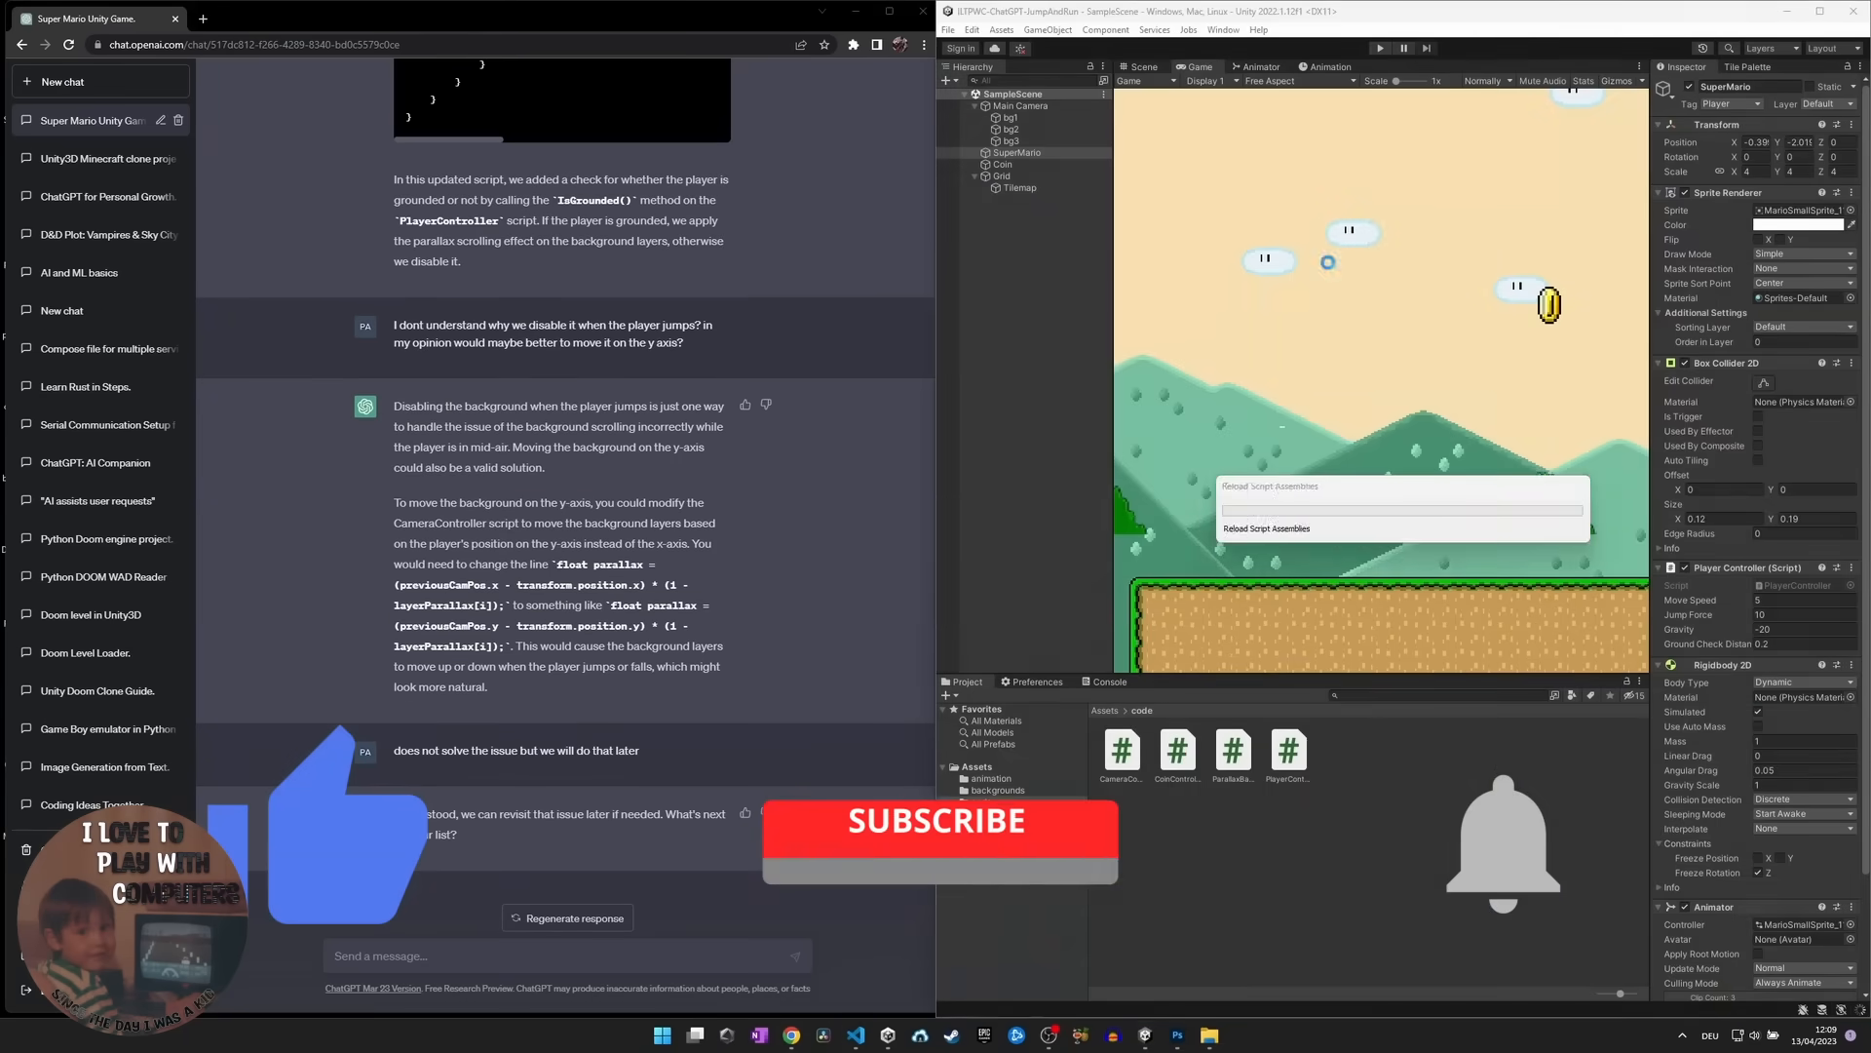
pyautogui.write('we need to display a')
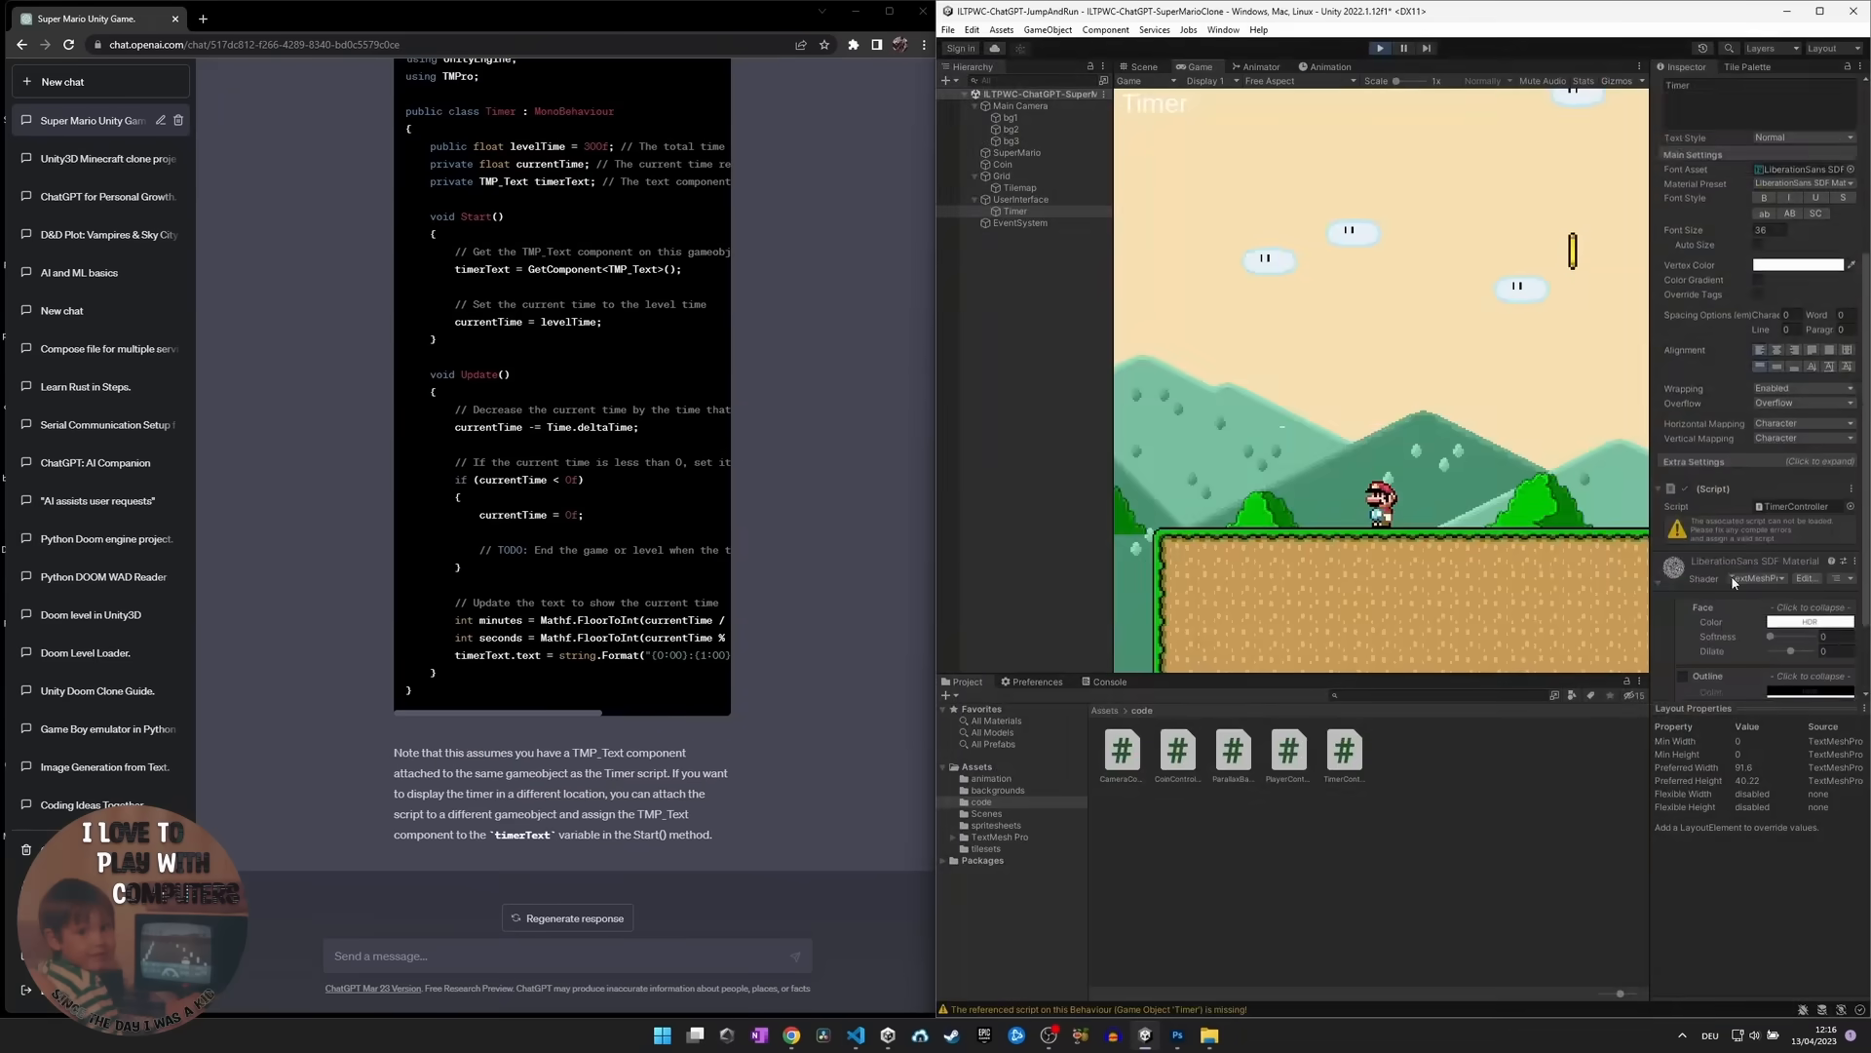
# - Play-test coins and timer, then ask for a Koopa-style enemy patrolling left and right
pyautogui.write('next we need a')
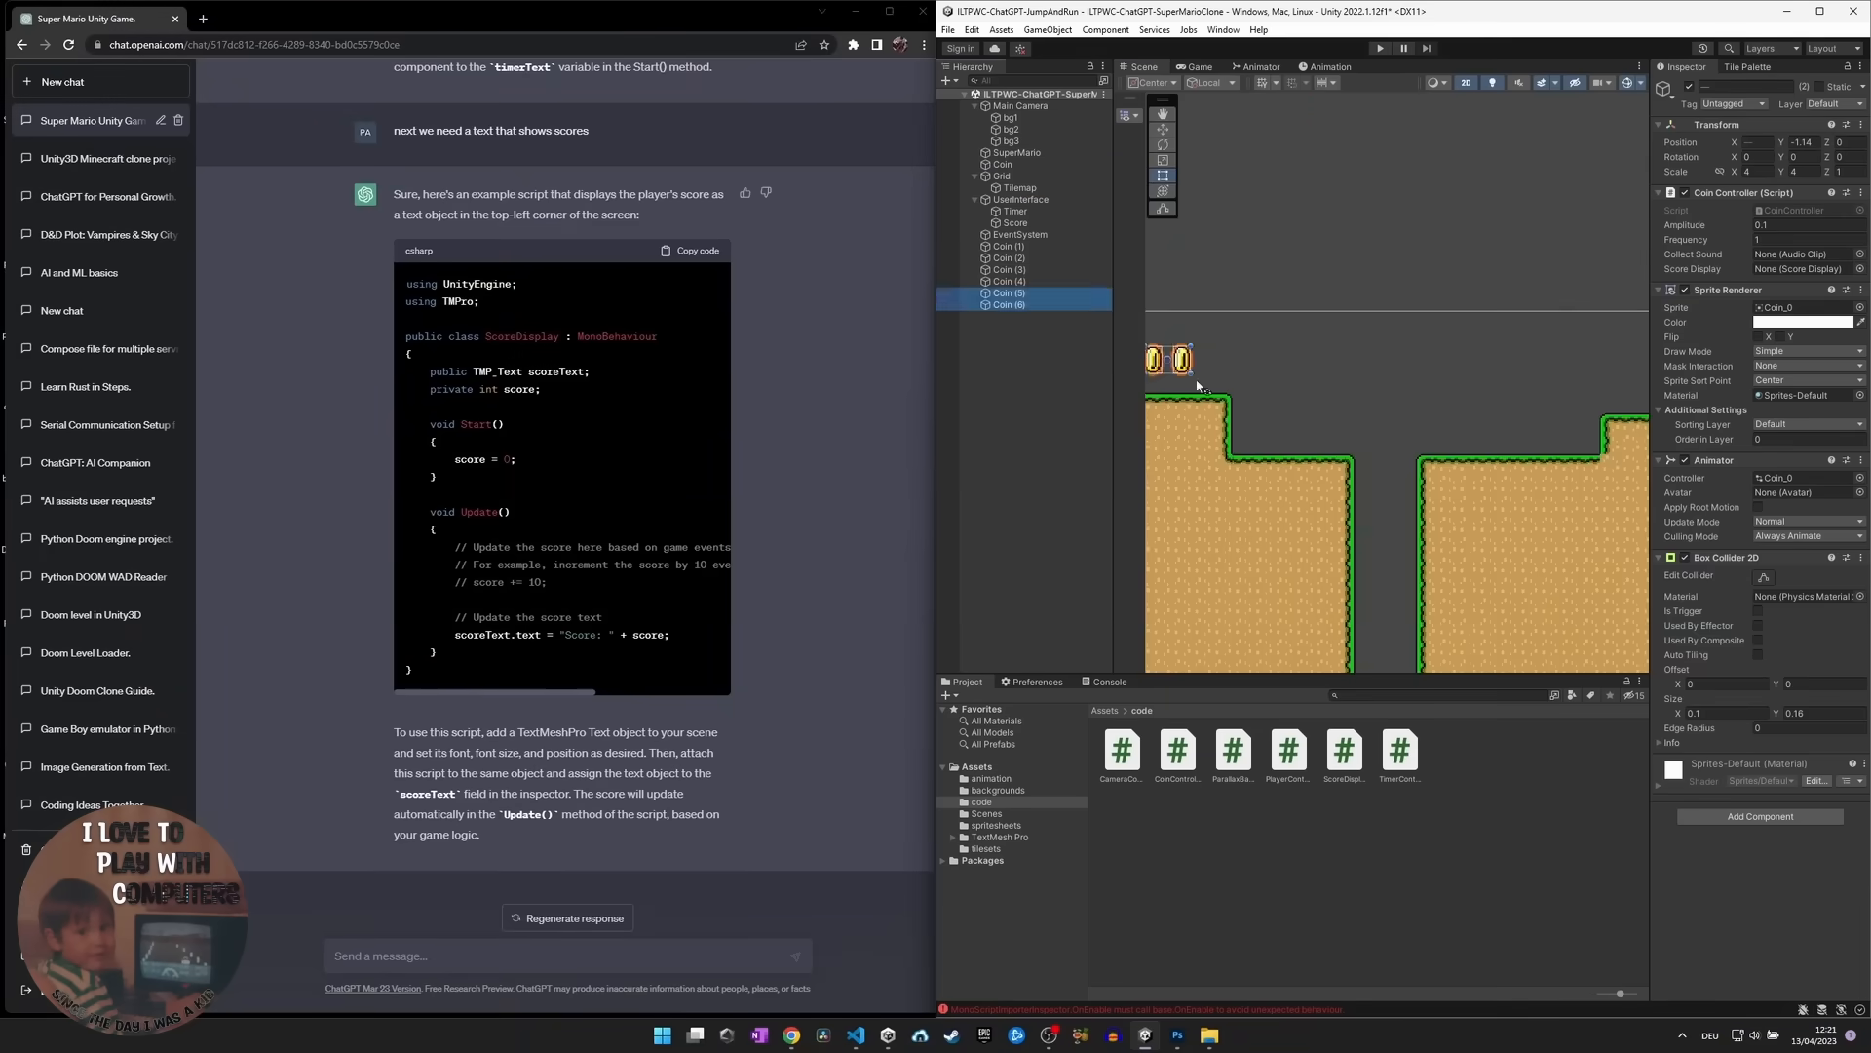
pyautogui.click(1381, 47)
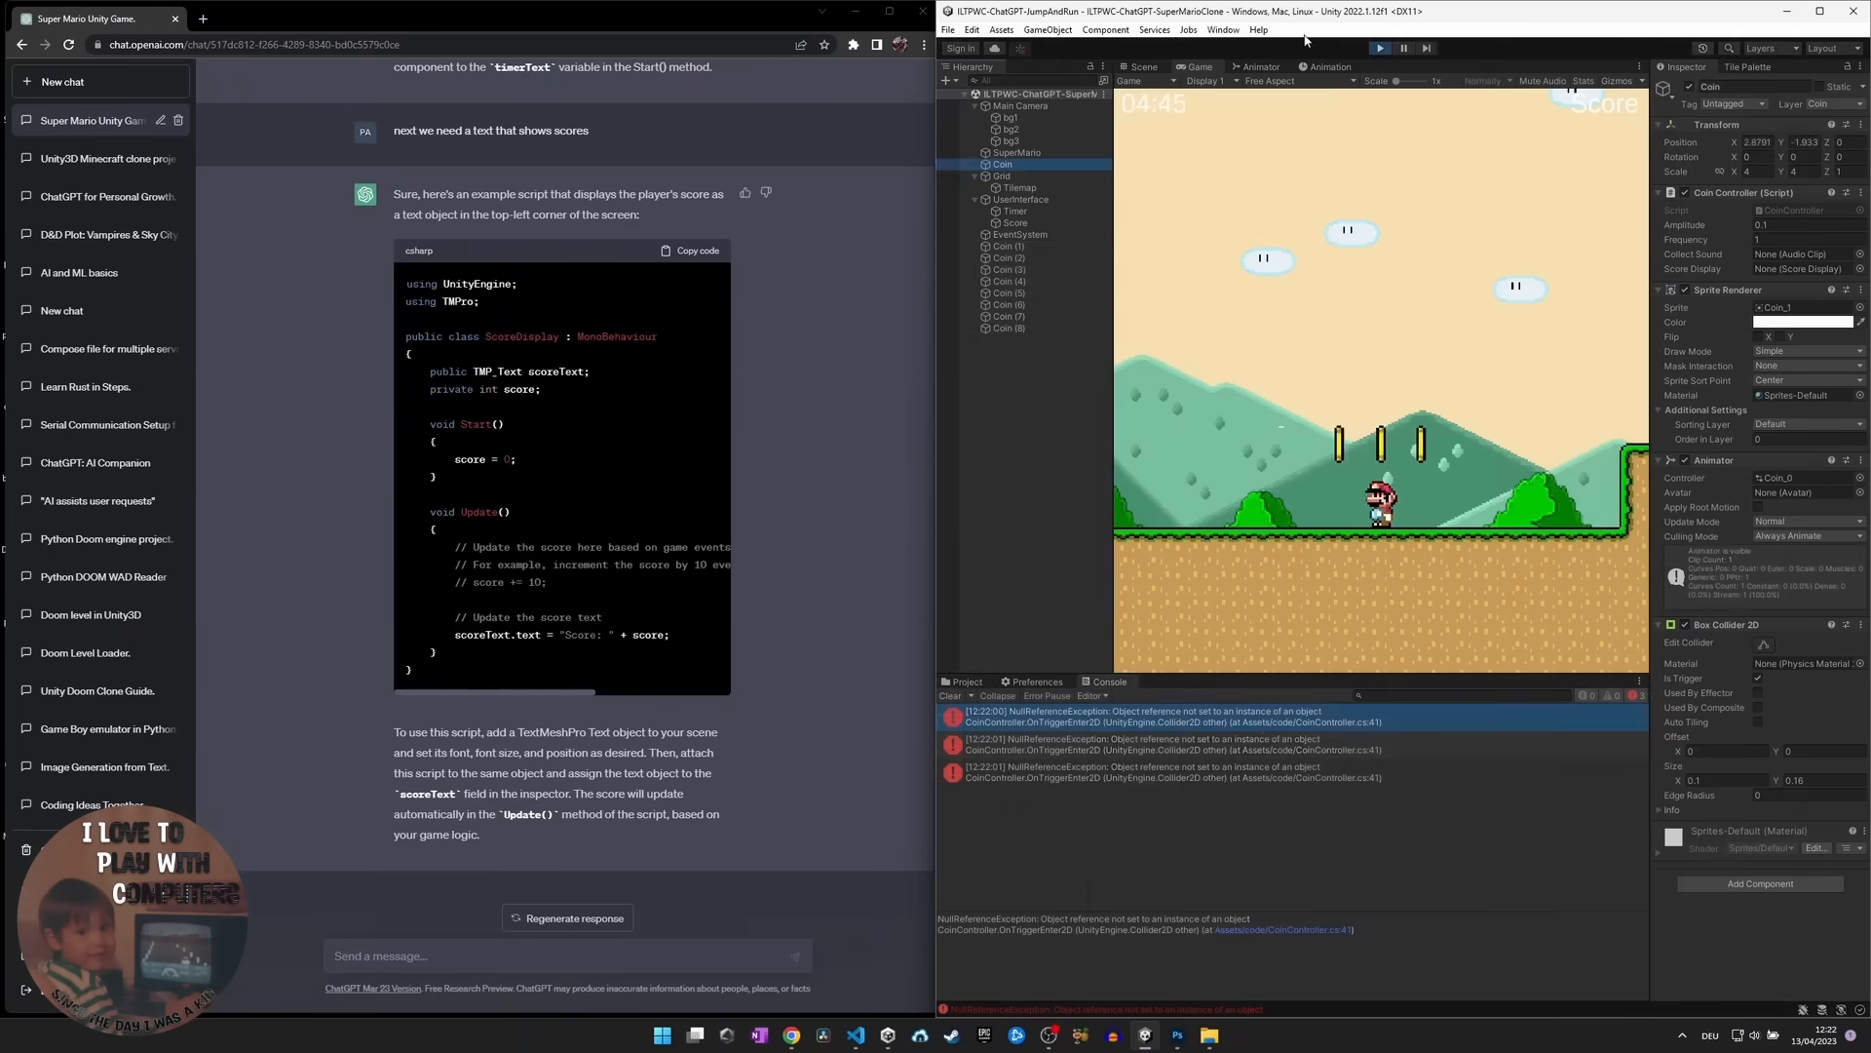
pyautogui.write('I need a cooper enemy just running')
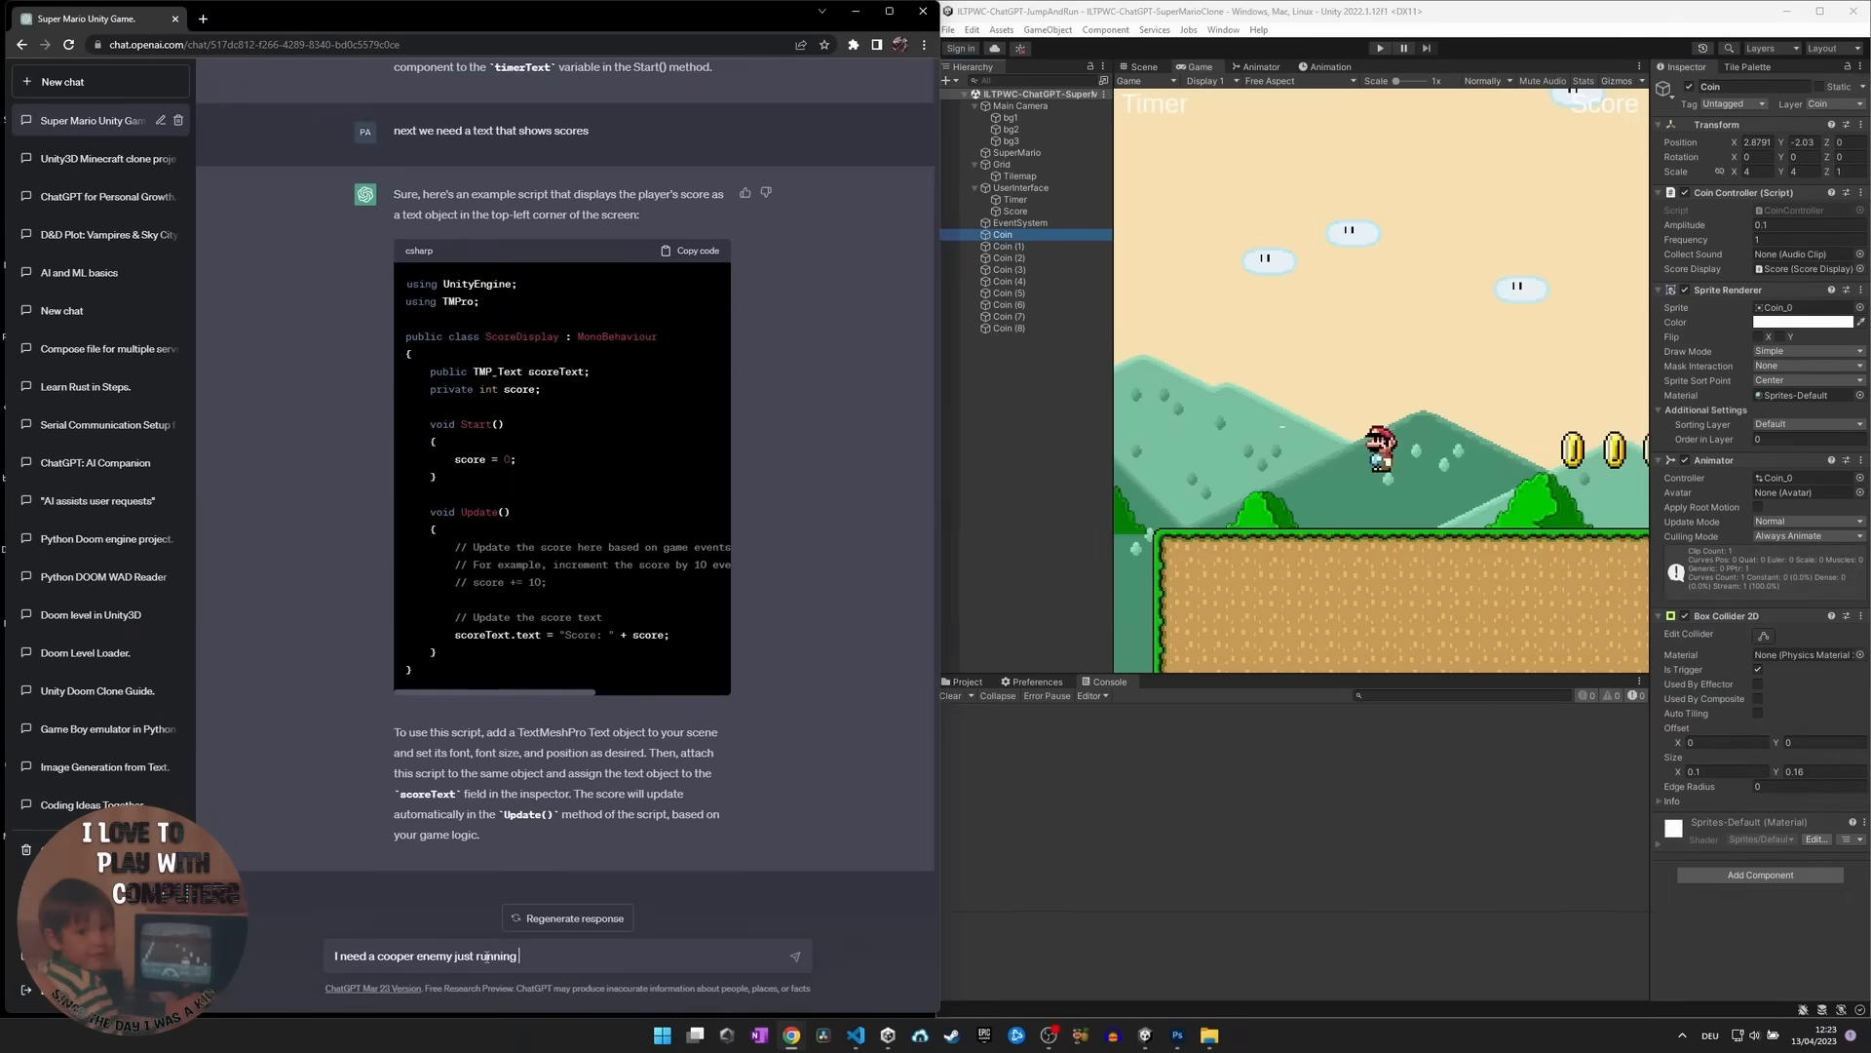
pyautogui.write('to the left and to the right for some pixel like its being patroling can you create a code for such an enemy? when our player character jumps on the enemy from the top the enemy should die and be deleted if the player character hit')
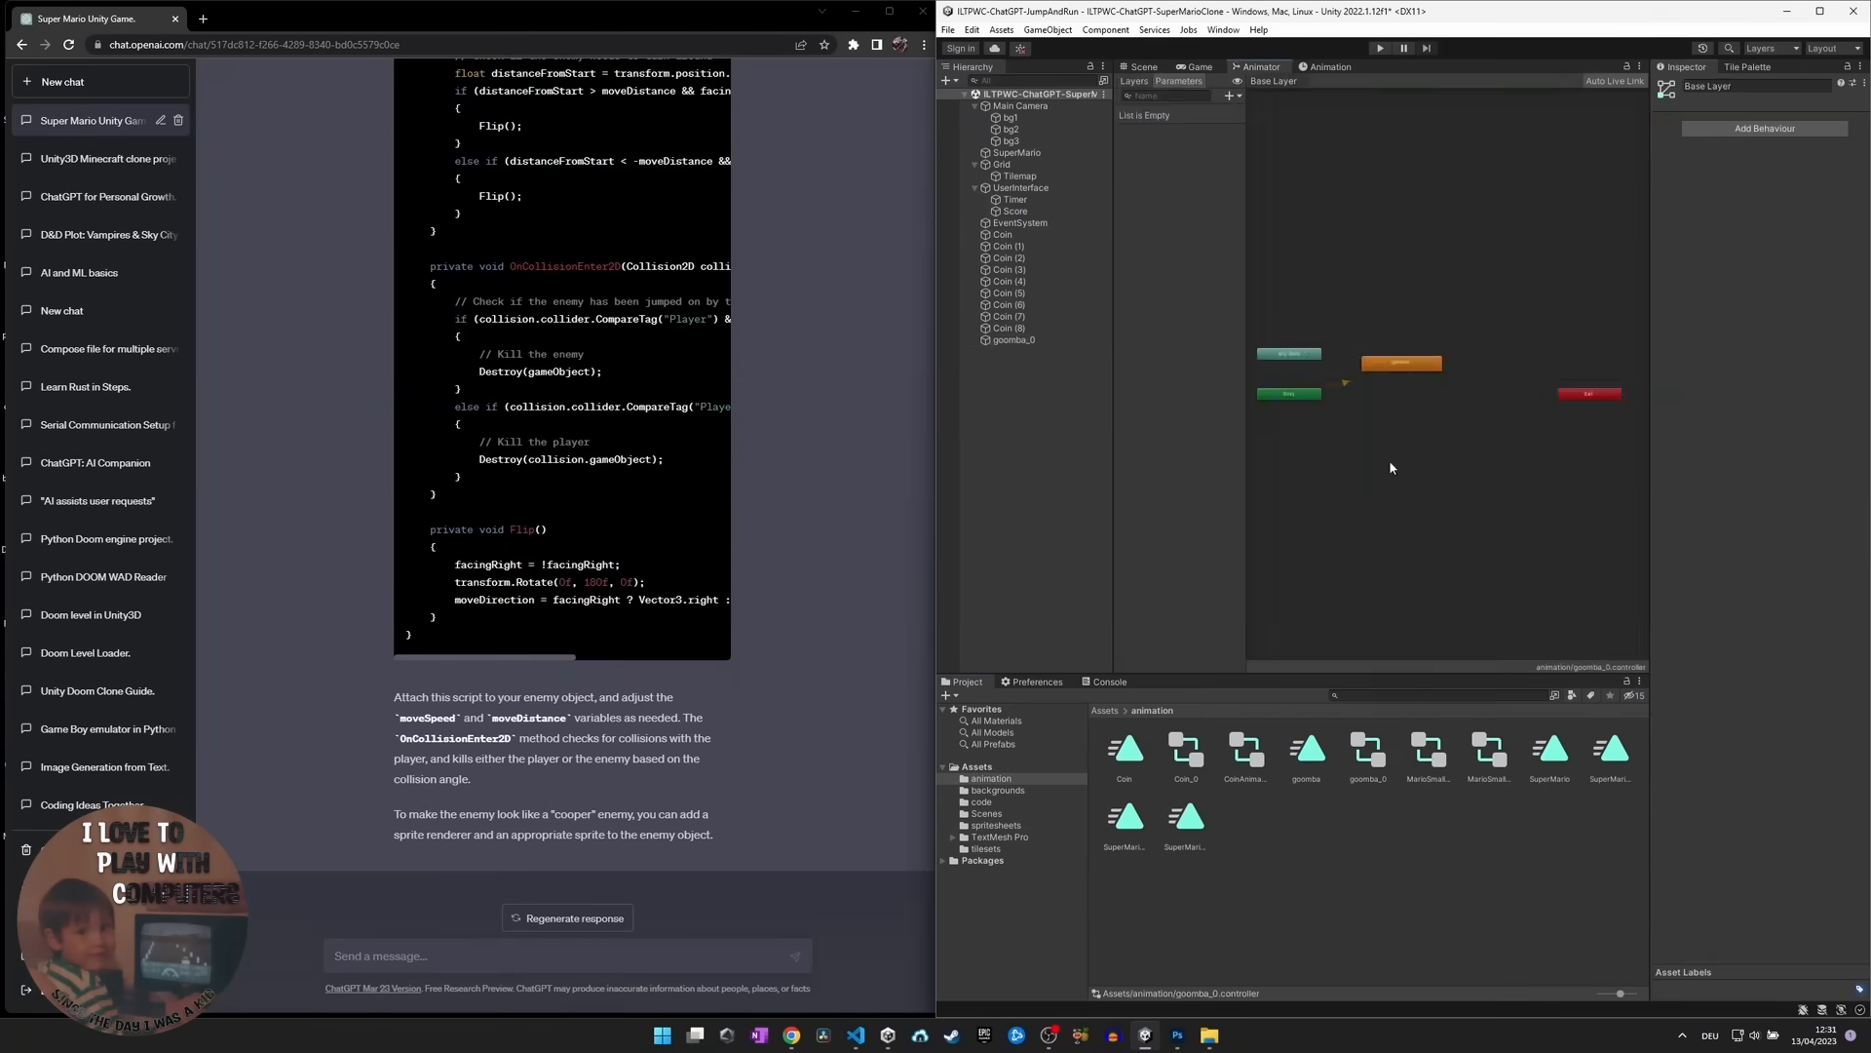
# - Run the game to test the goomba enemy in the level
pyautogui.click(1380, 46)
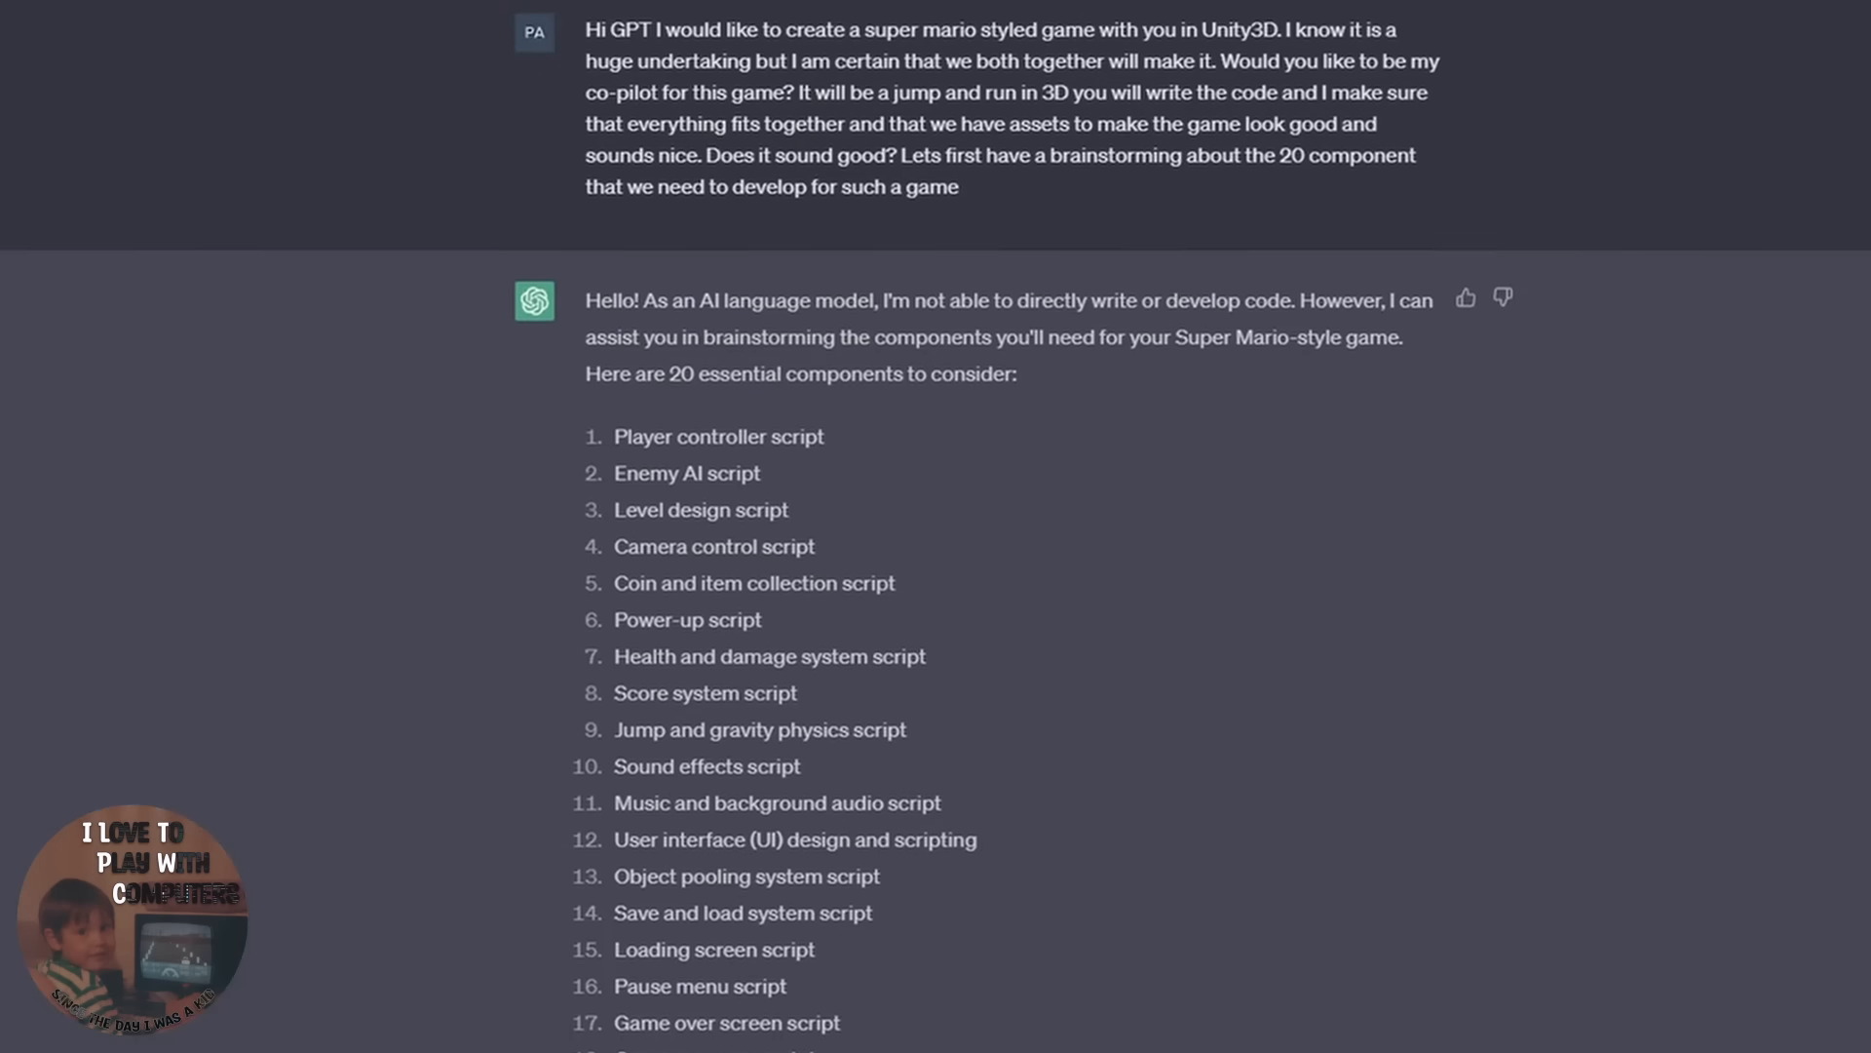
pyautogui.scroll(-3)
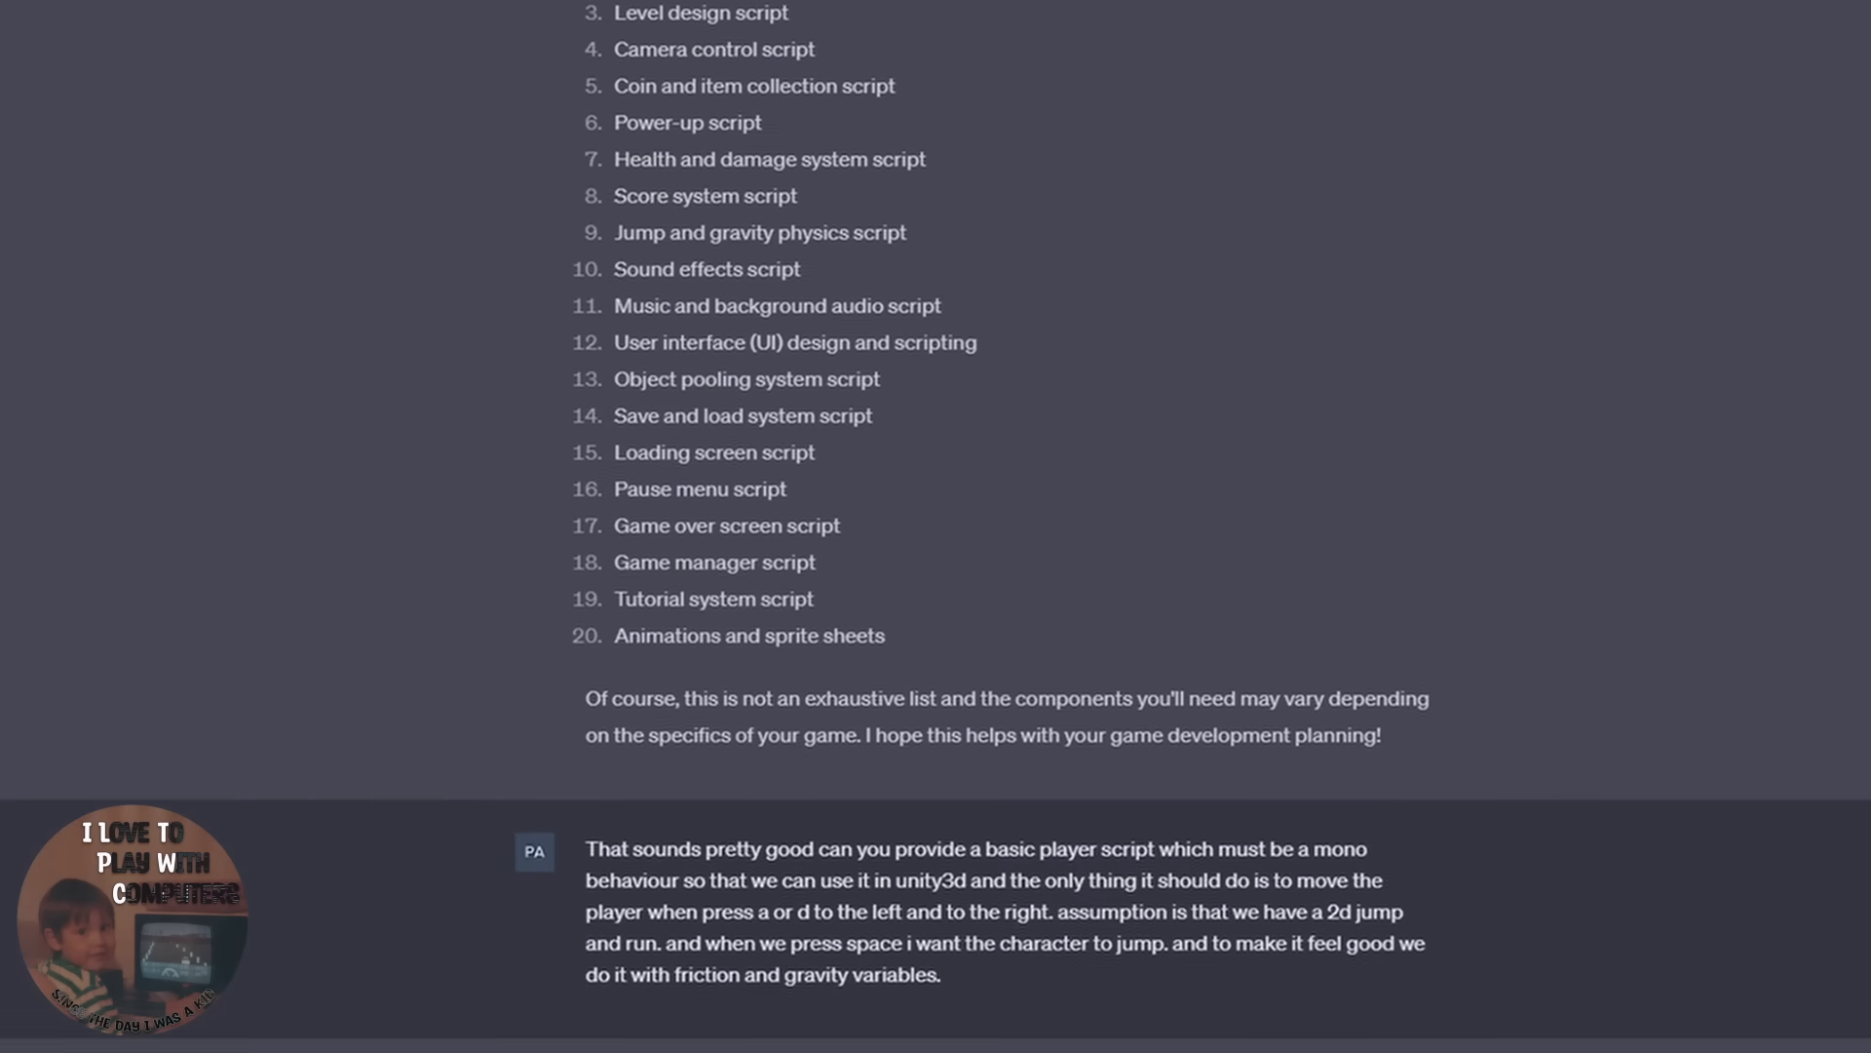
pyautogui.scroll(-3)
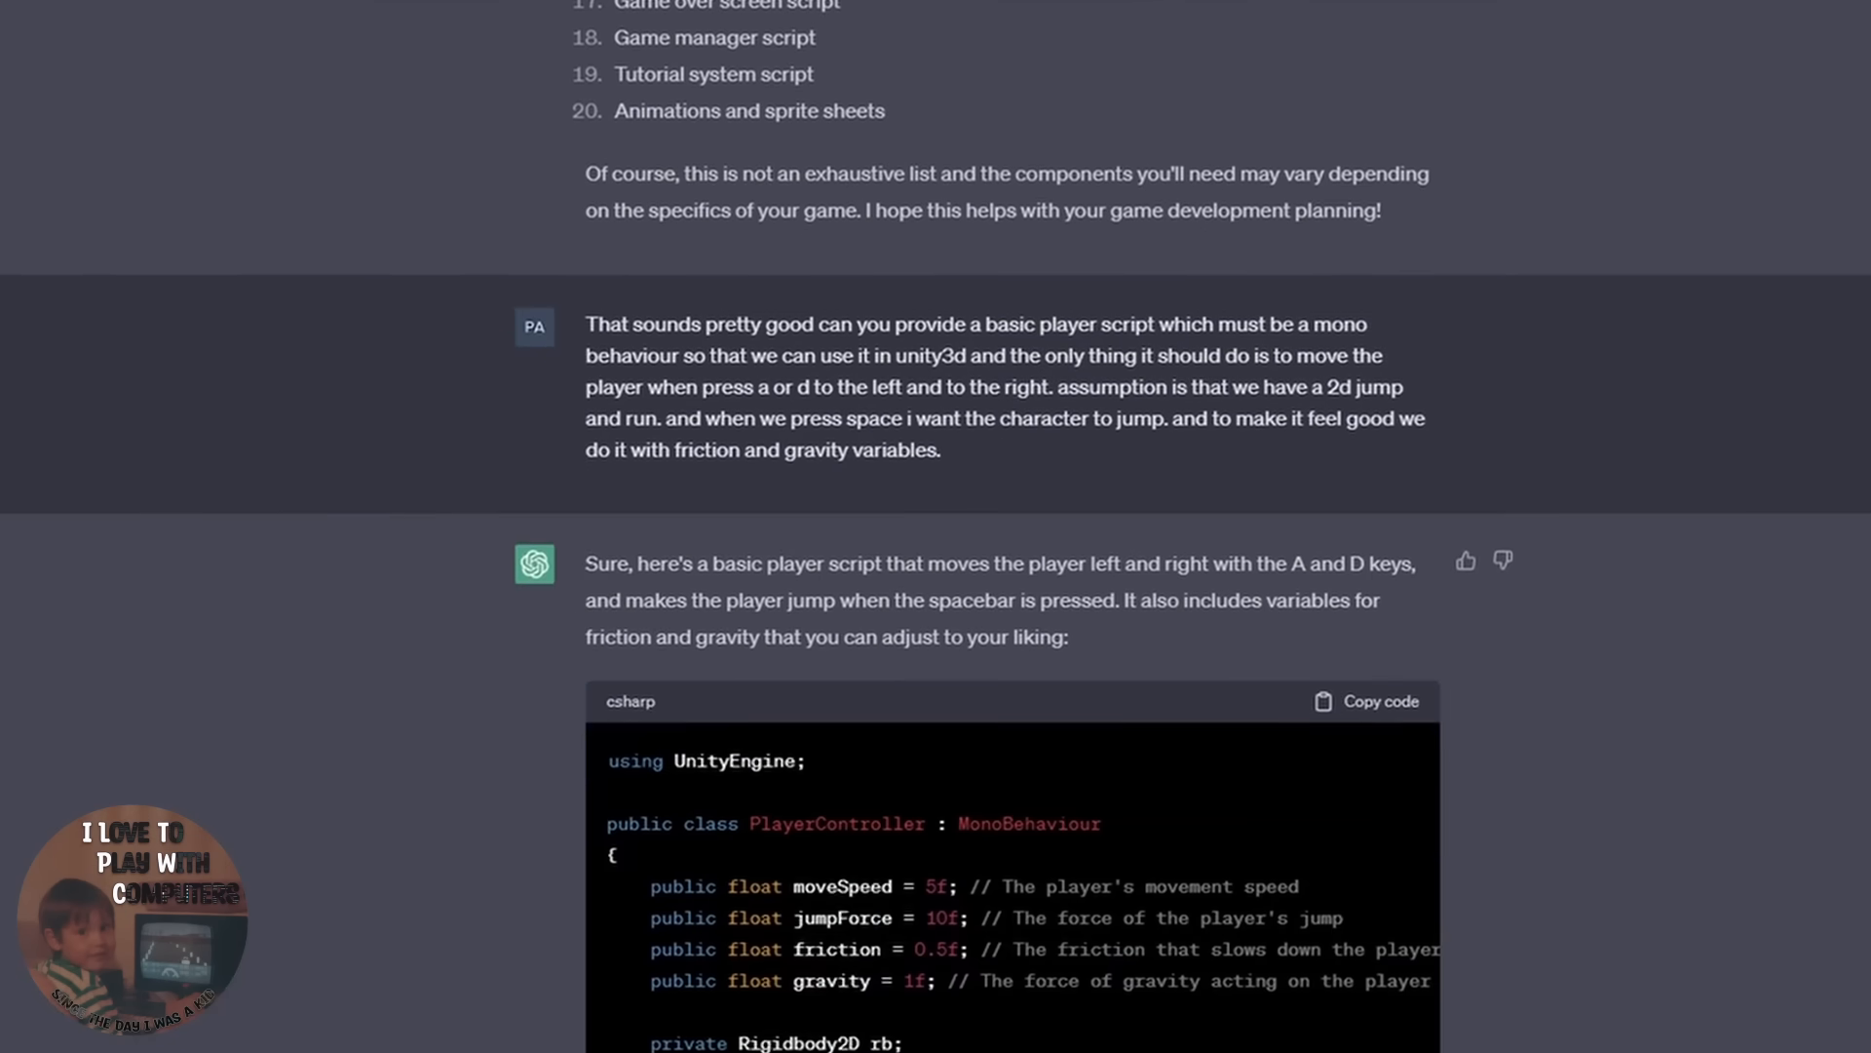
pyautogui.scroll(-3)
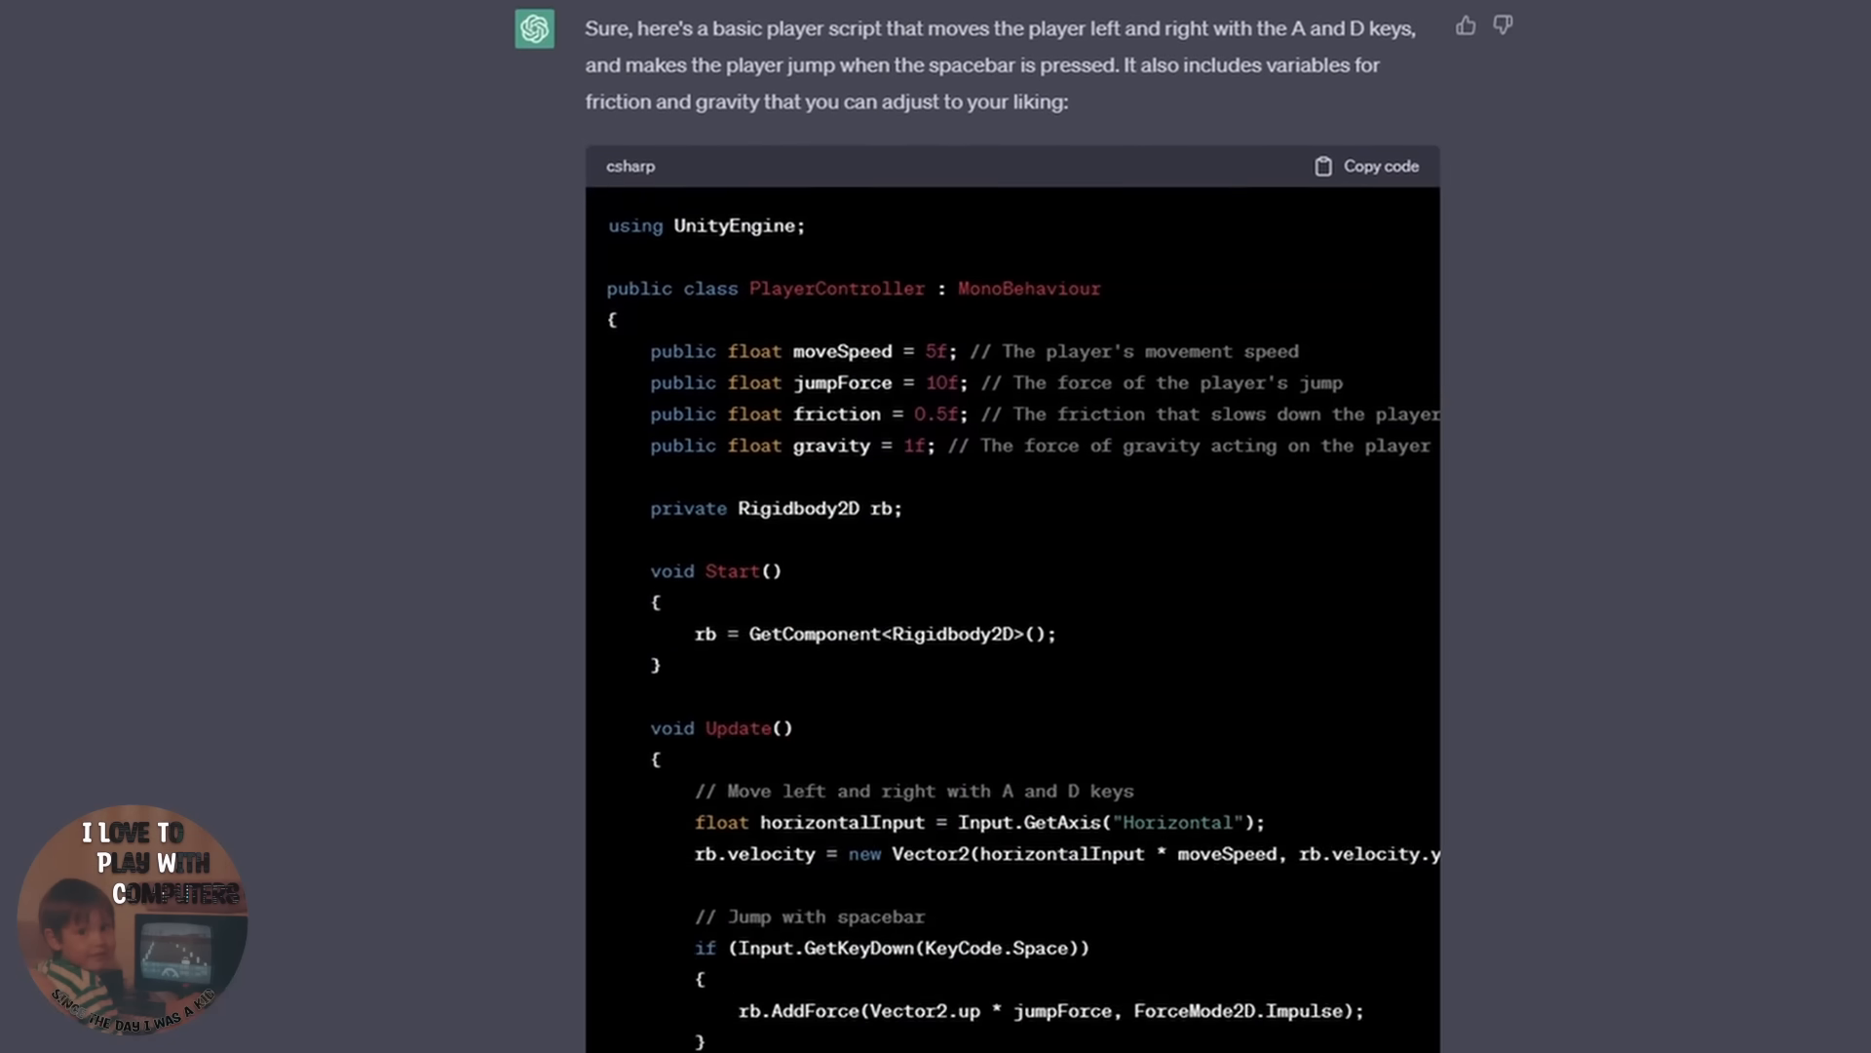
pyautogui.scroll(-3)
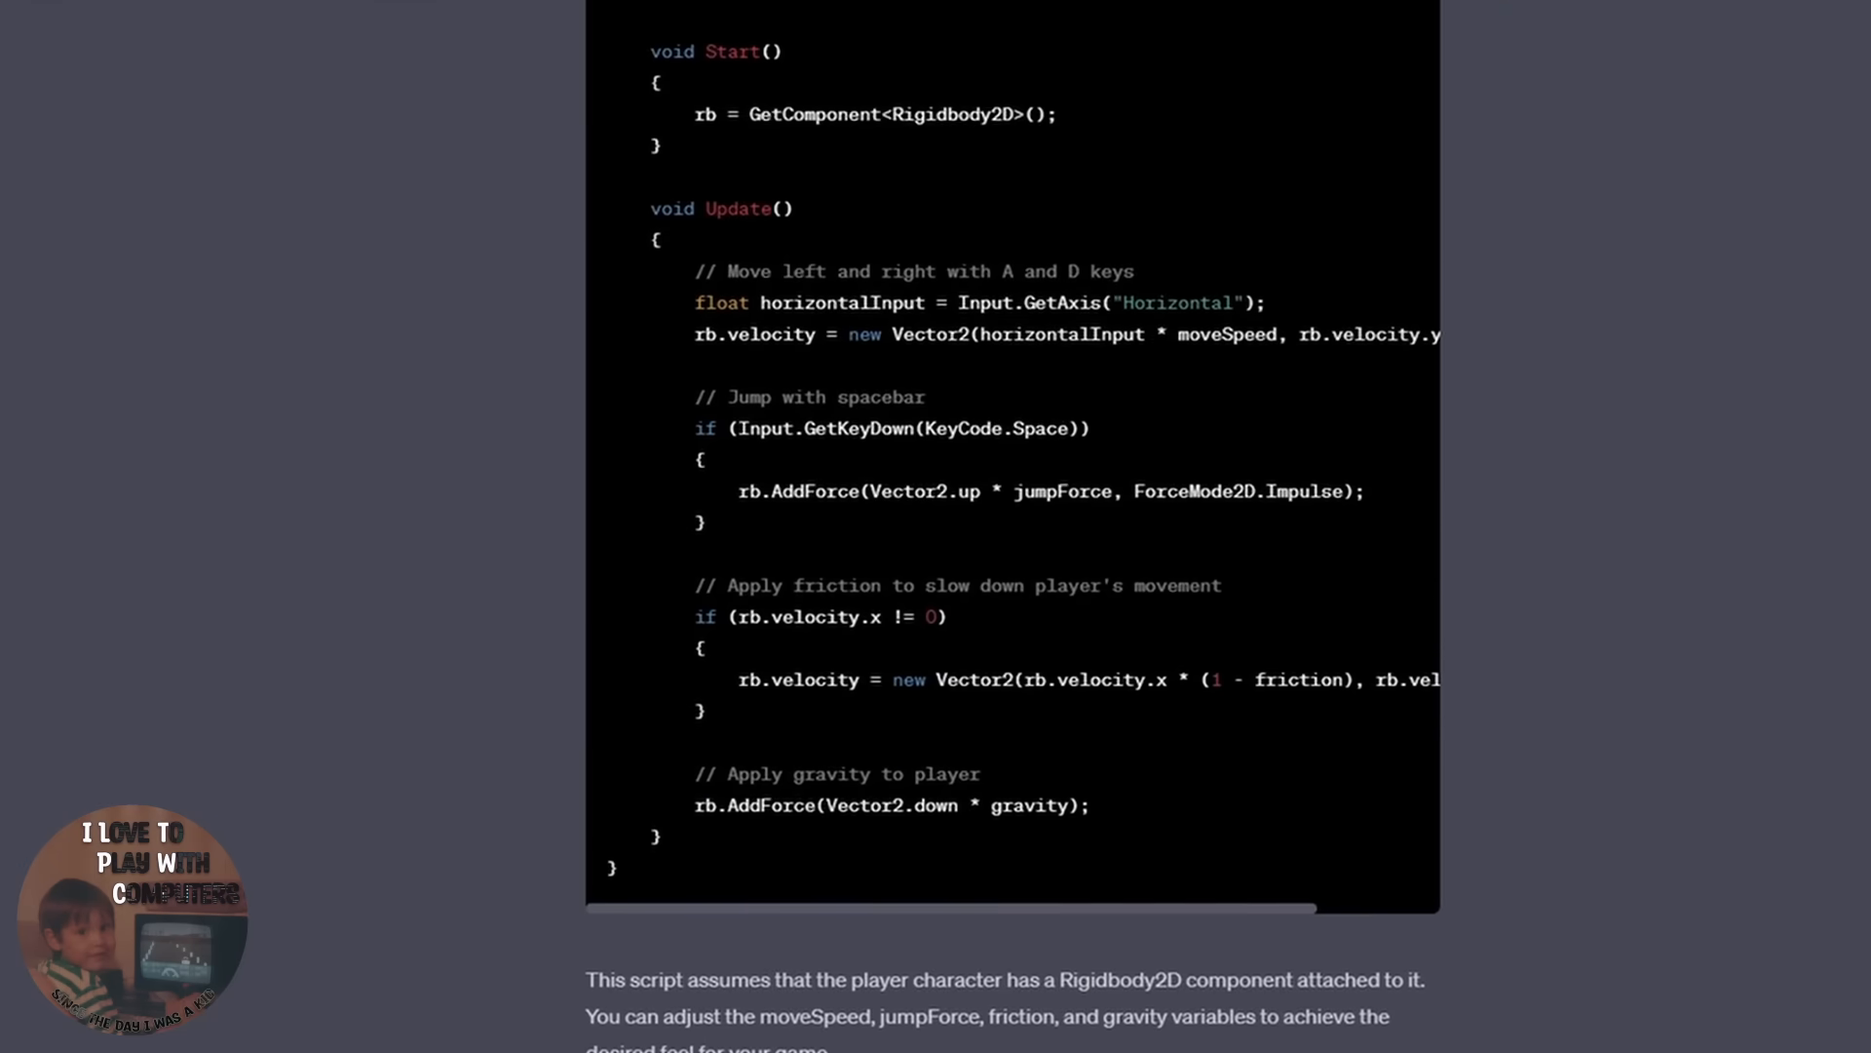
pyautogui.scroll(-3)
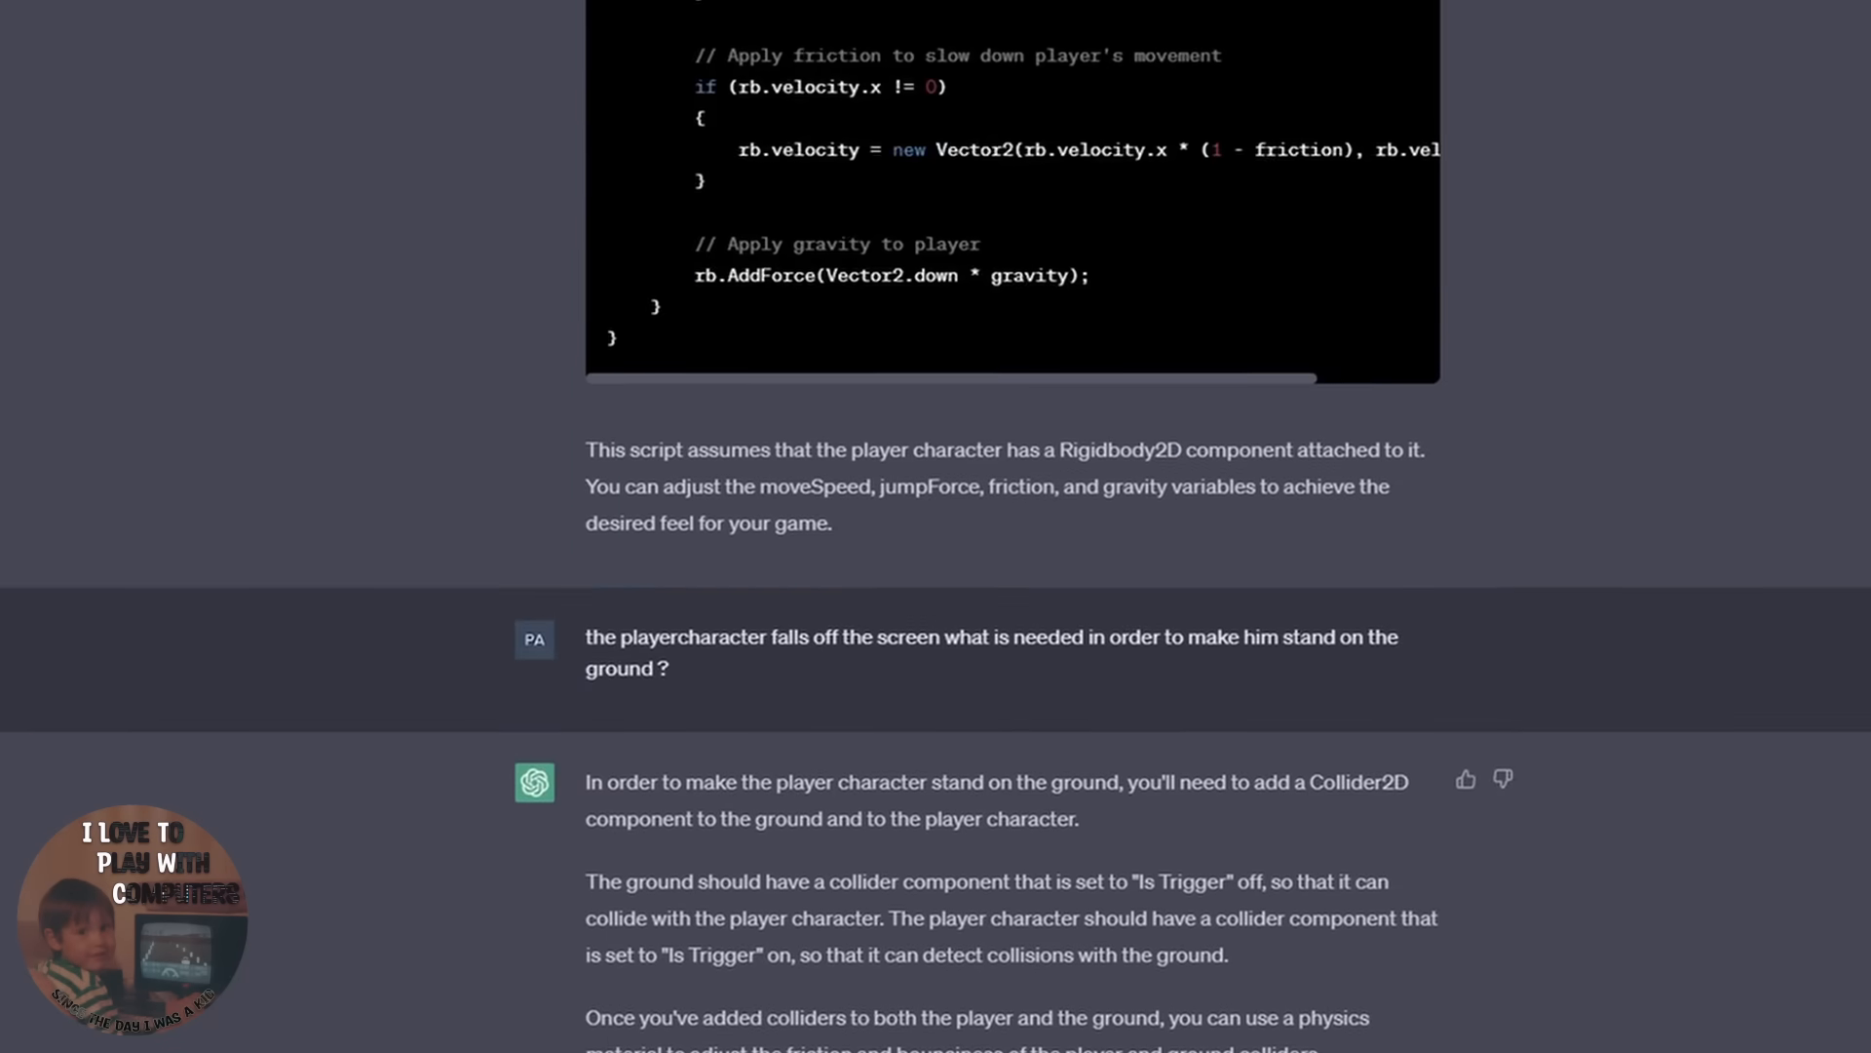
pyautogui.scroll(-3)
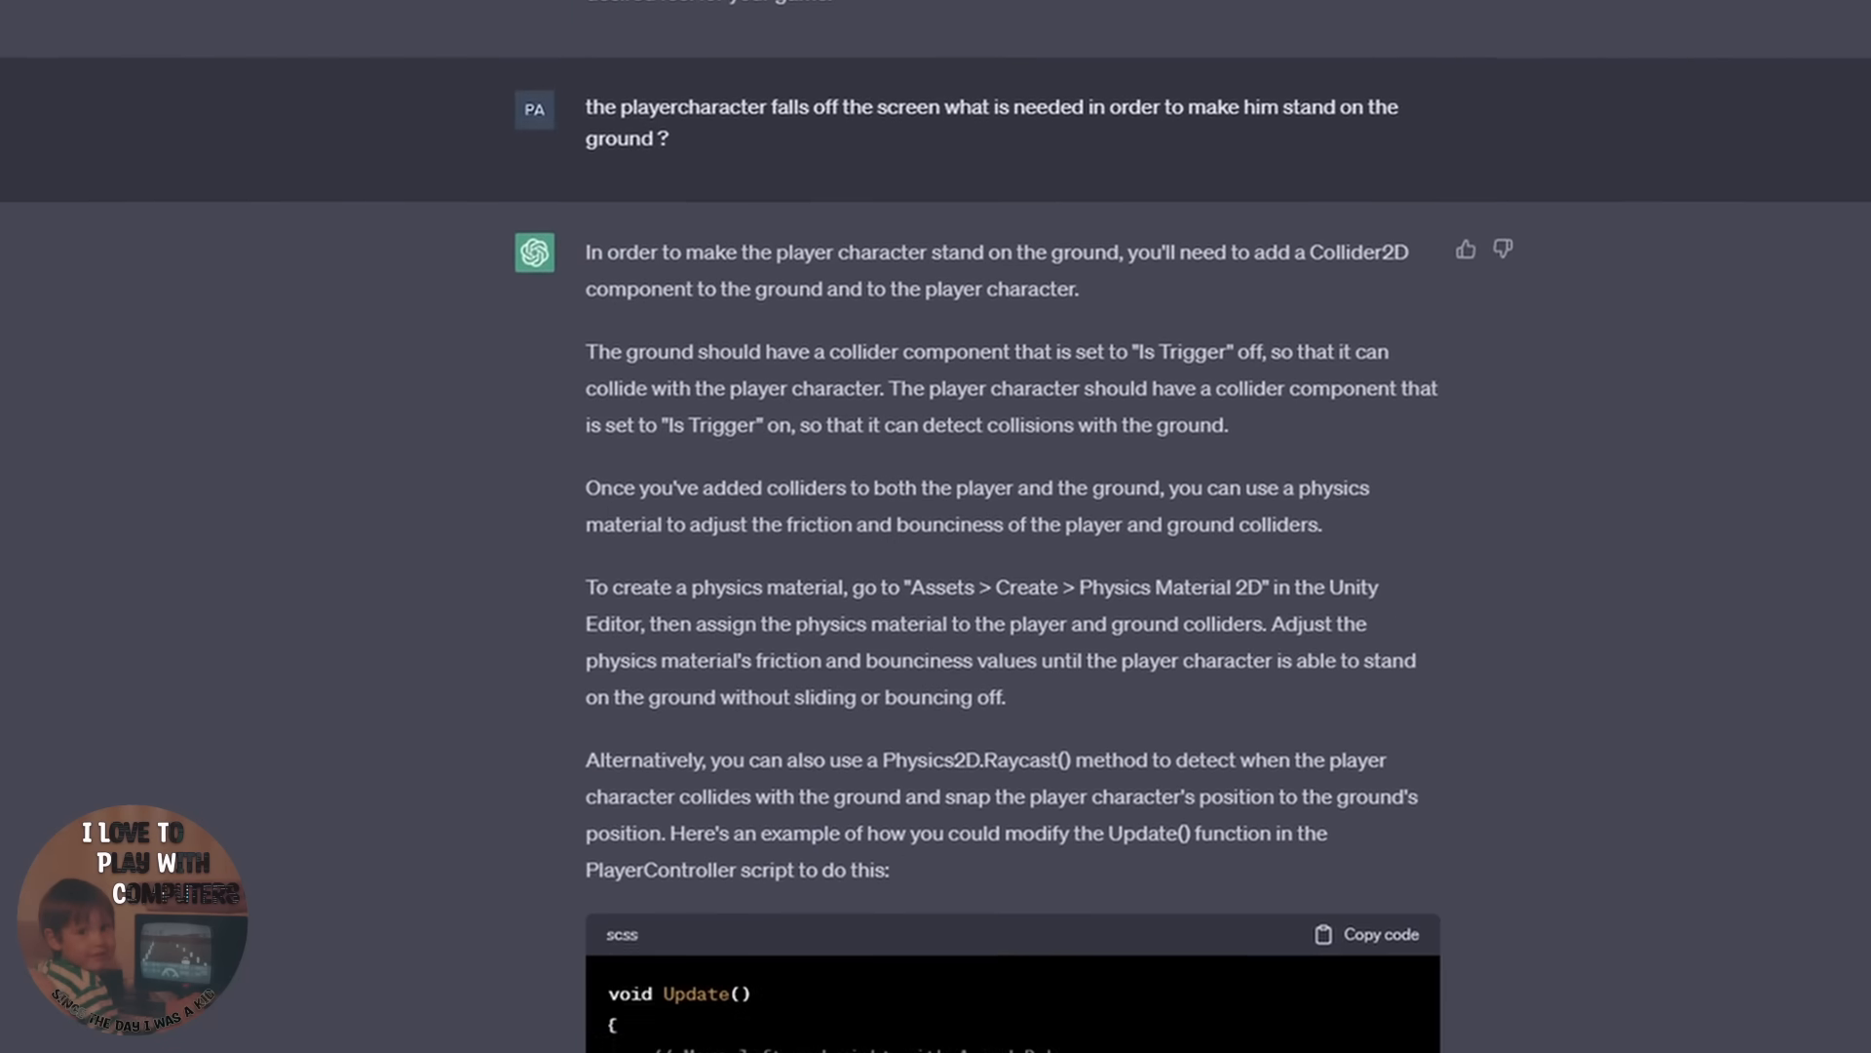
pyautogui.scroll(-3)
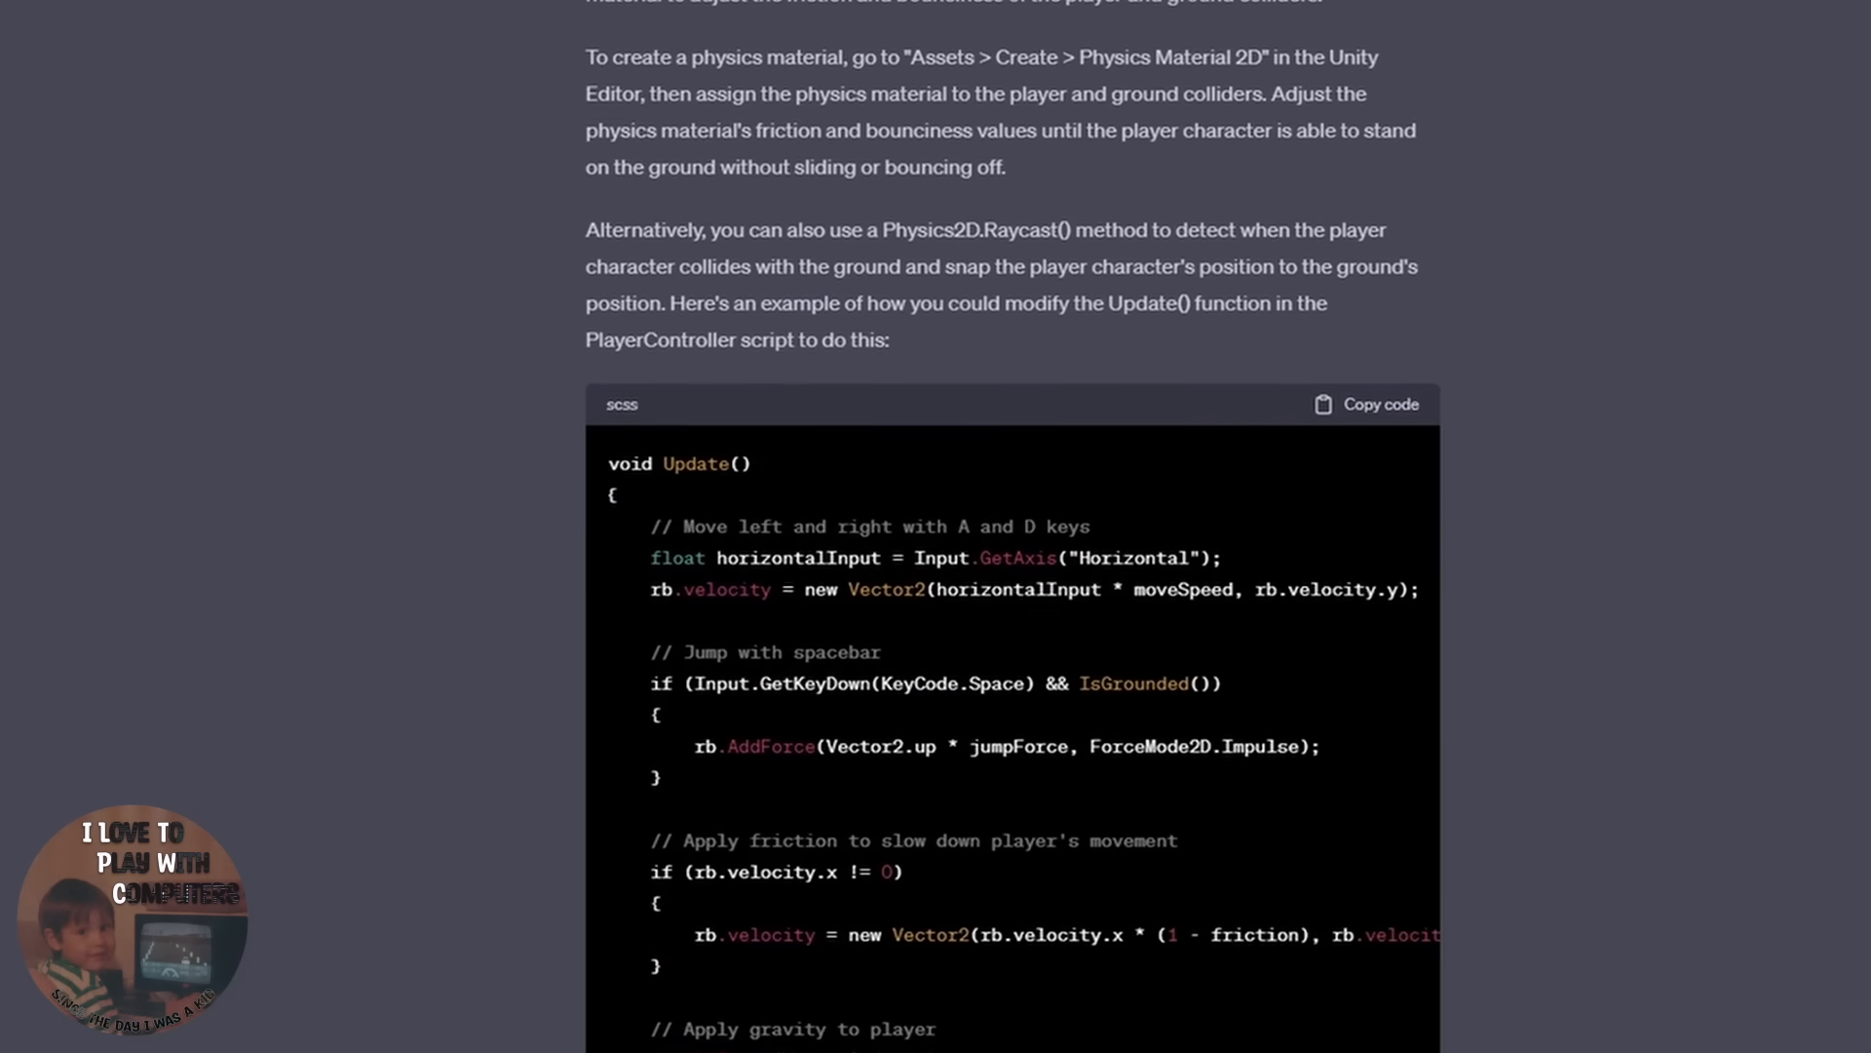
pyautogui.scroll(-3)
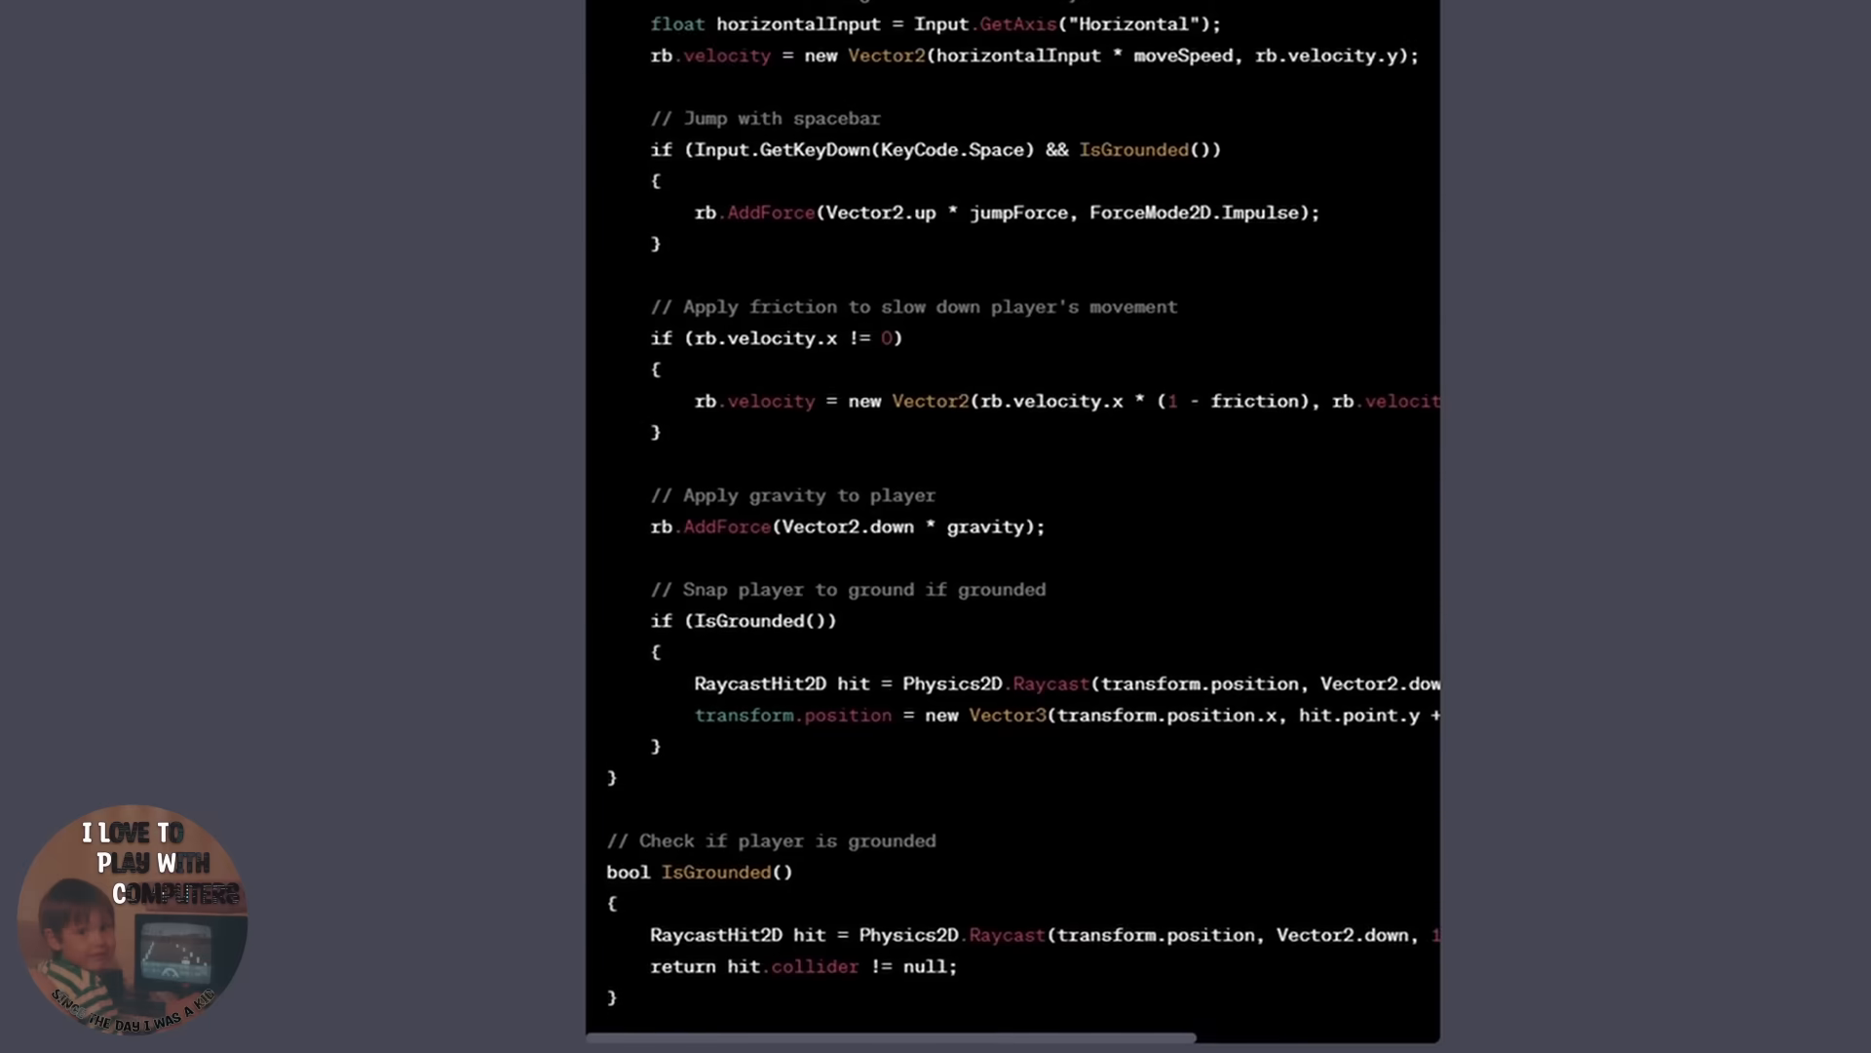
pyautogui.scroll(-3)
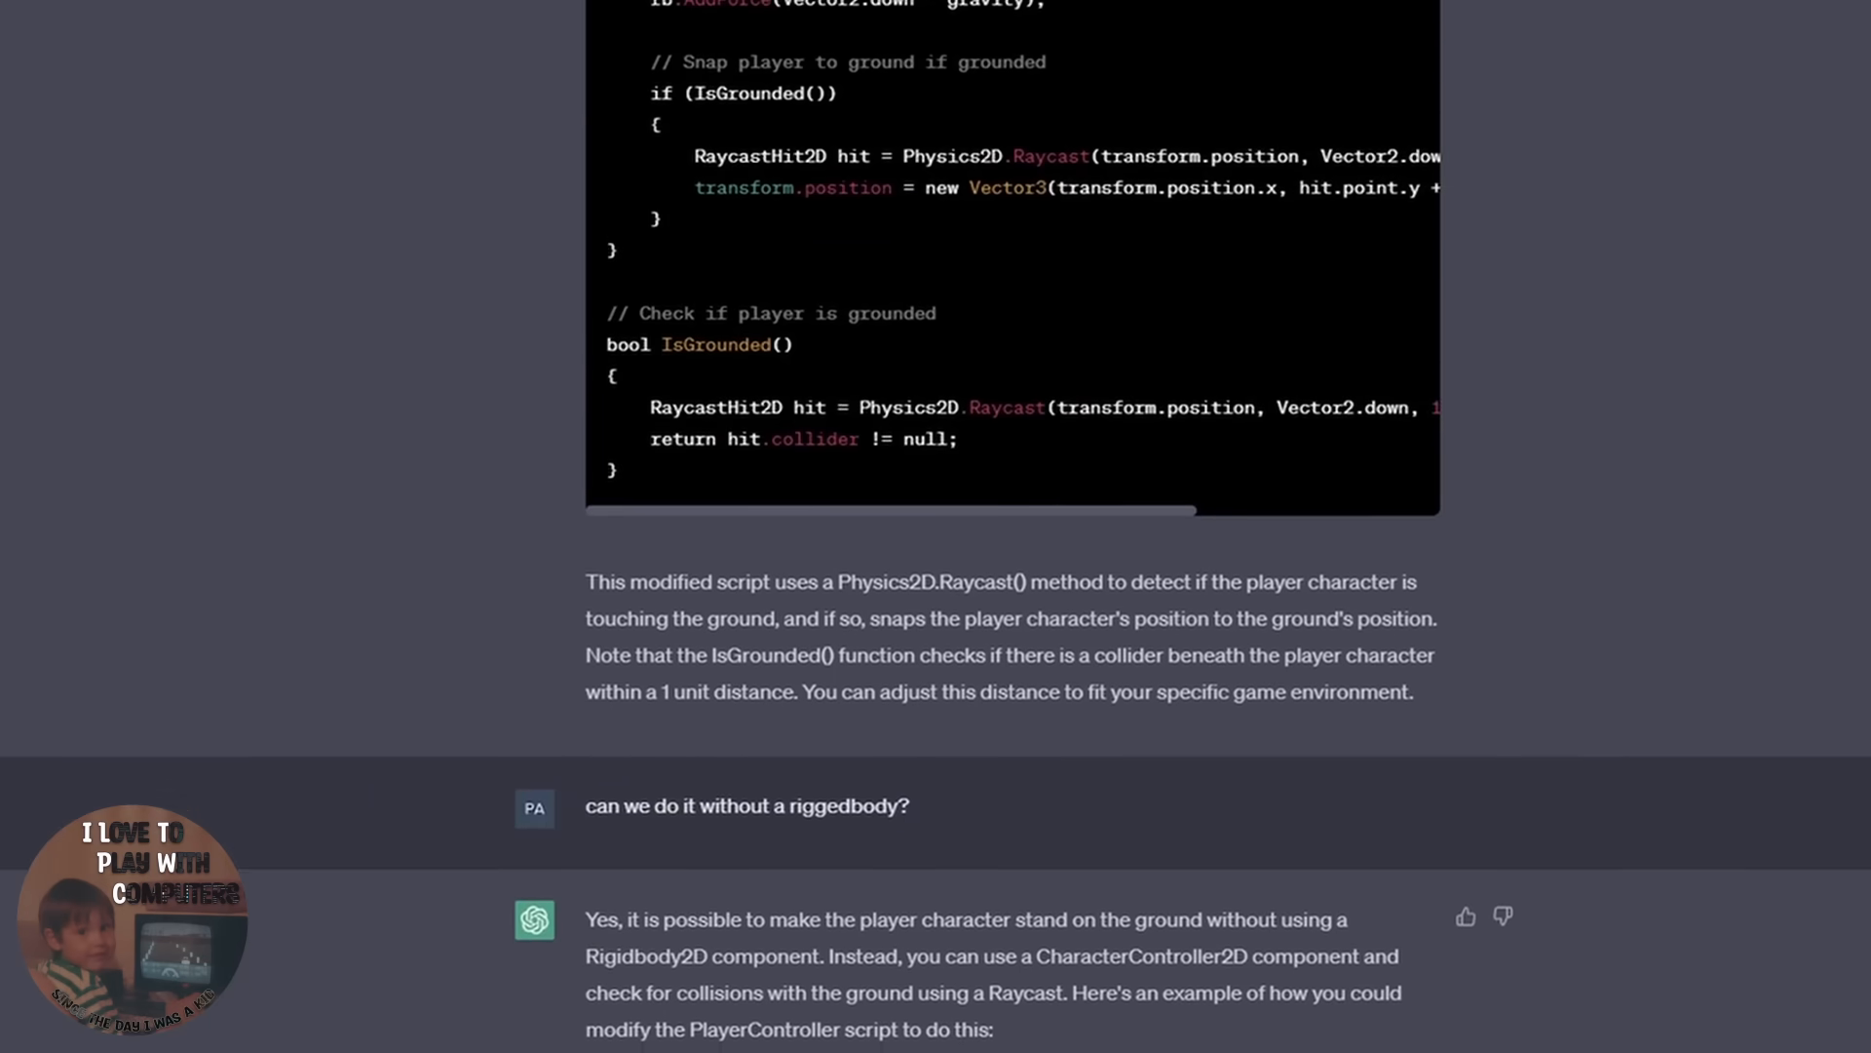
pyautogui.scroll(-3)
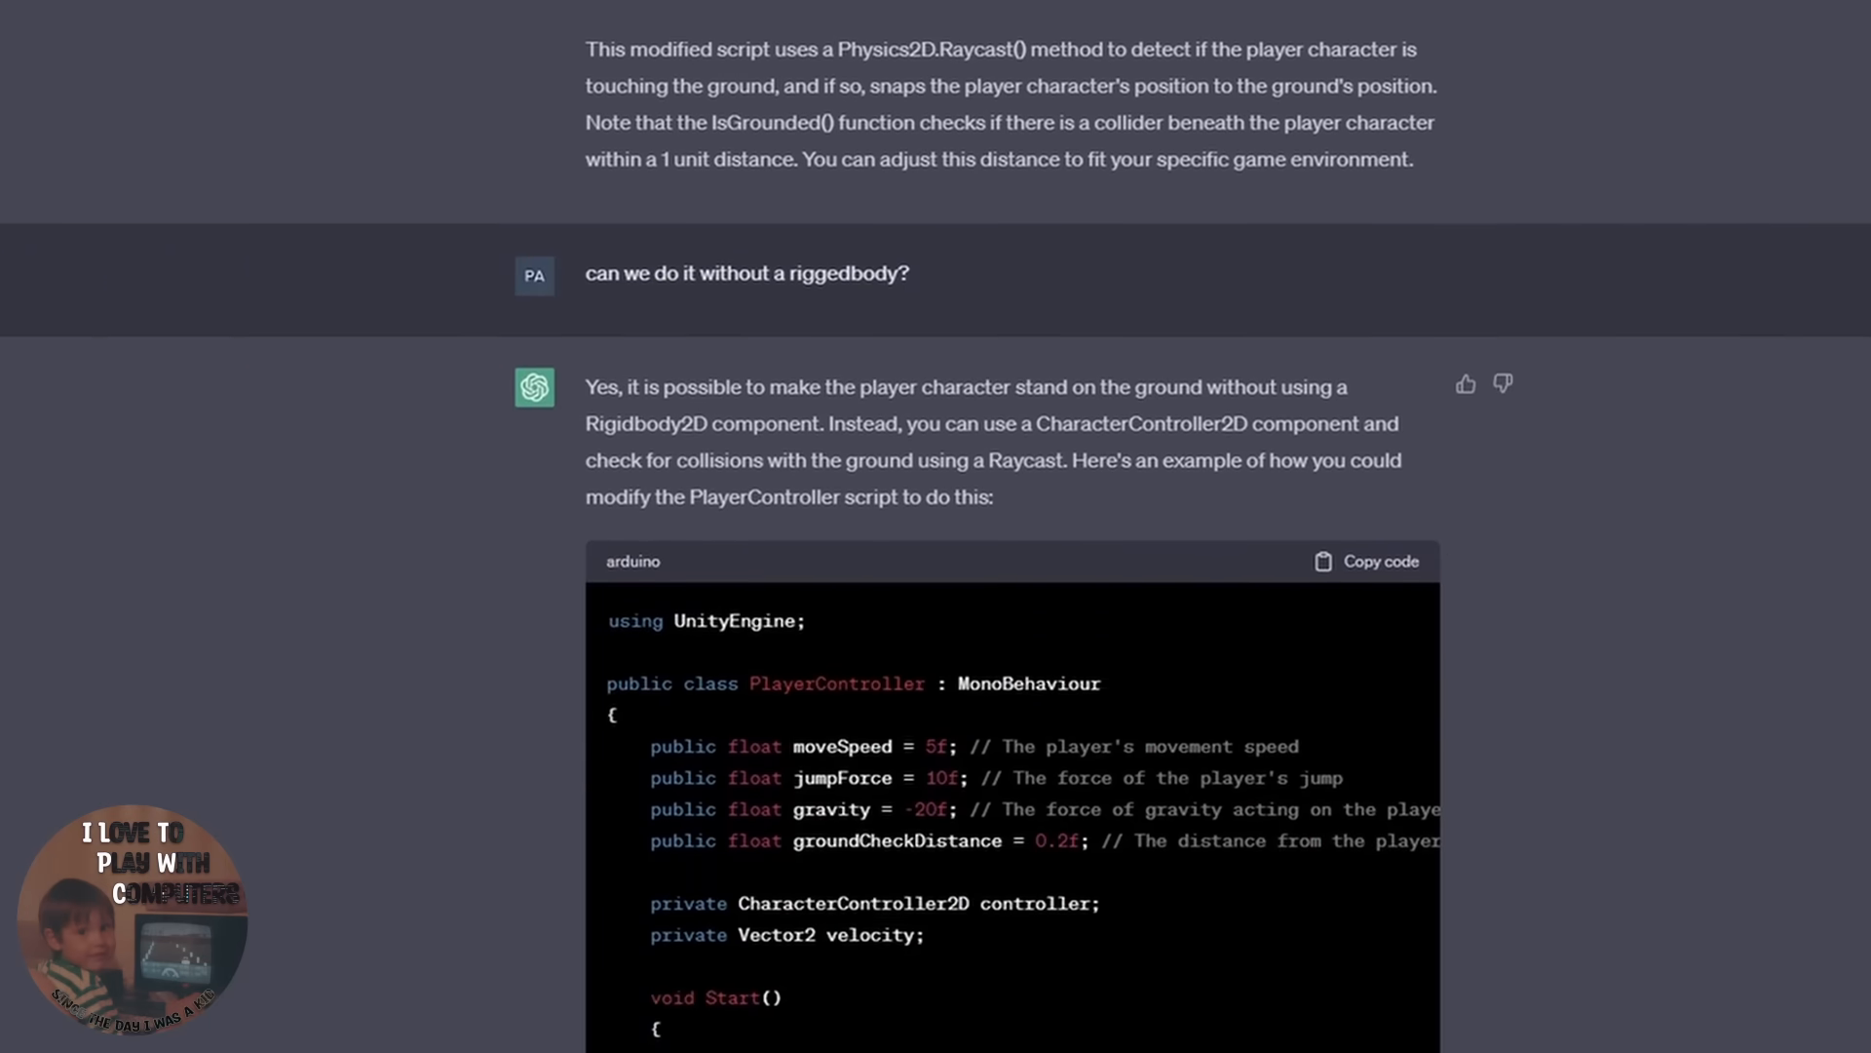
pyautogui.scroll(-3)
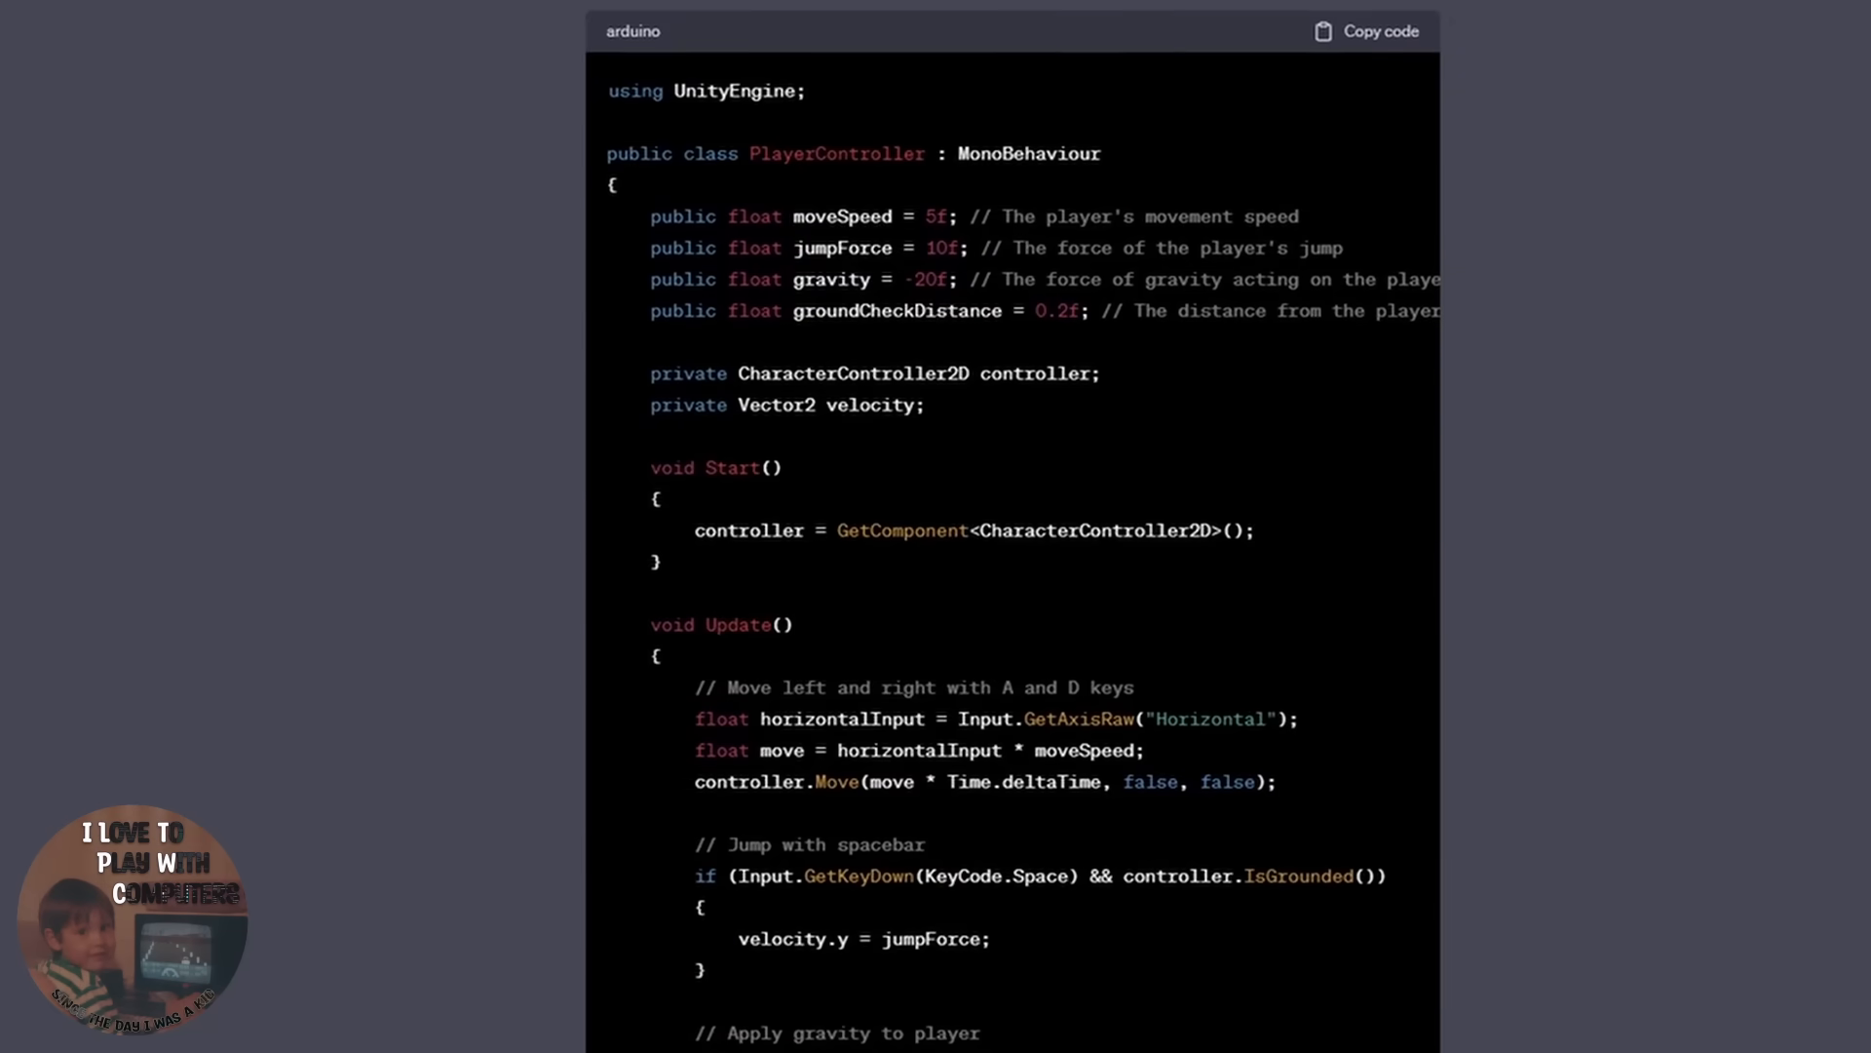
pyautogui.scroll(-3)
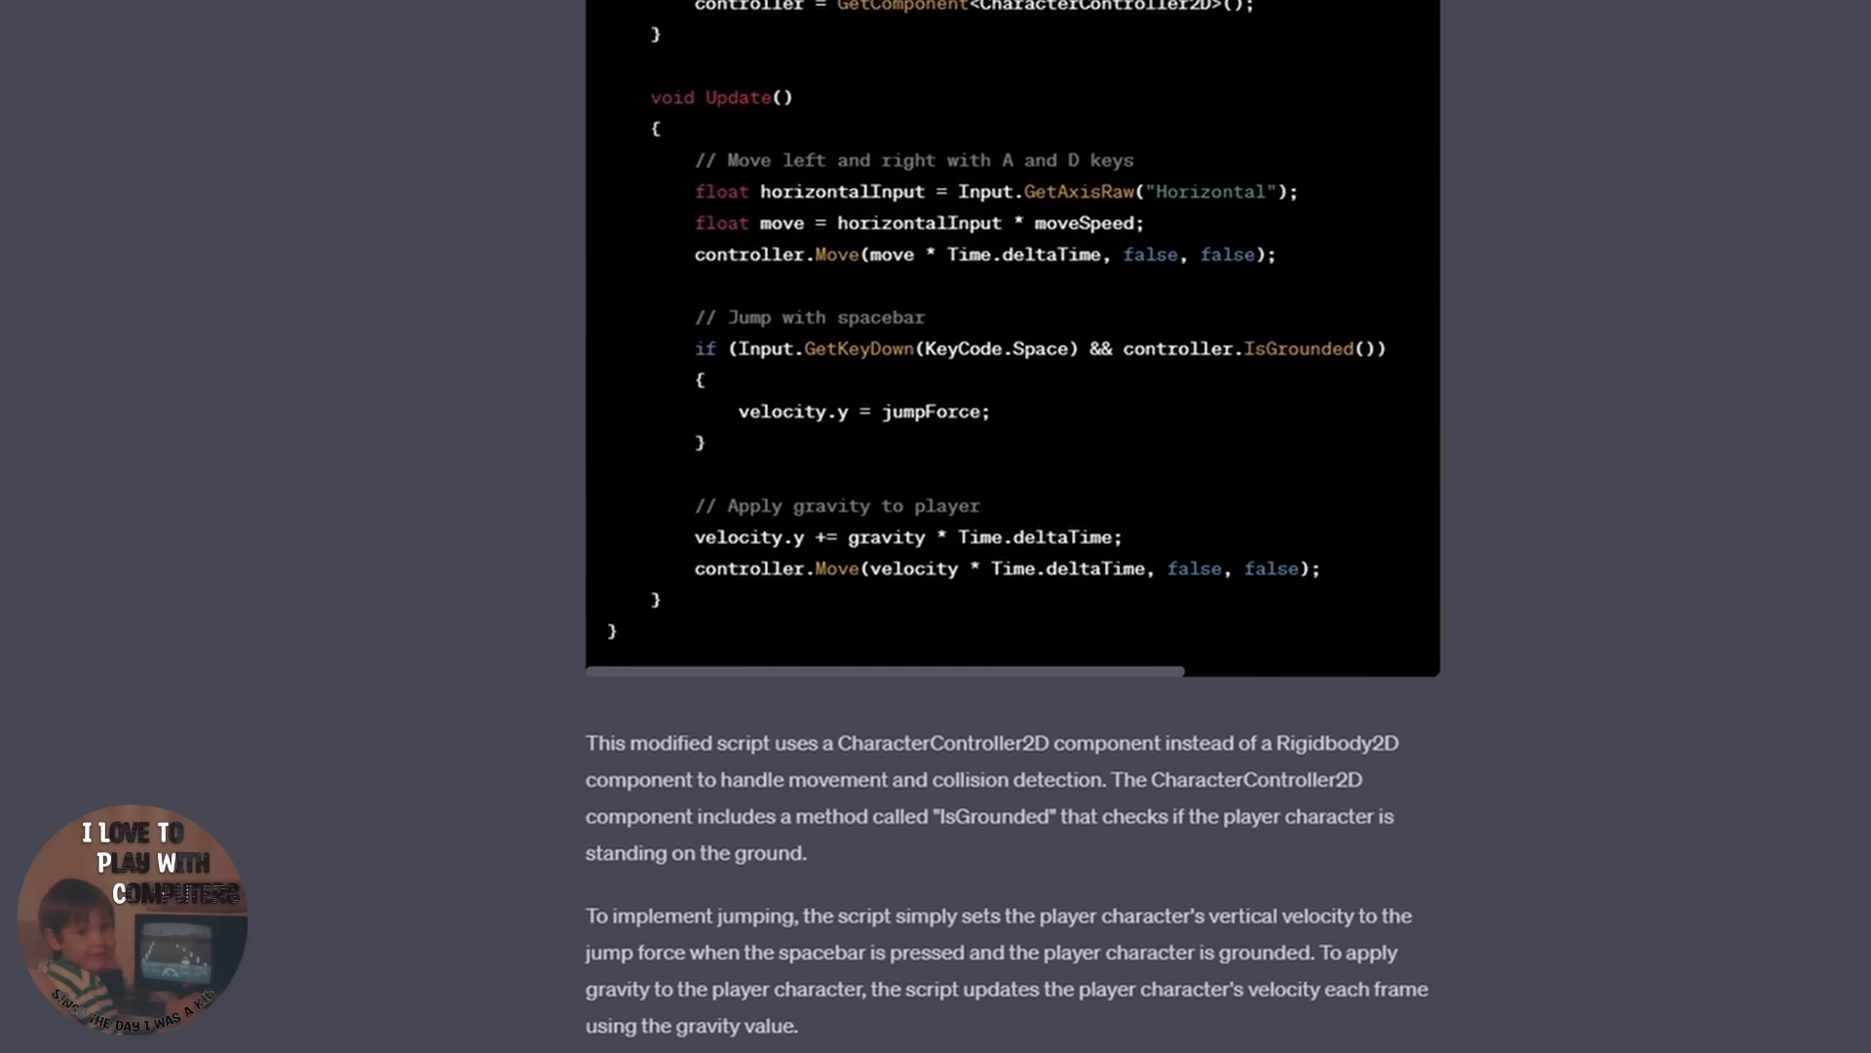
pyautogui.scroll(-3)
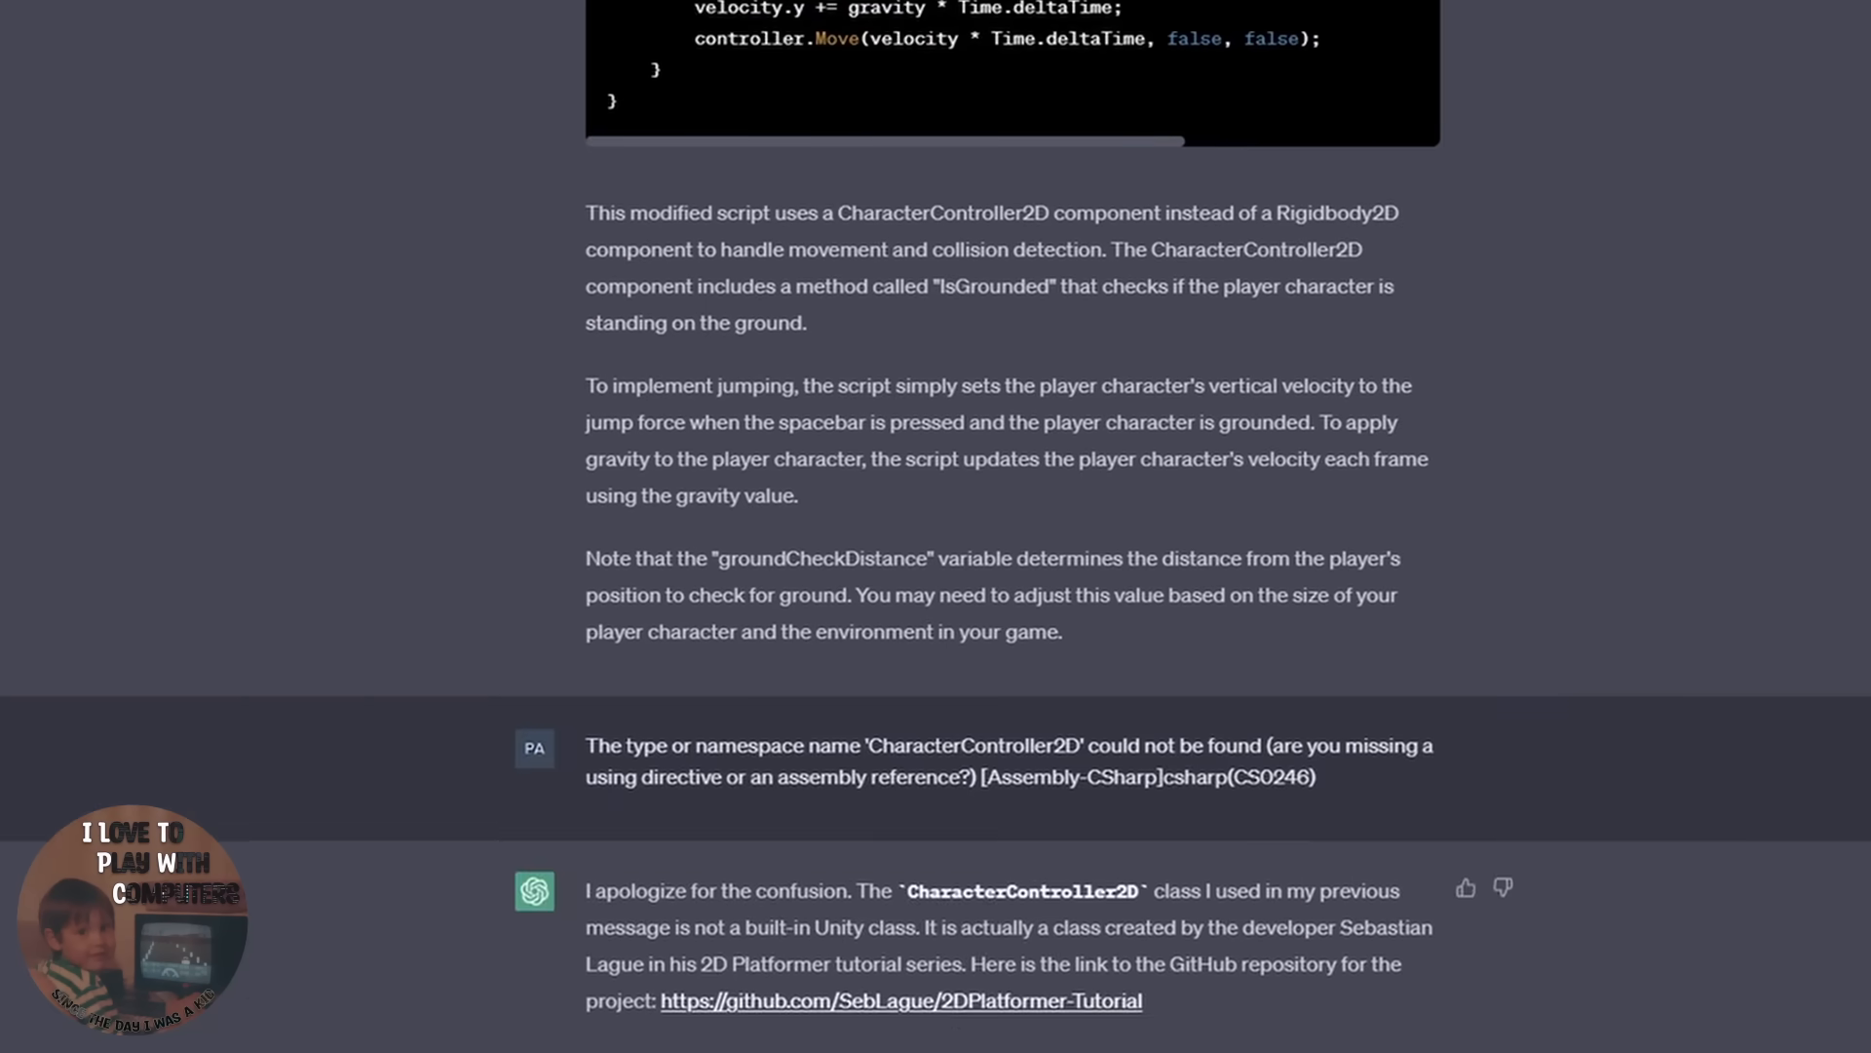
pyautogui.scroll(-3)
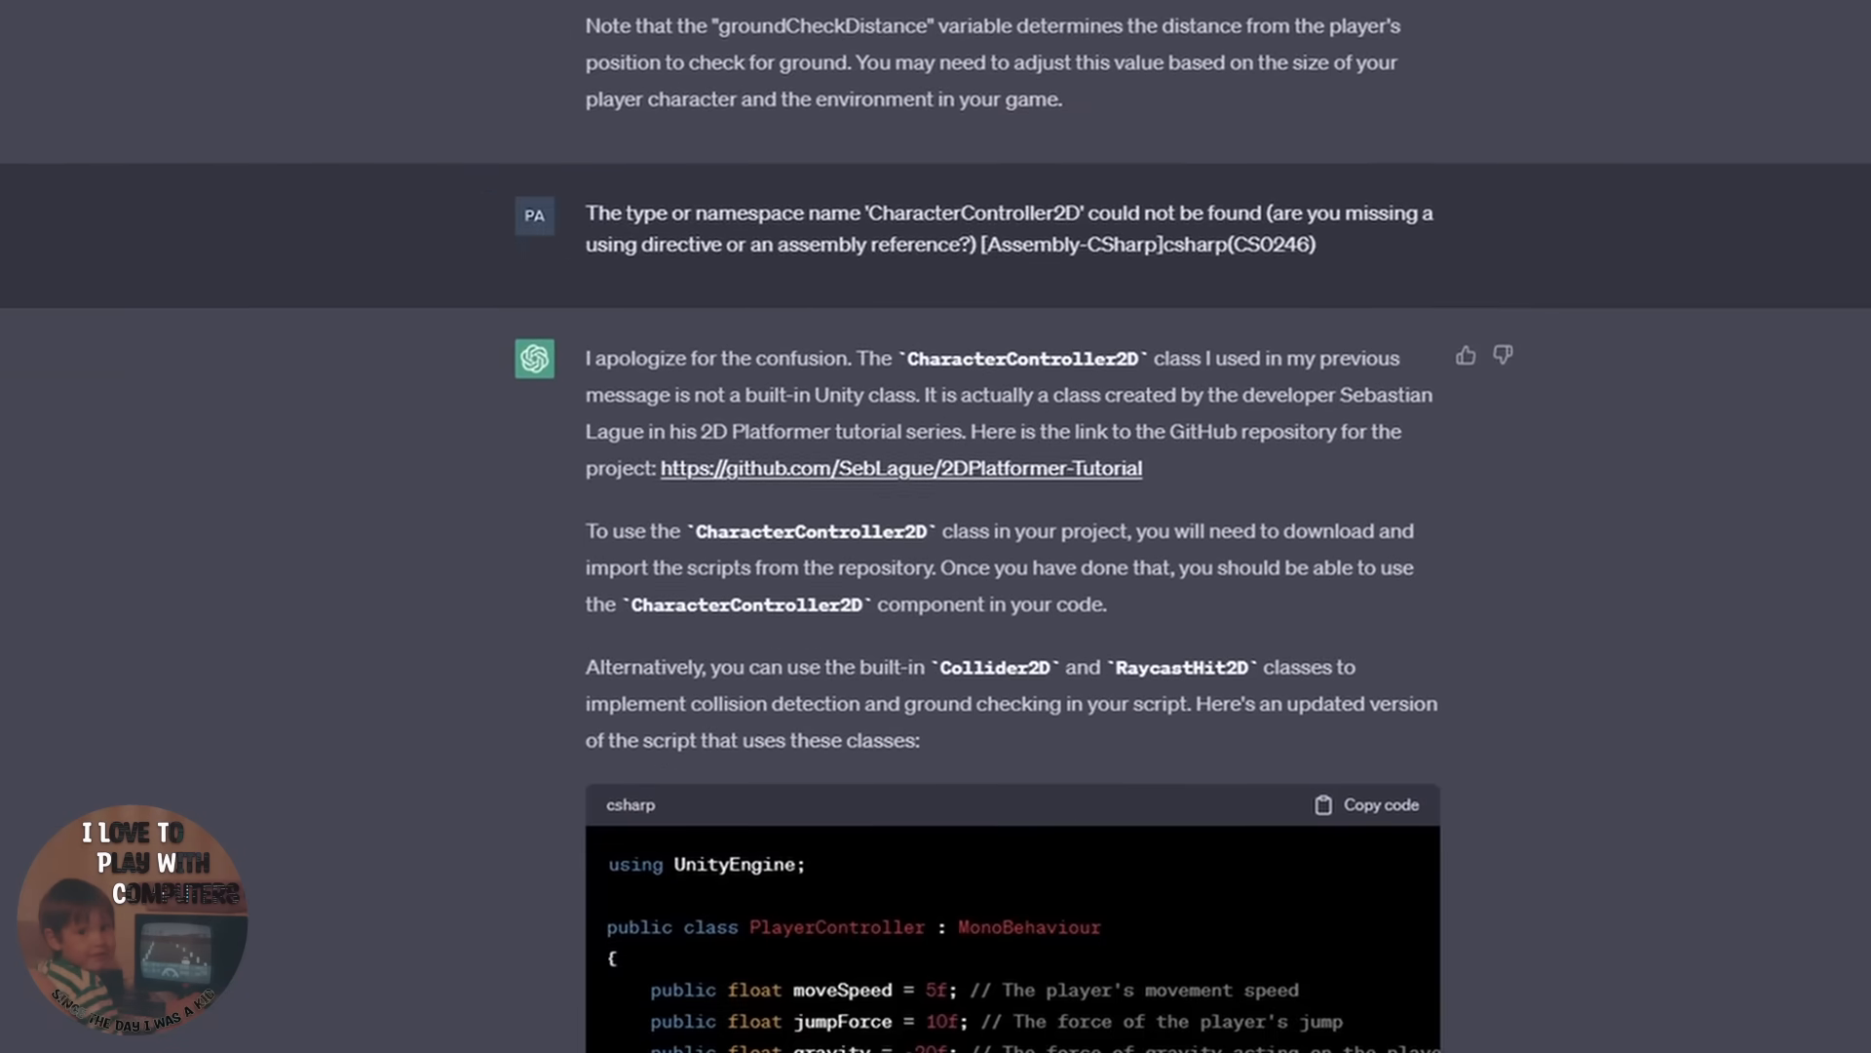
pyautogui.scroll(-3)
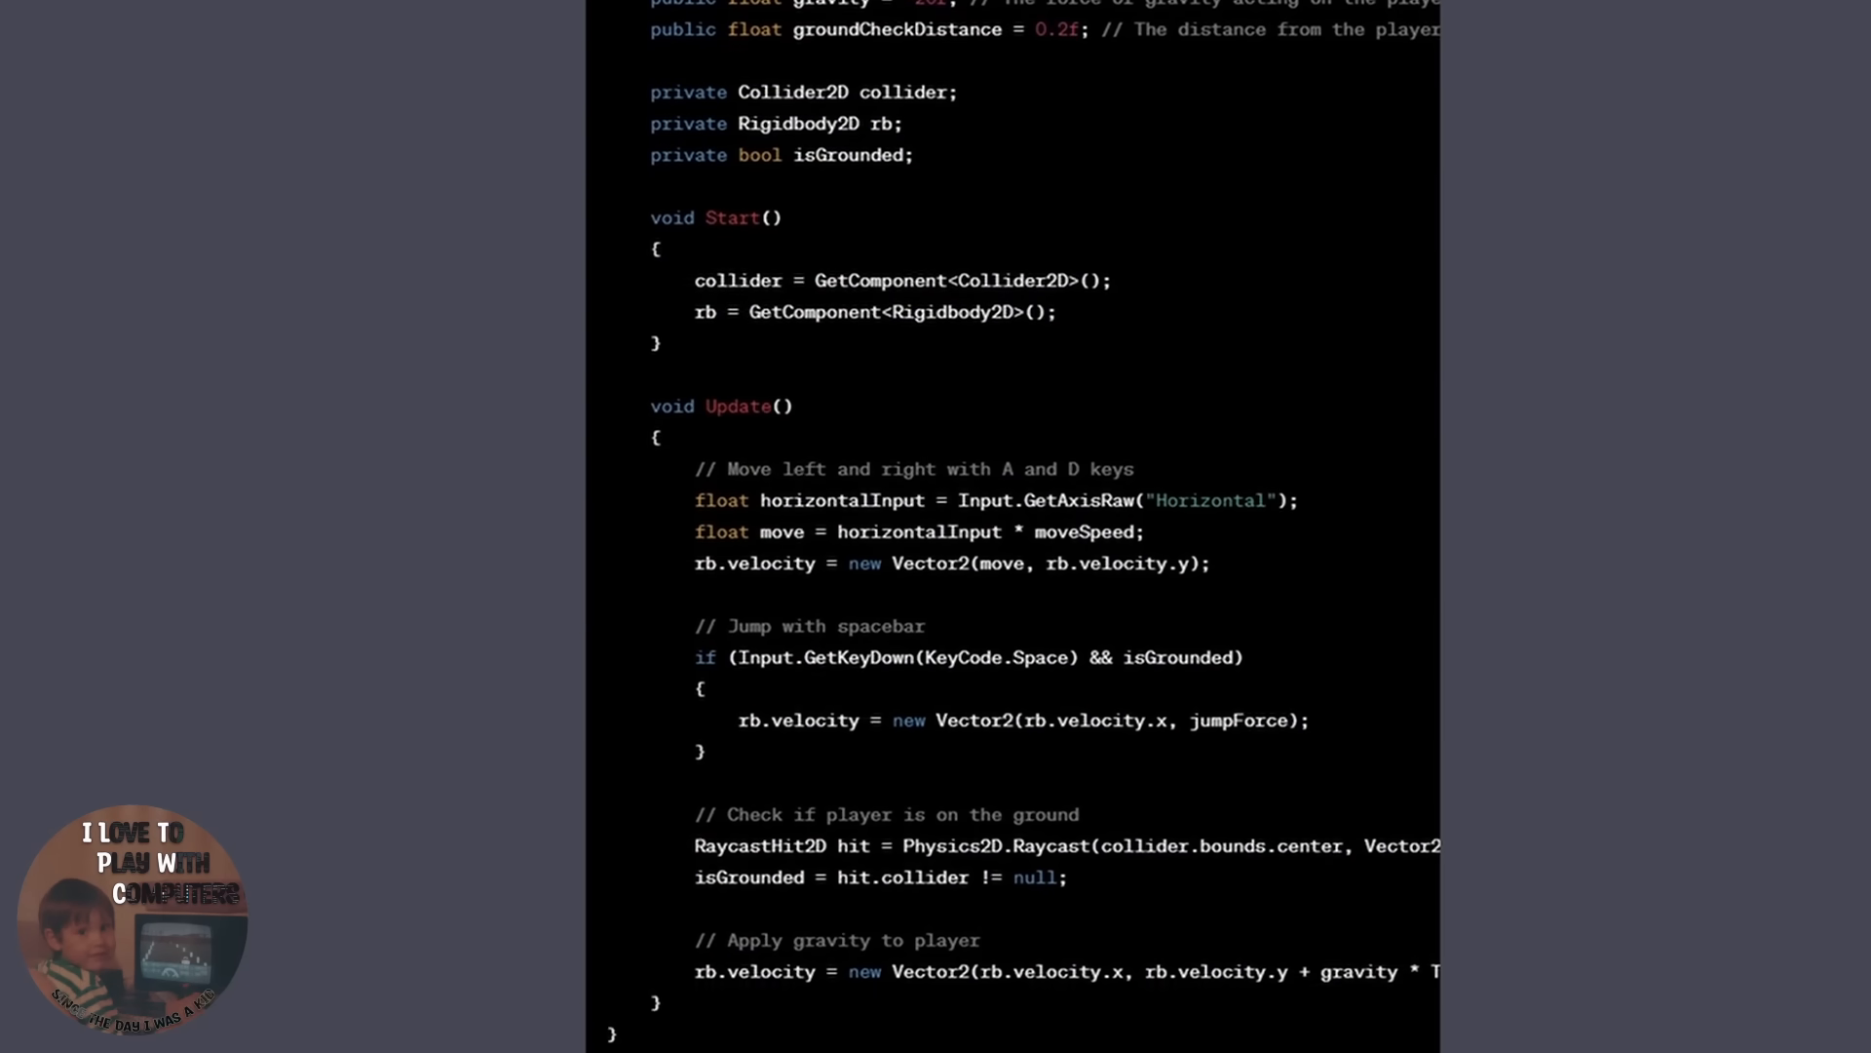
pyautogui.scroll(-3)
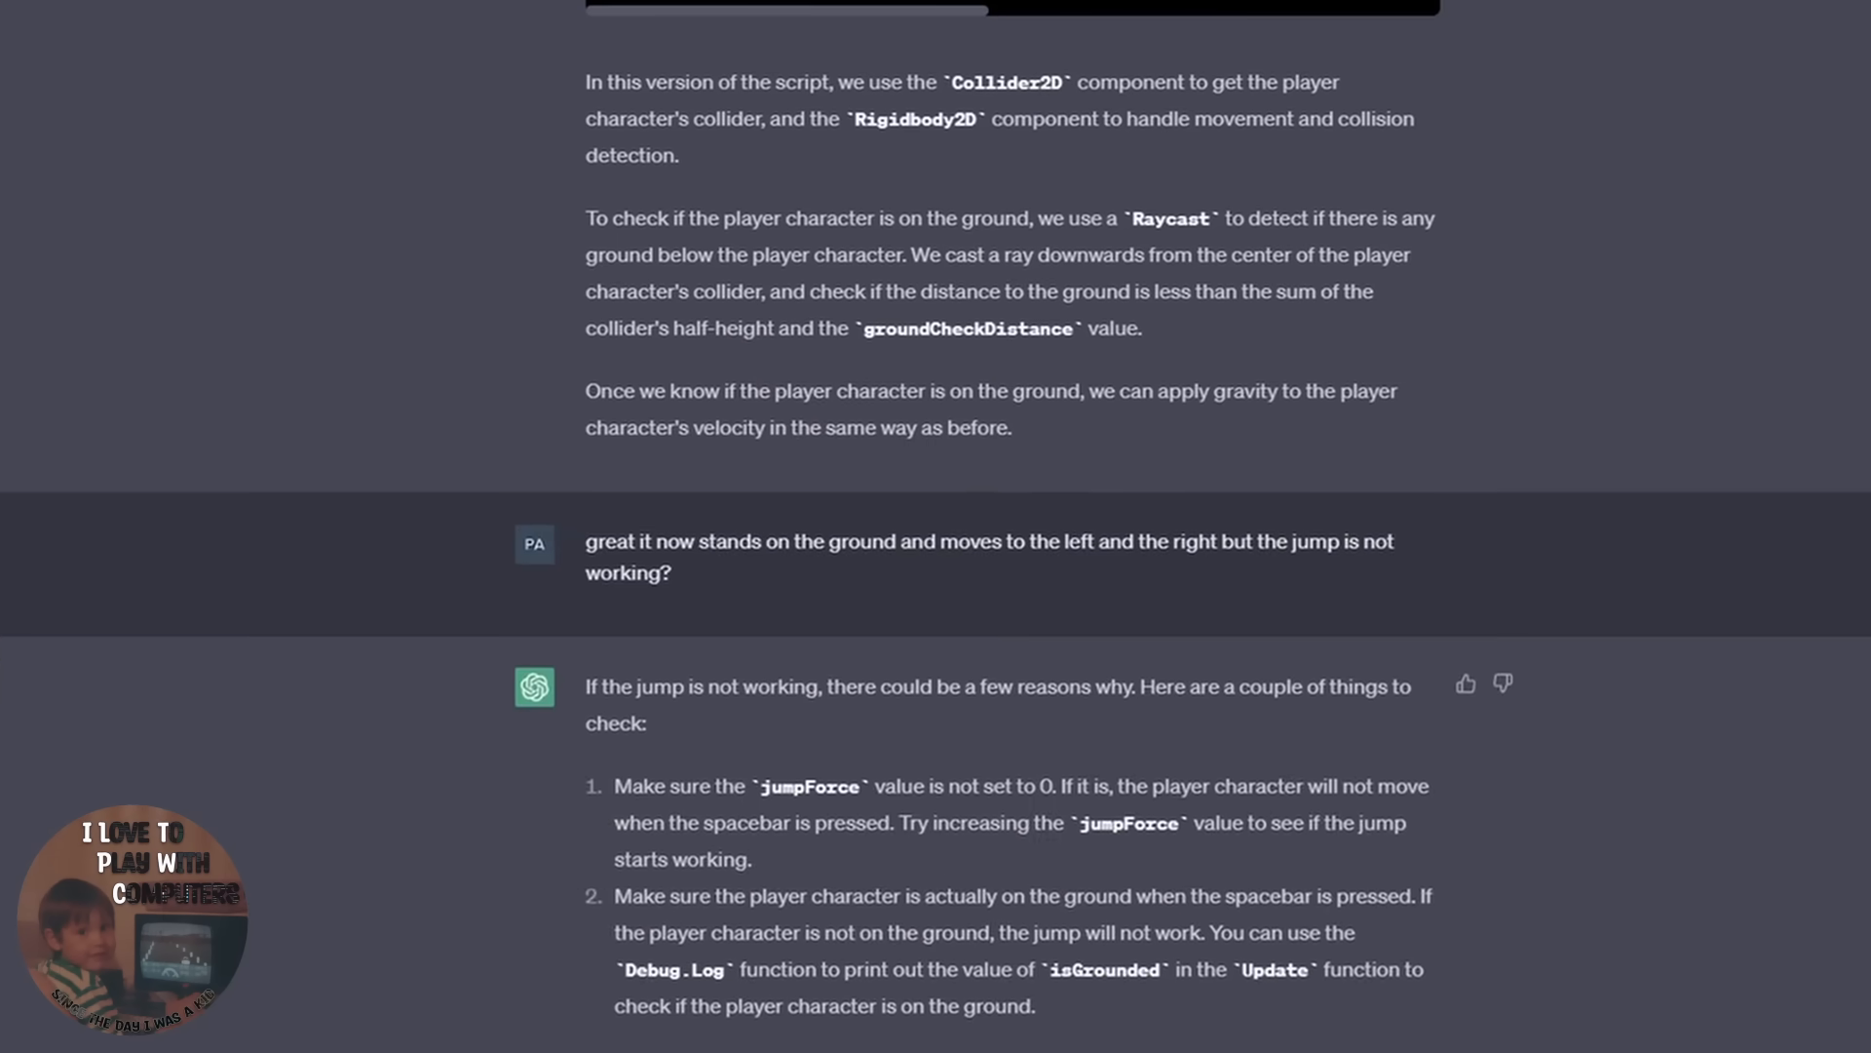
pyautogui.scroll(-3)
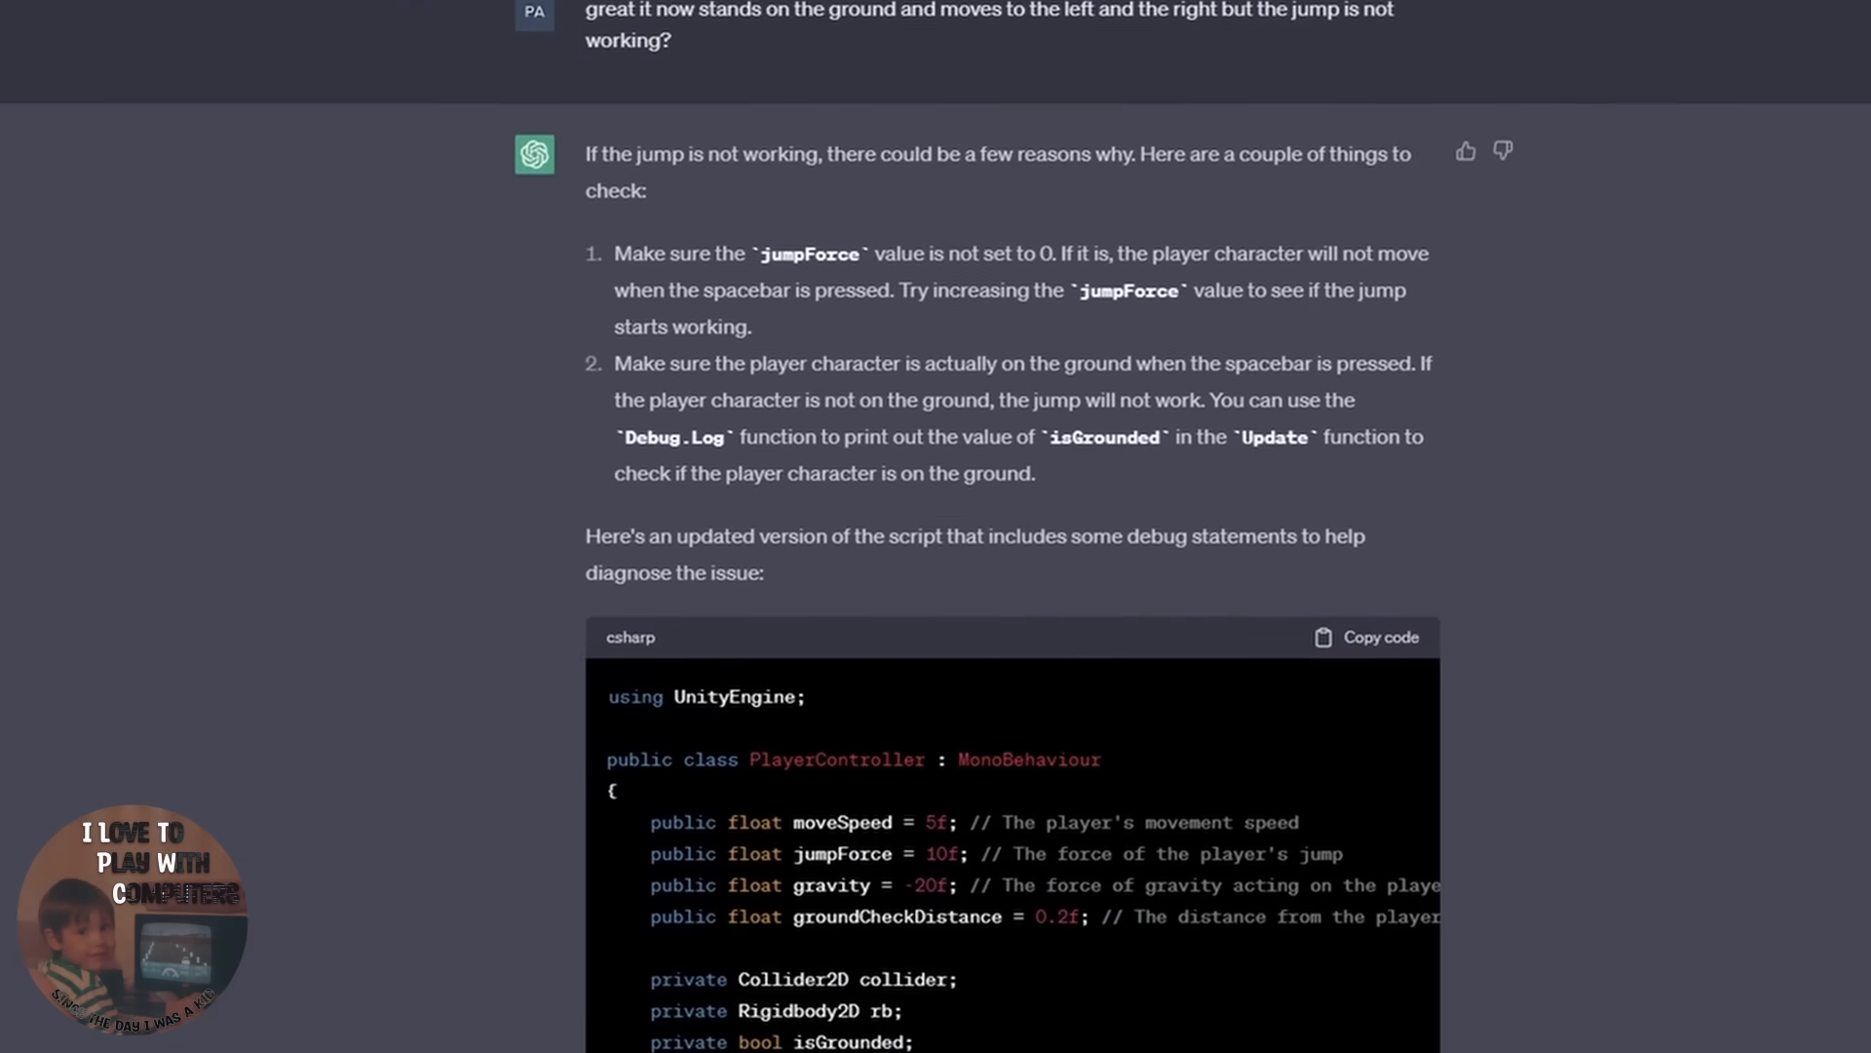
pyautogui.scroll(-3)
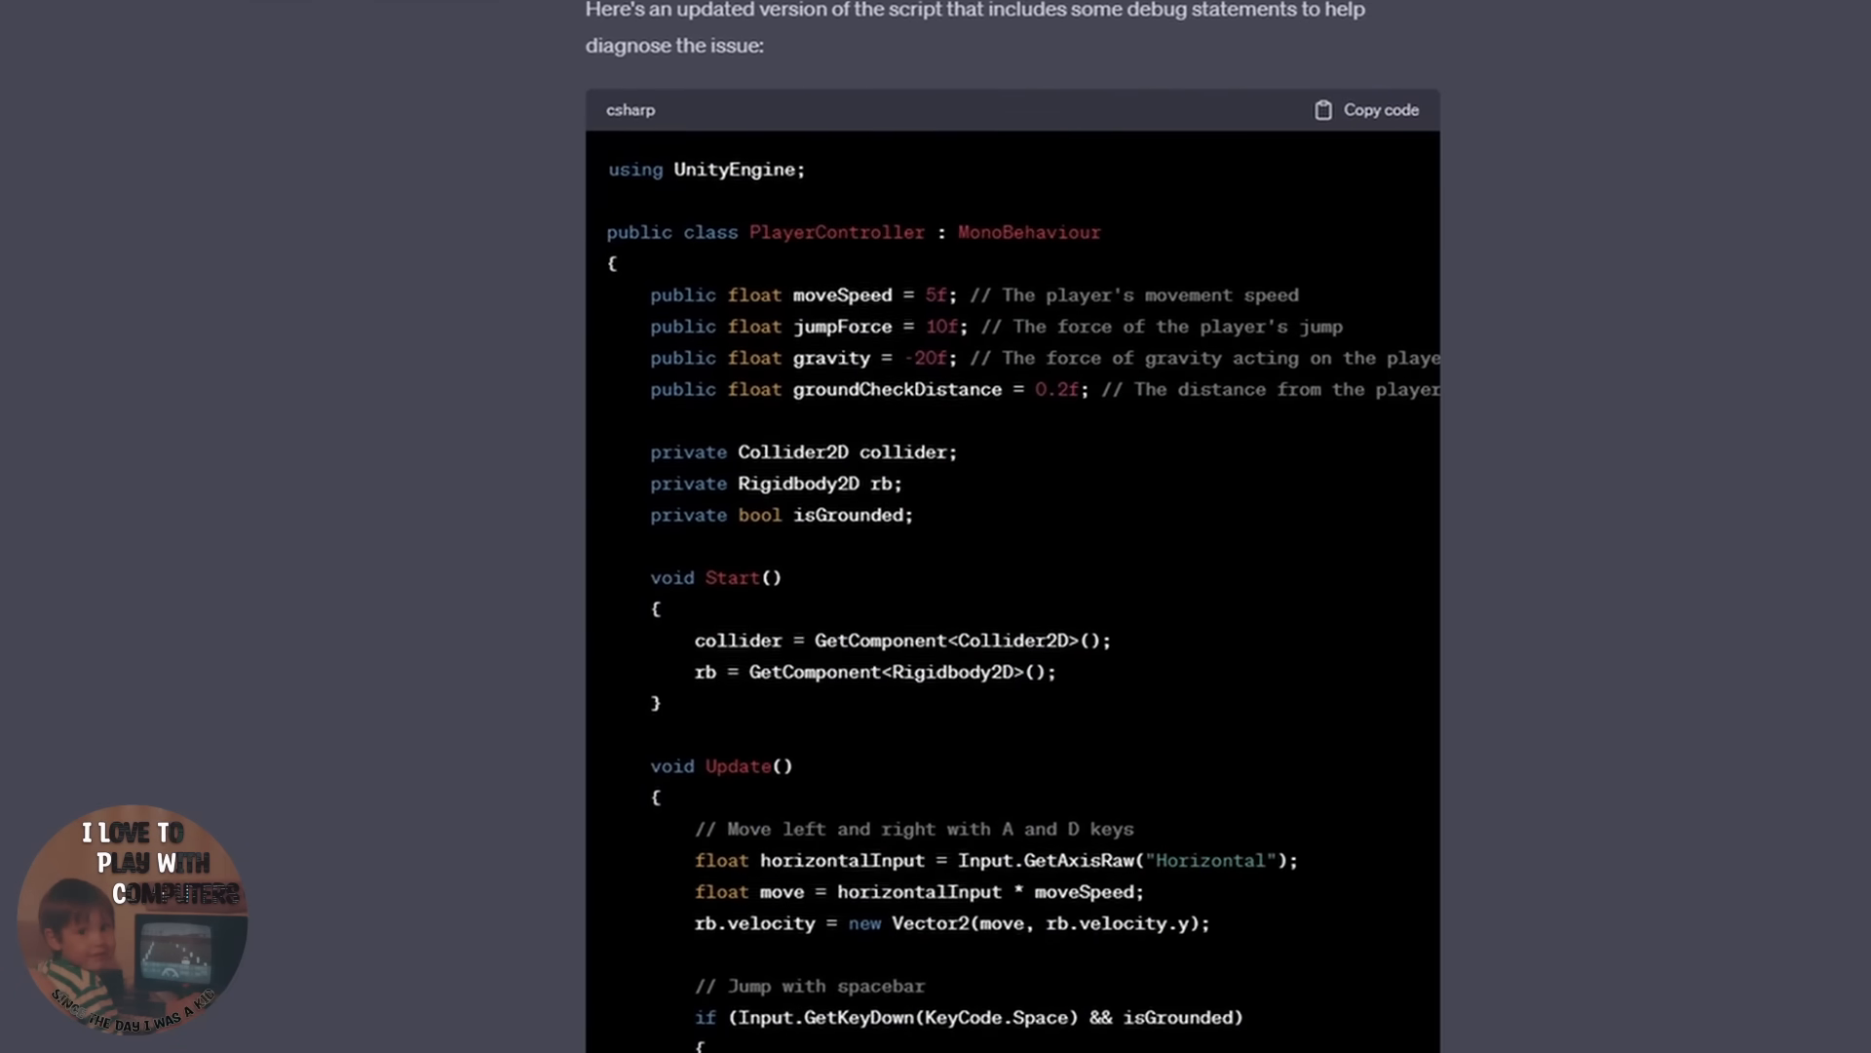
pyautogui.scroll(-3)
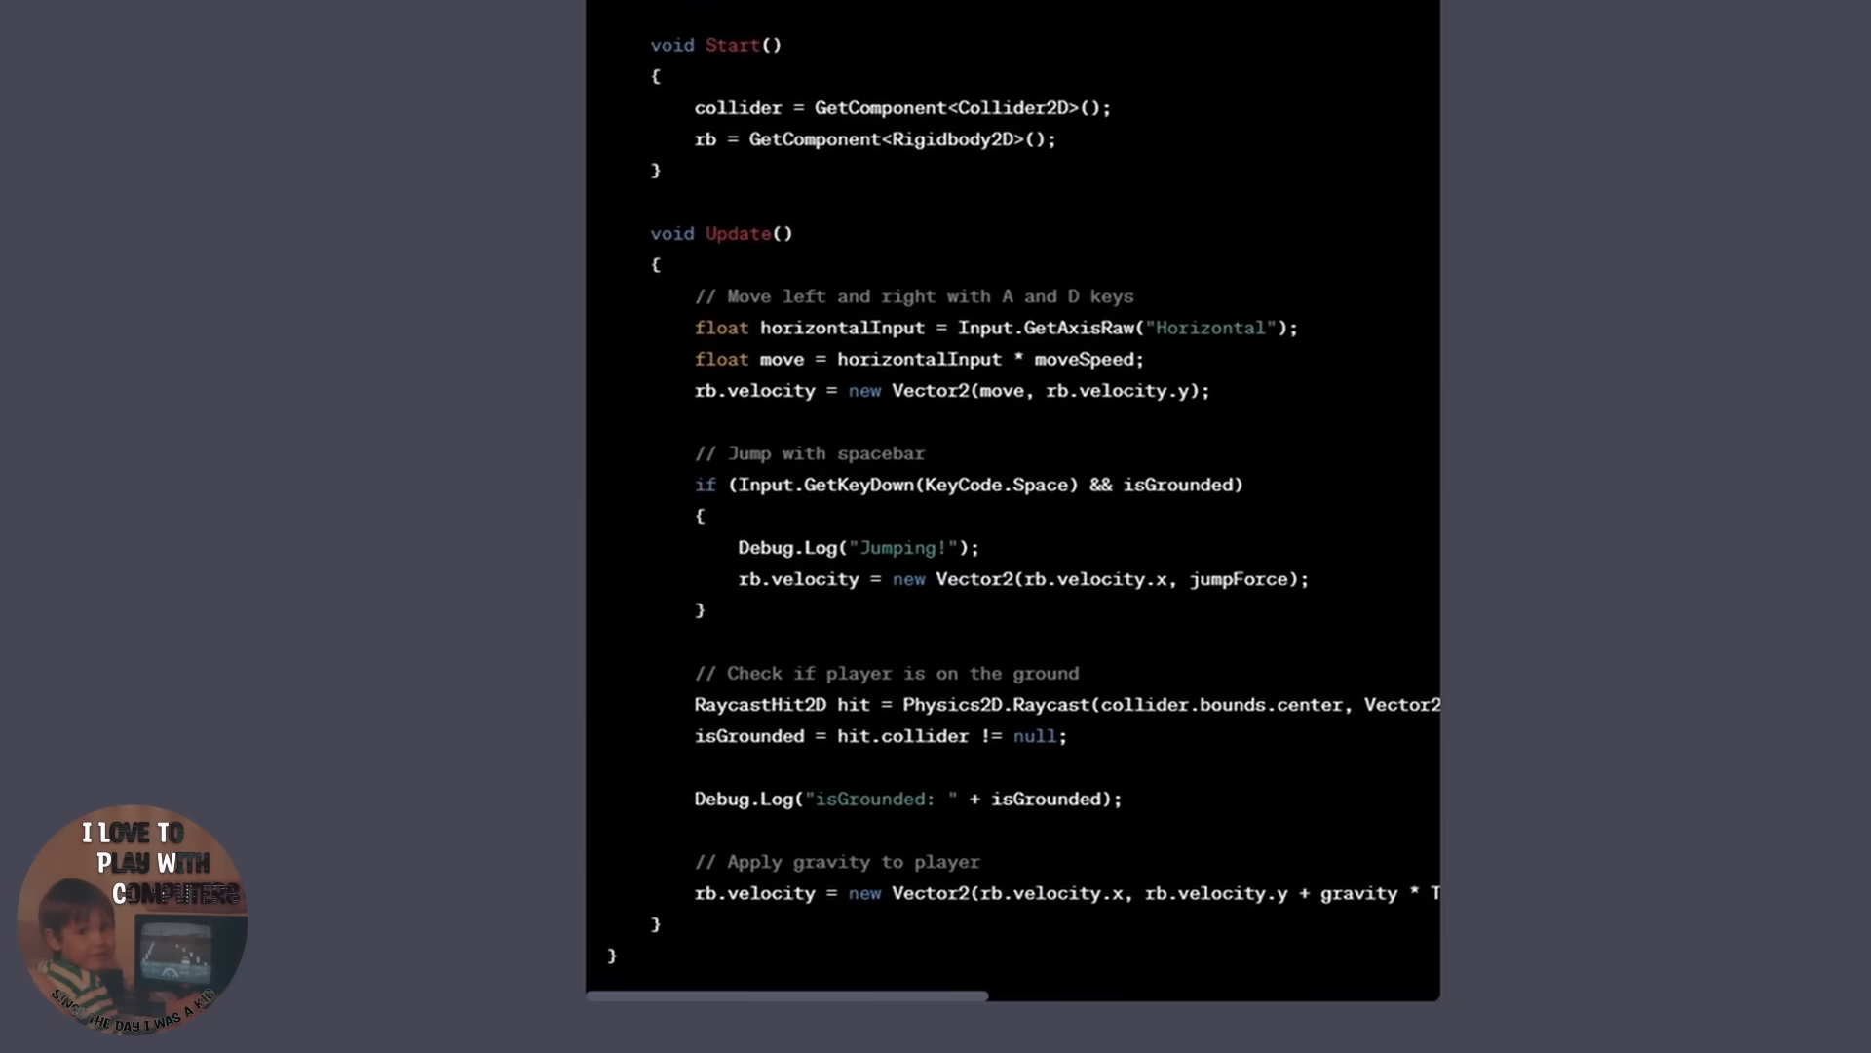
pyautogui.scroll(-3)
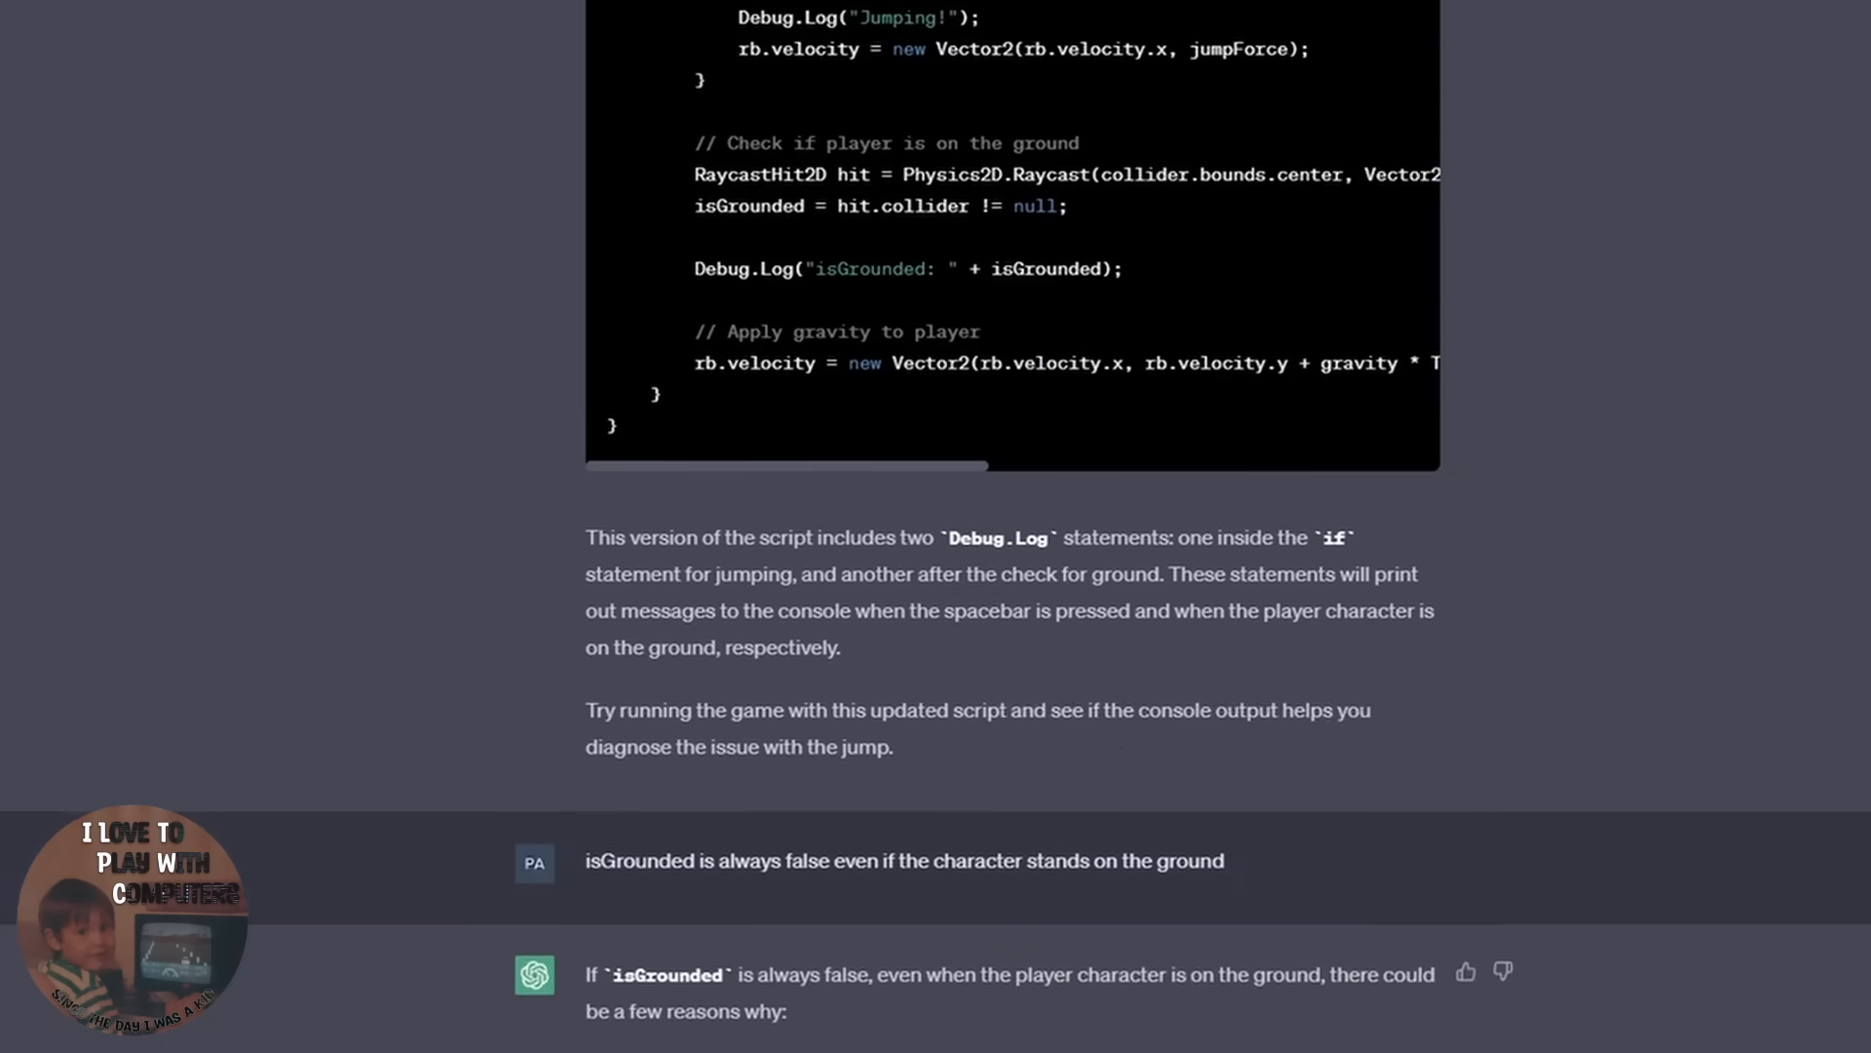
pyautogui.scroll(-3)
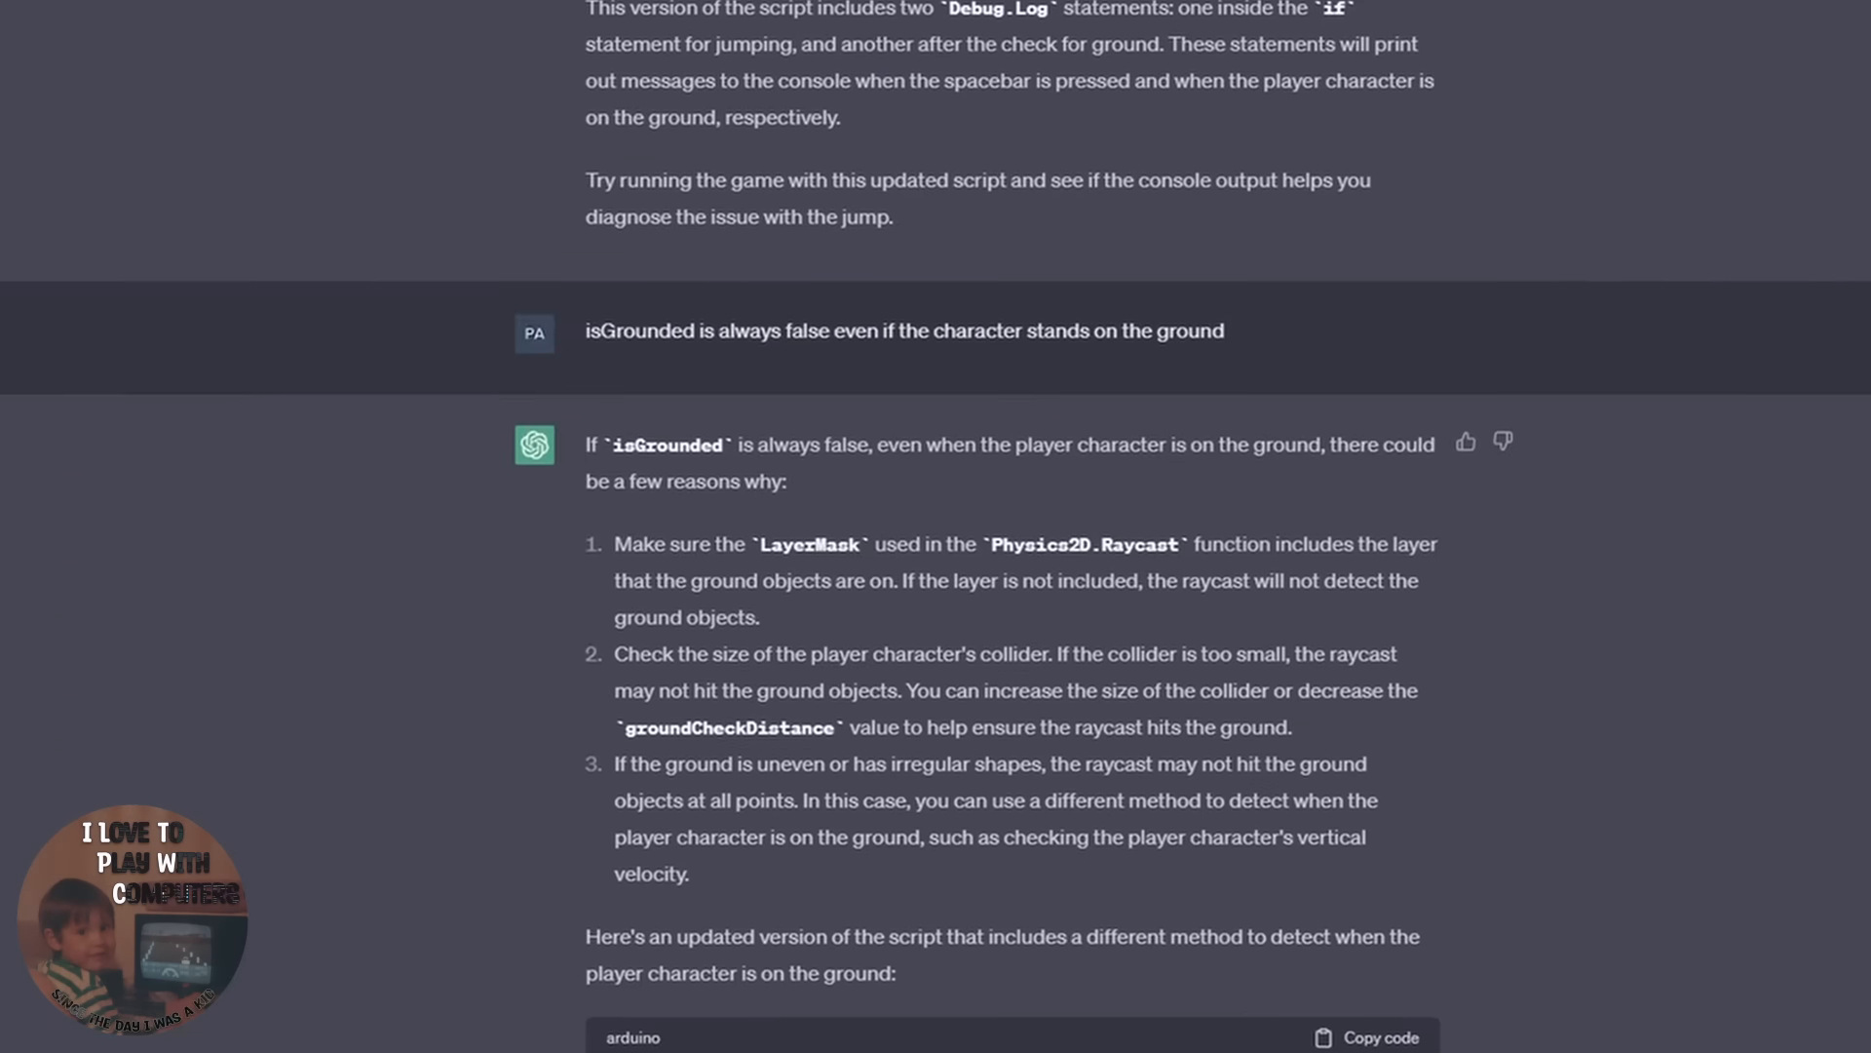
pyautogui.scroll(-3)
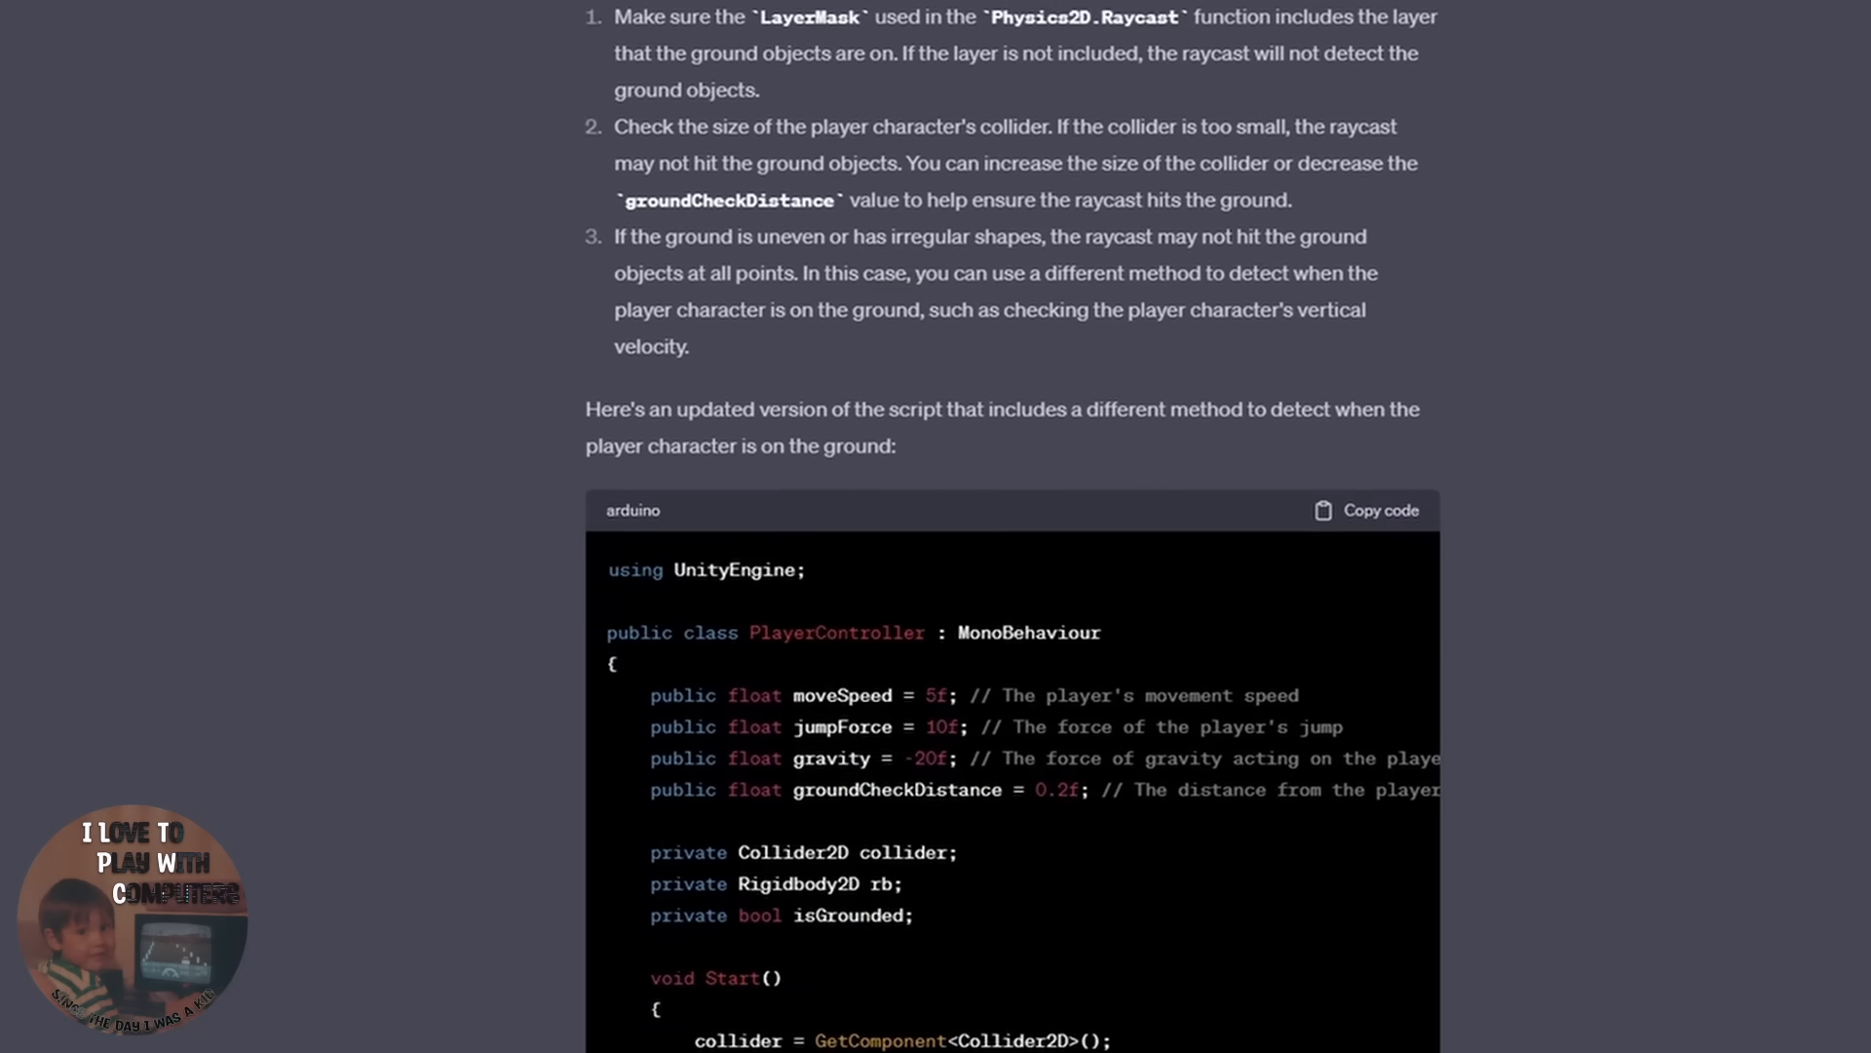
pyautogui.scroll(-3)
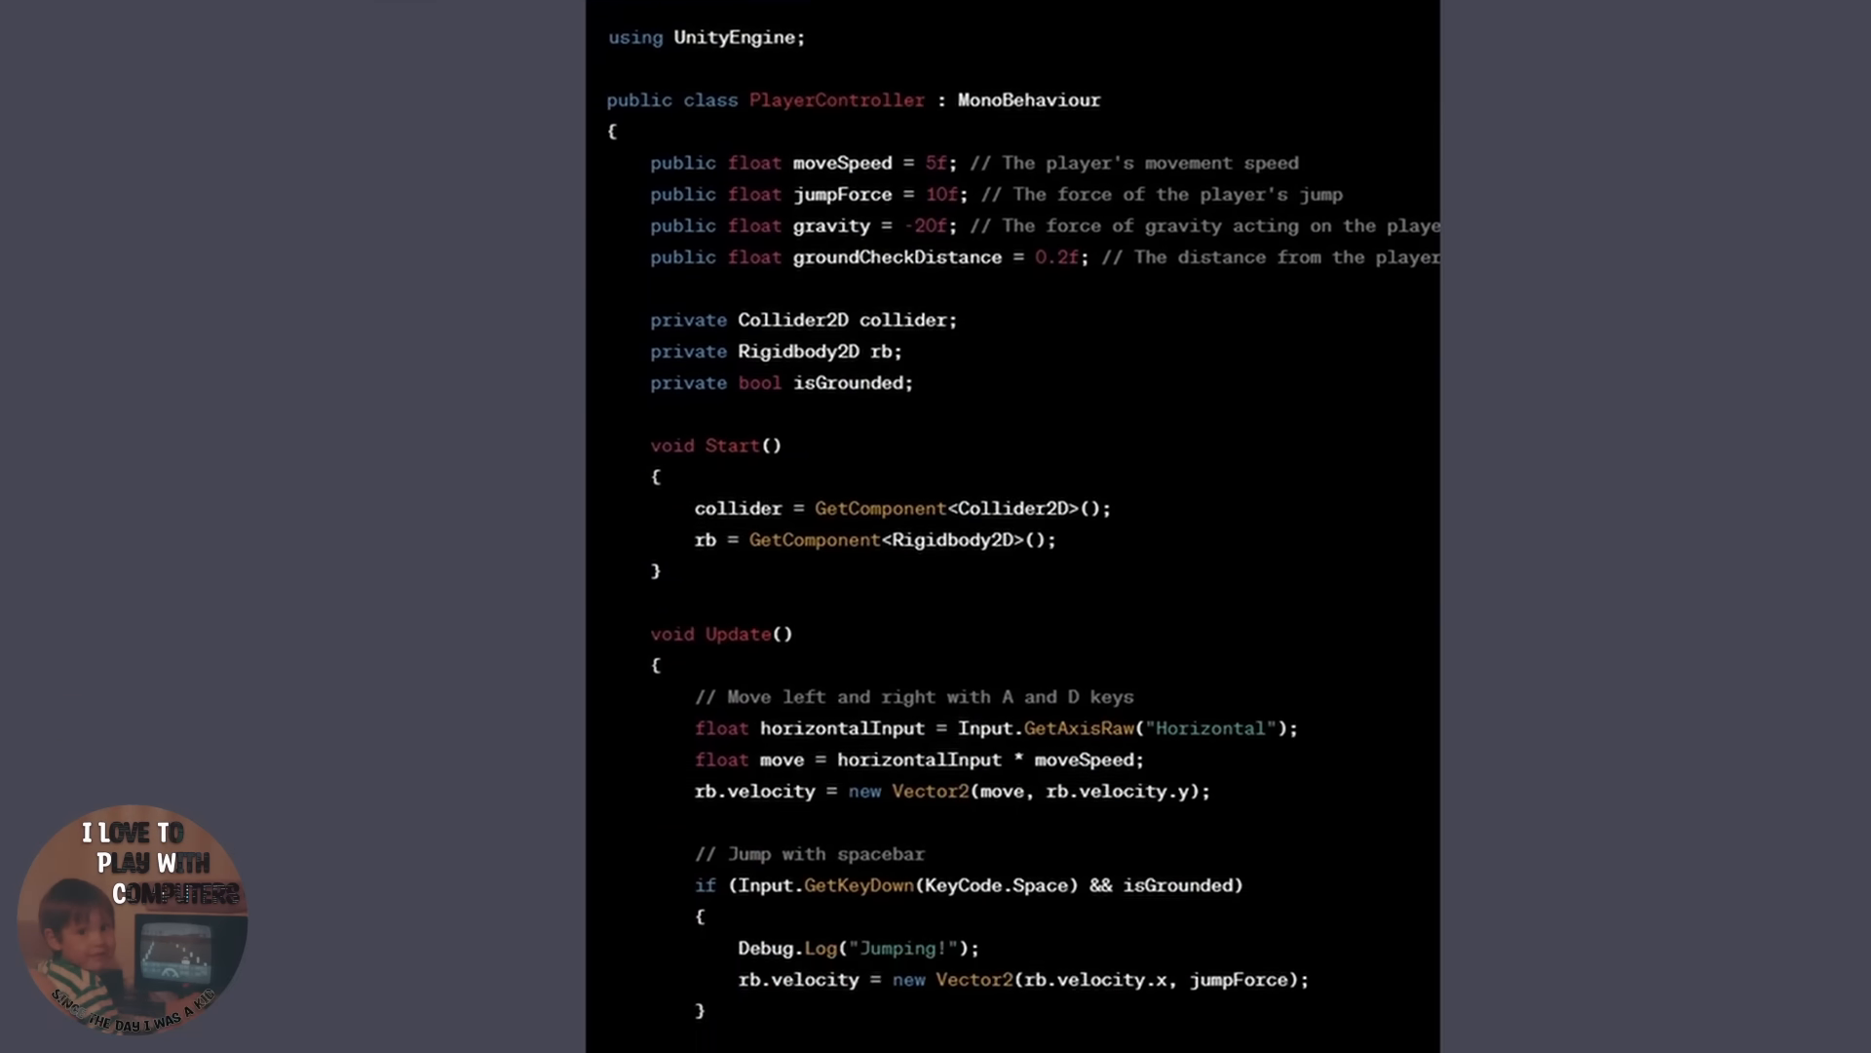
pyautogui.scroll(-3)
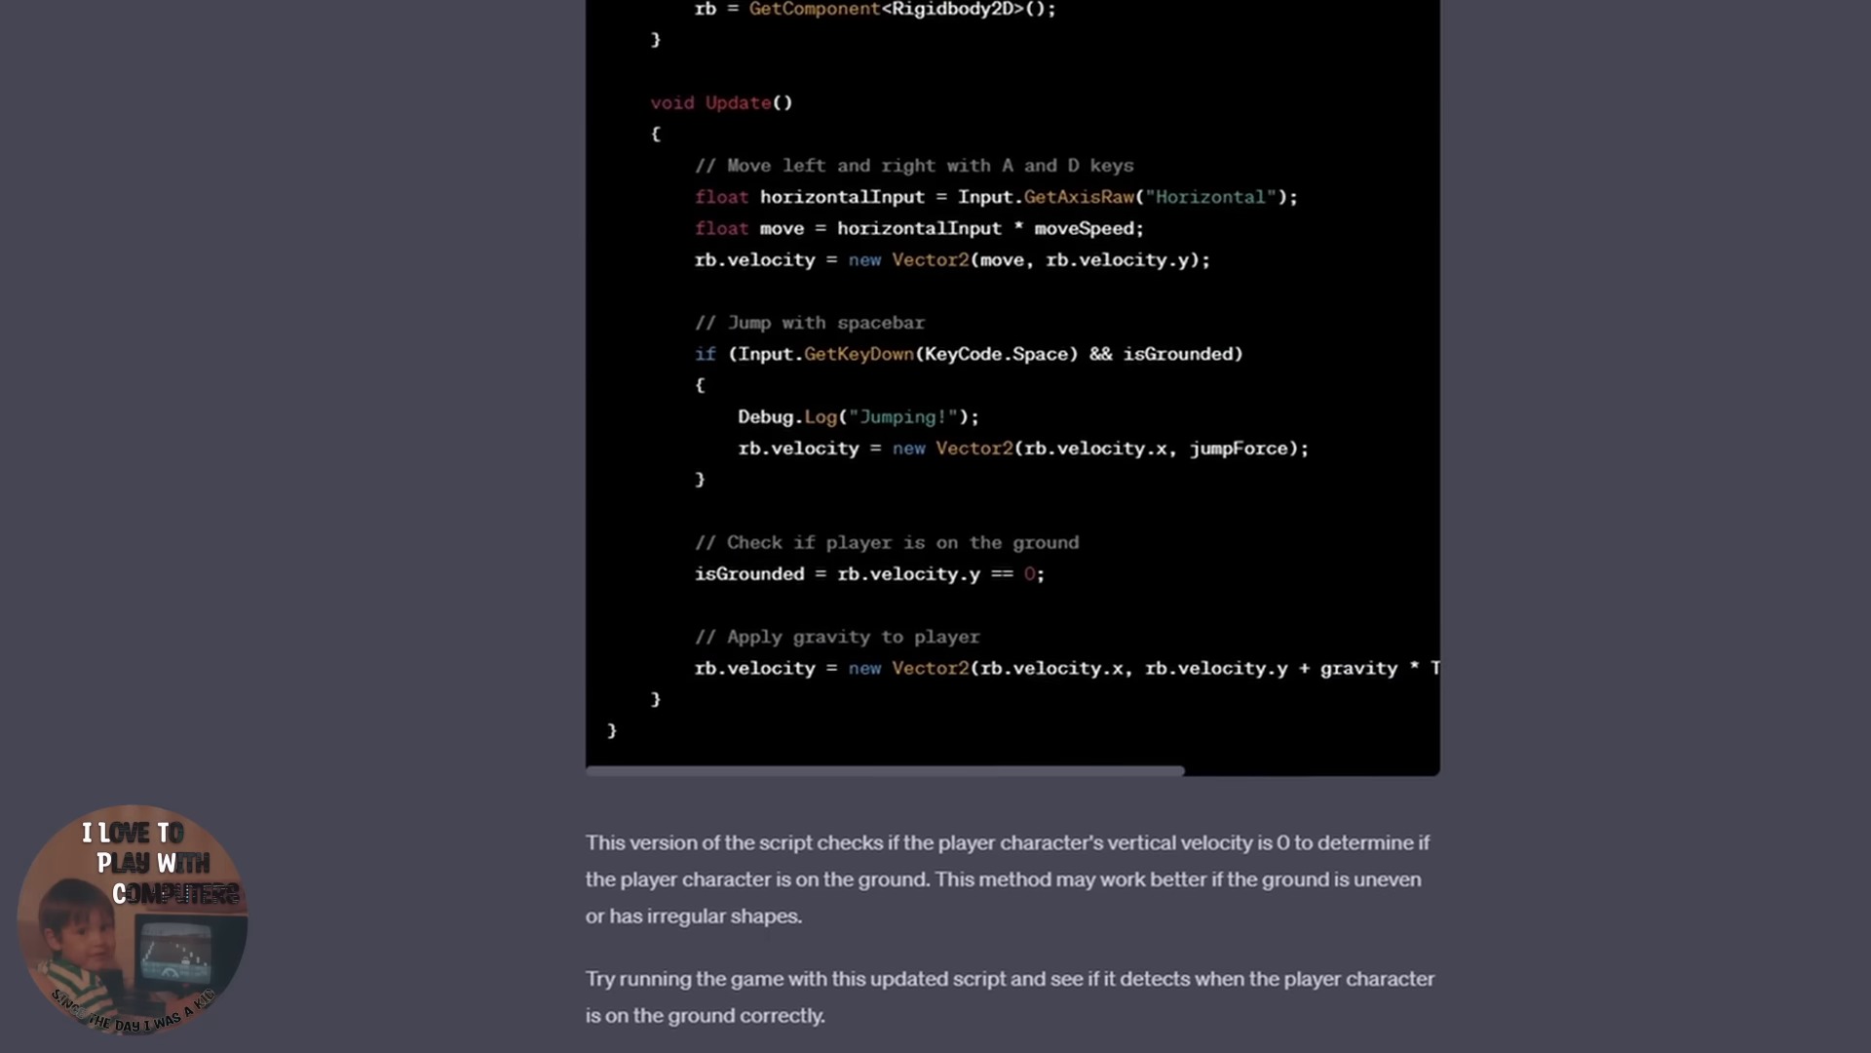
pyautogui.scroll(-3)
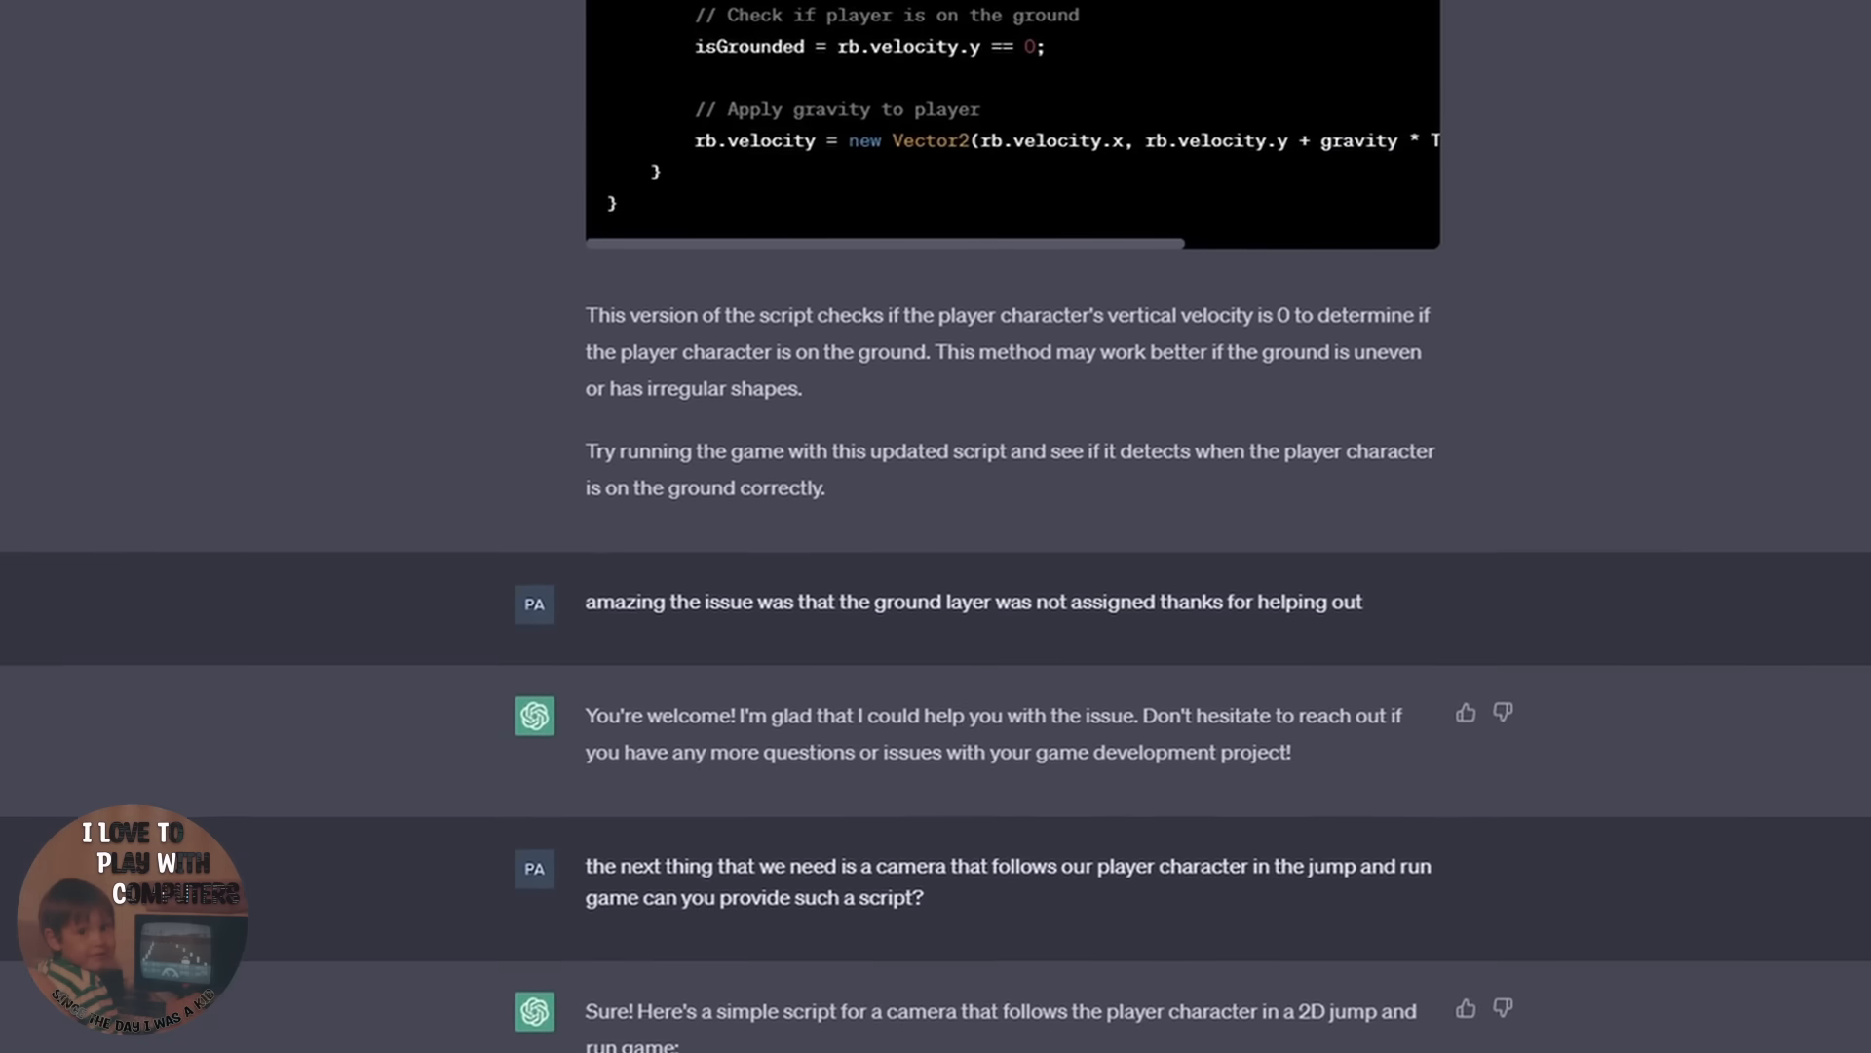
pyautogui.scroll(-3)
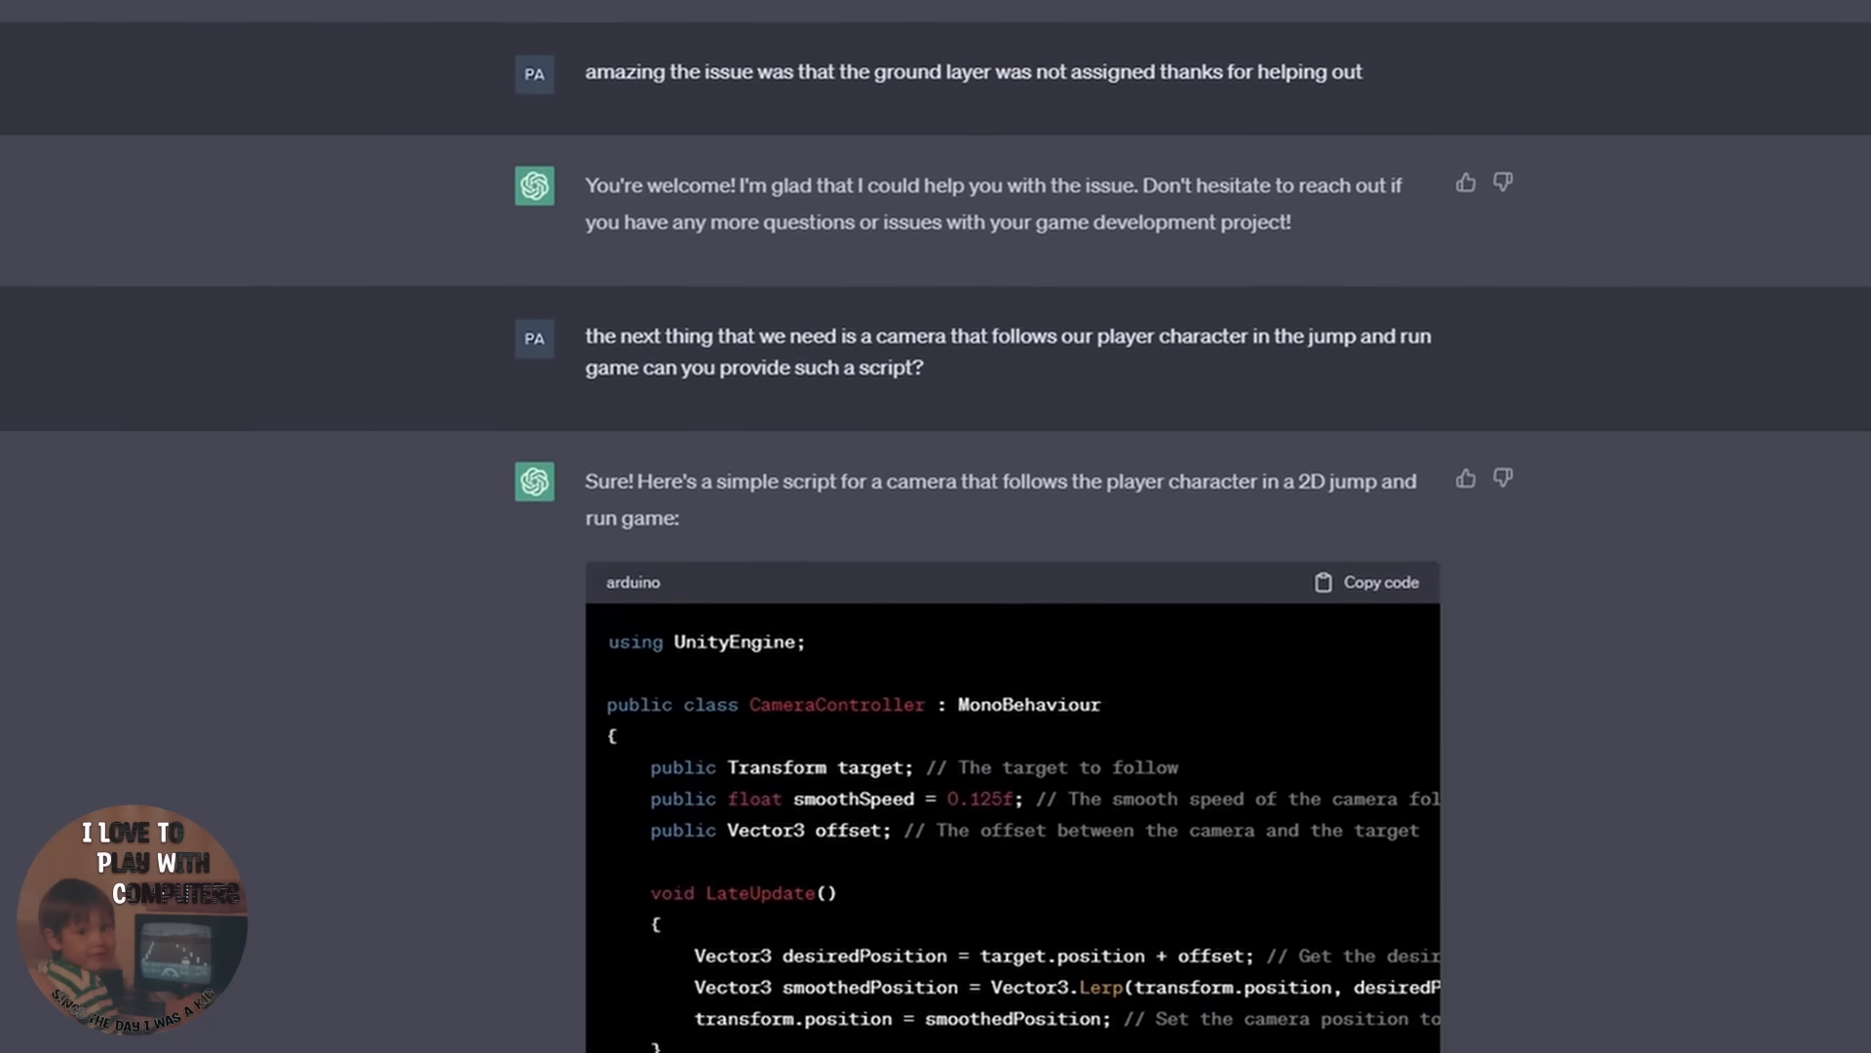
pyautogui.scroll(-3)
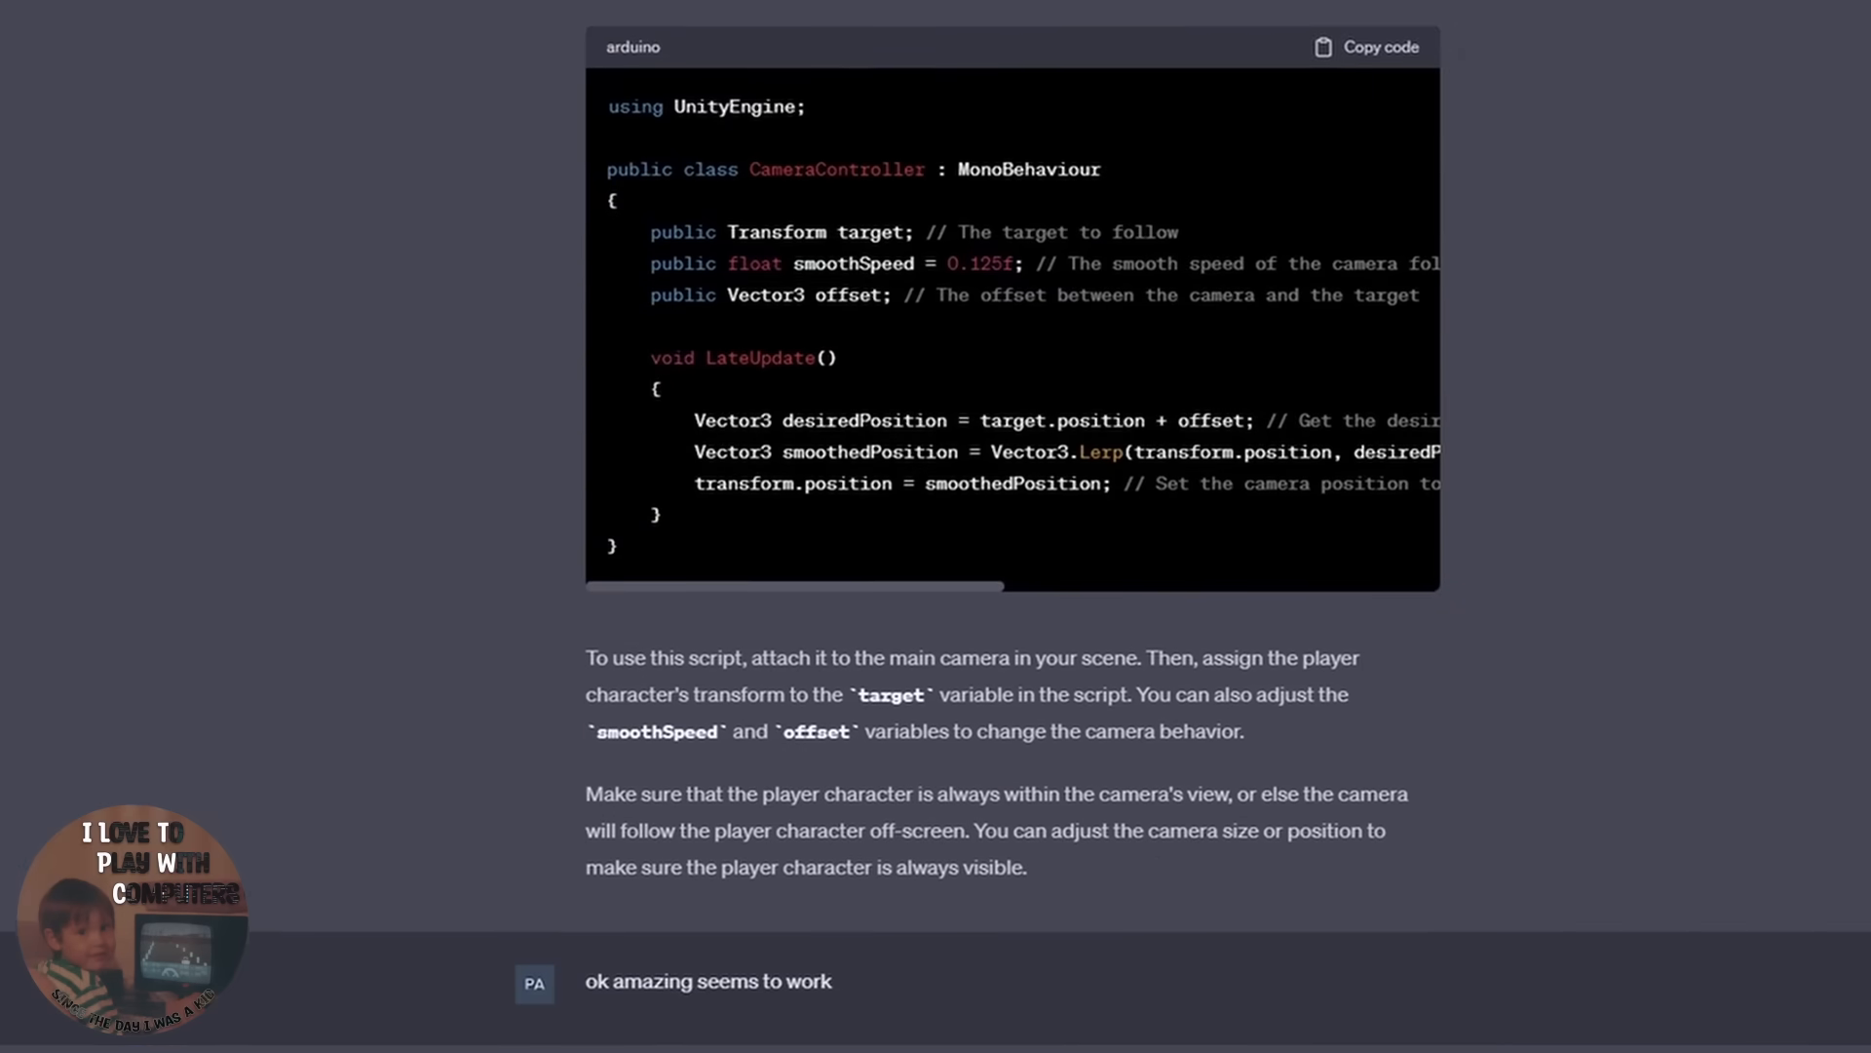
pyautogui.scroll(-3)
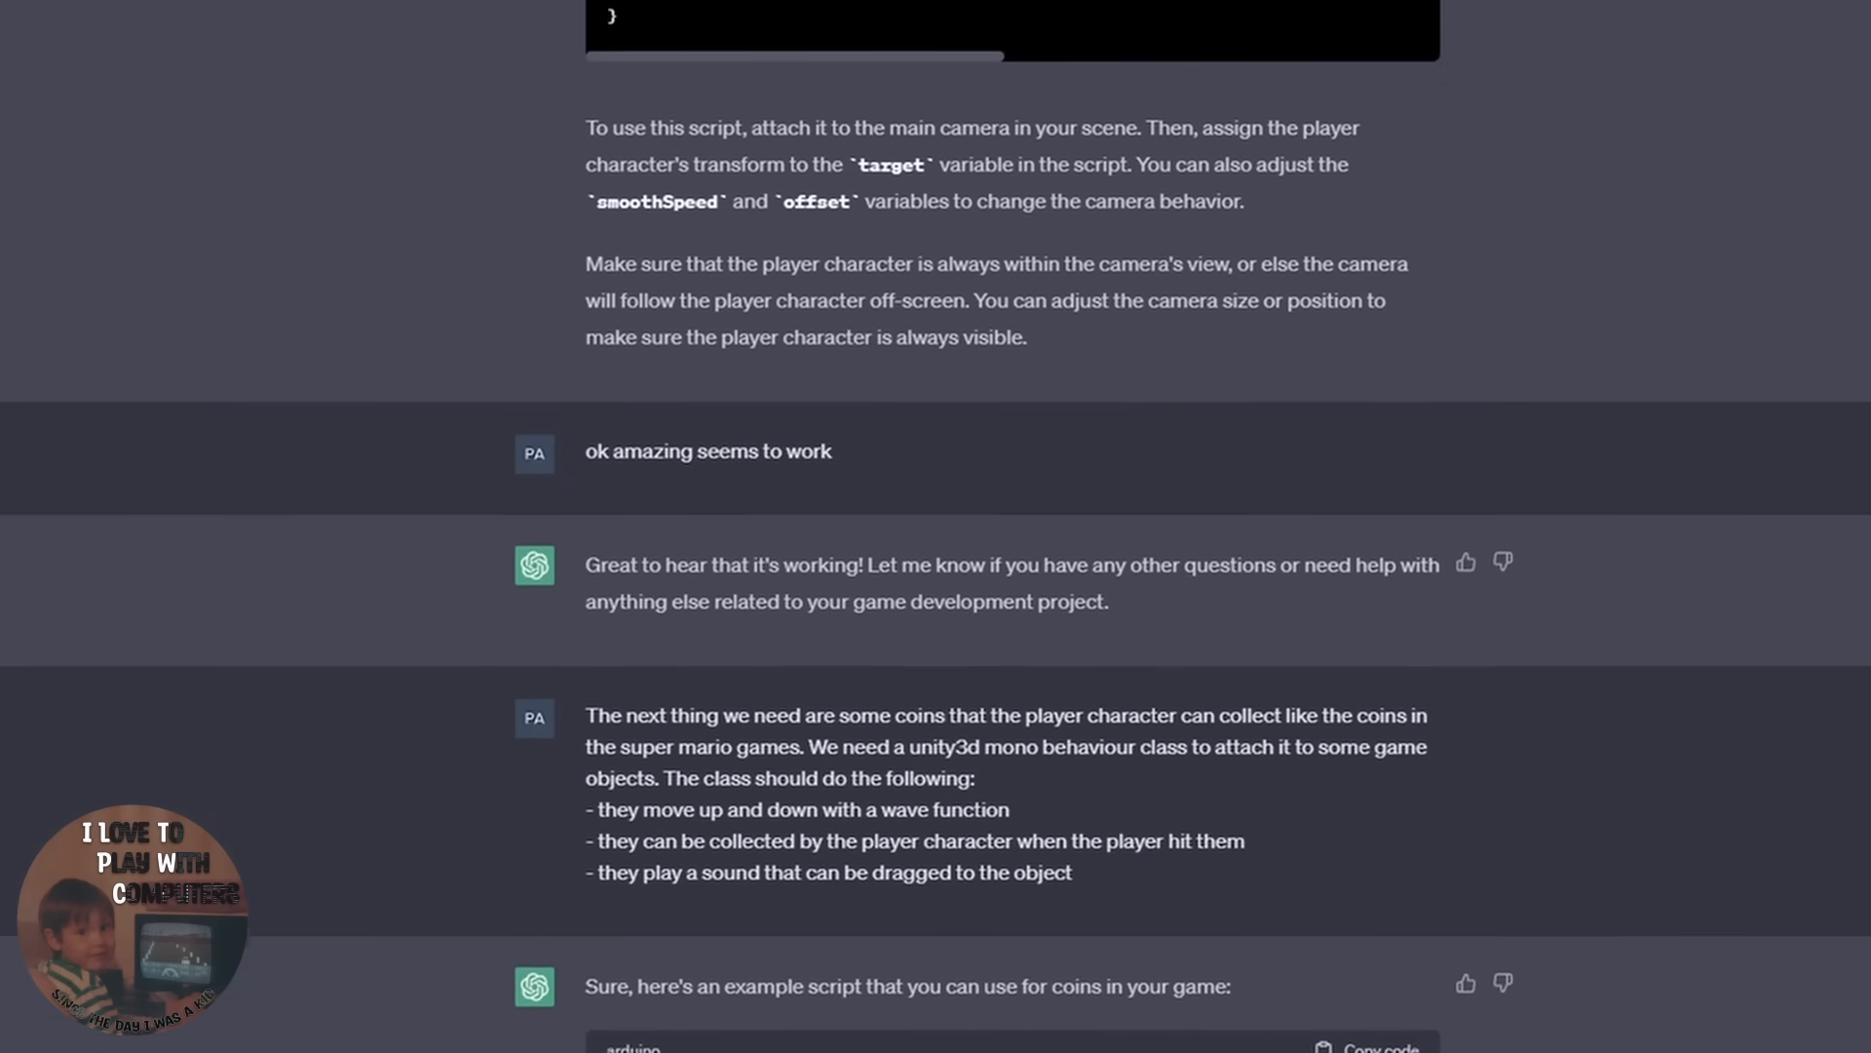
pyautogui.scroll(-3)
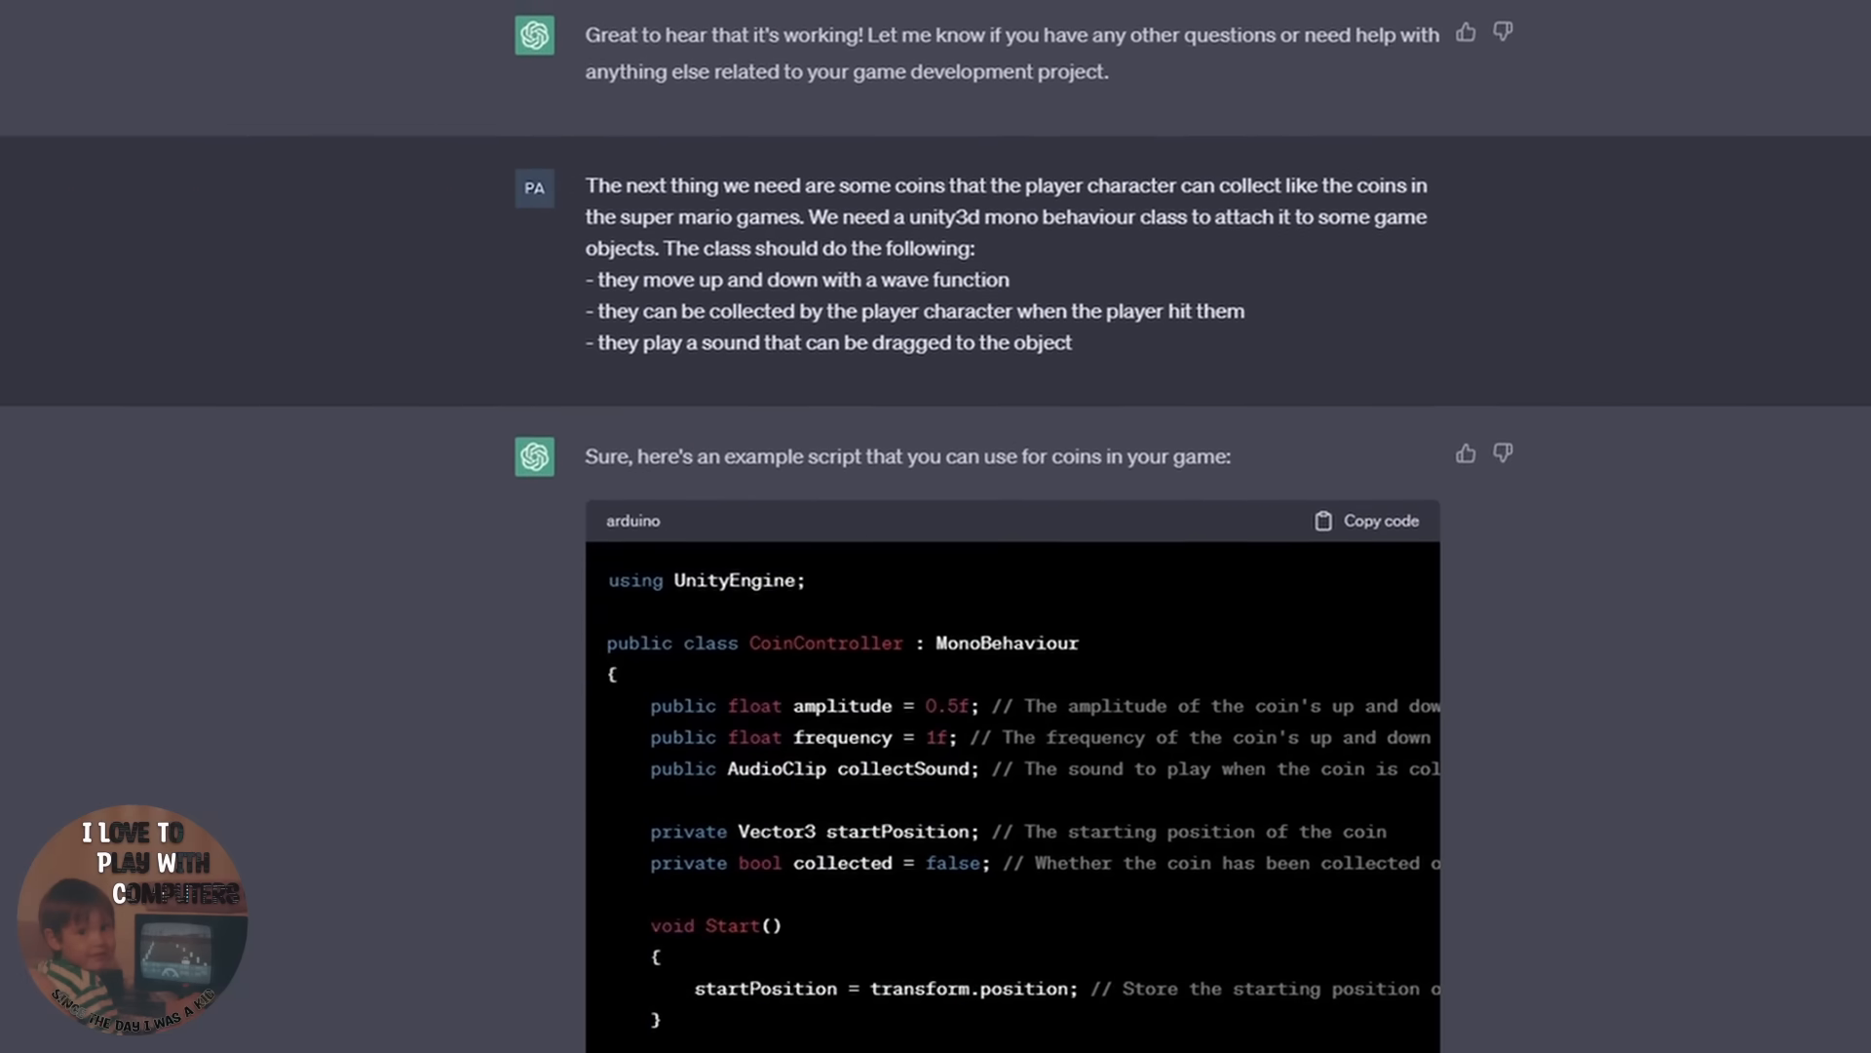
pyautogui.scroll(-3)
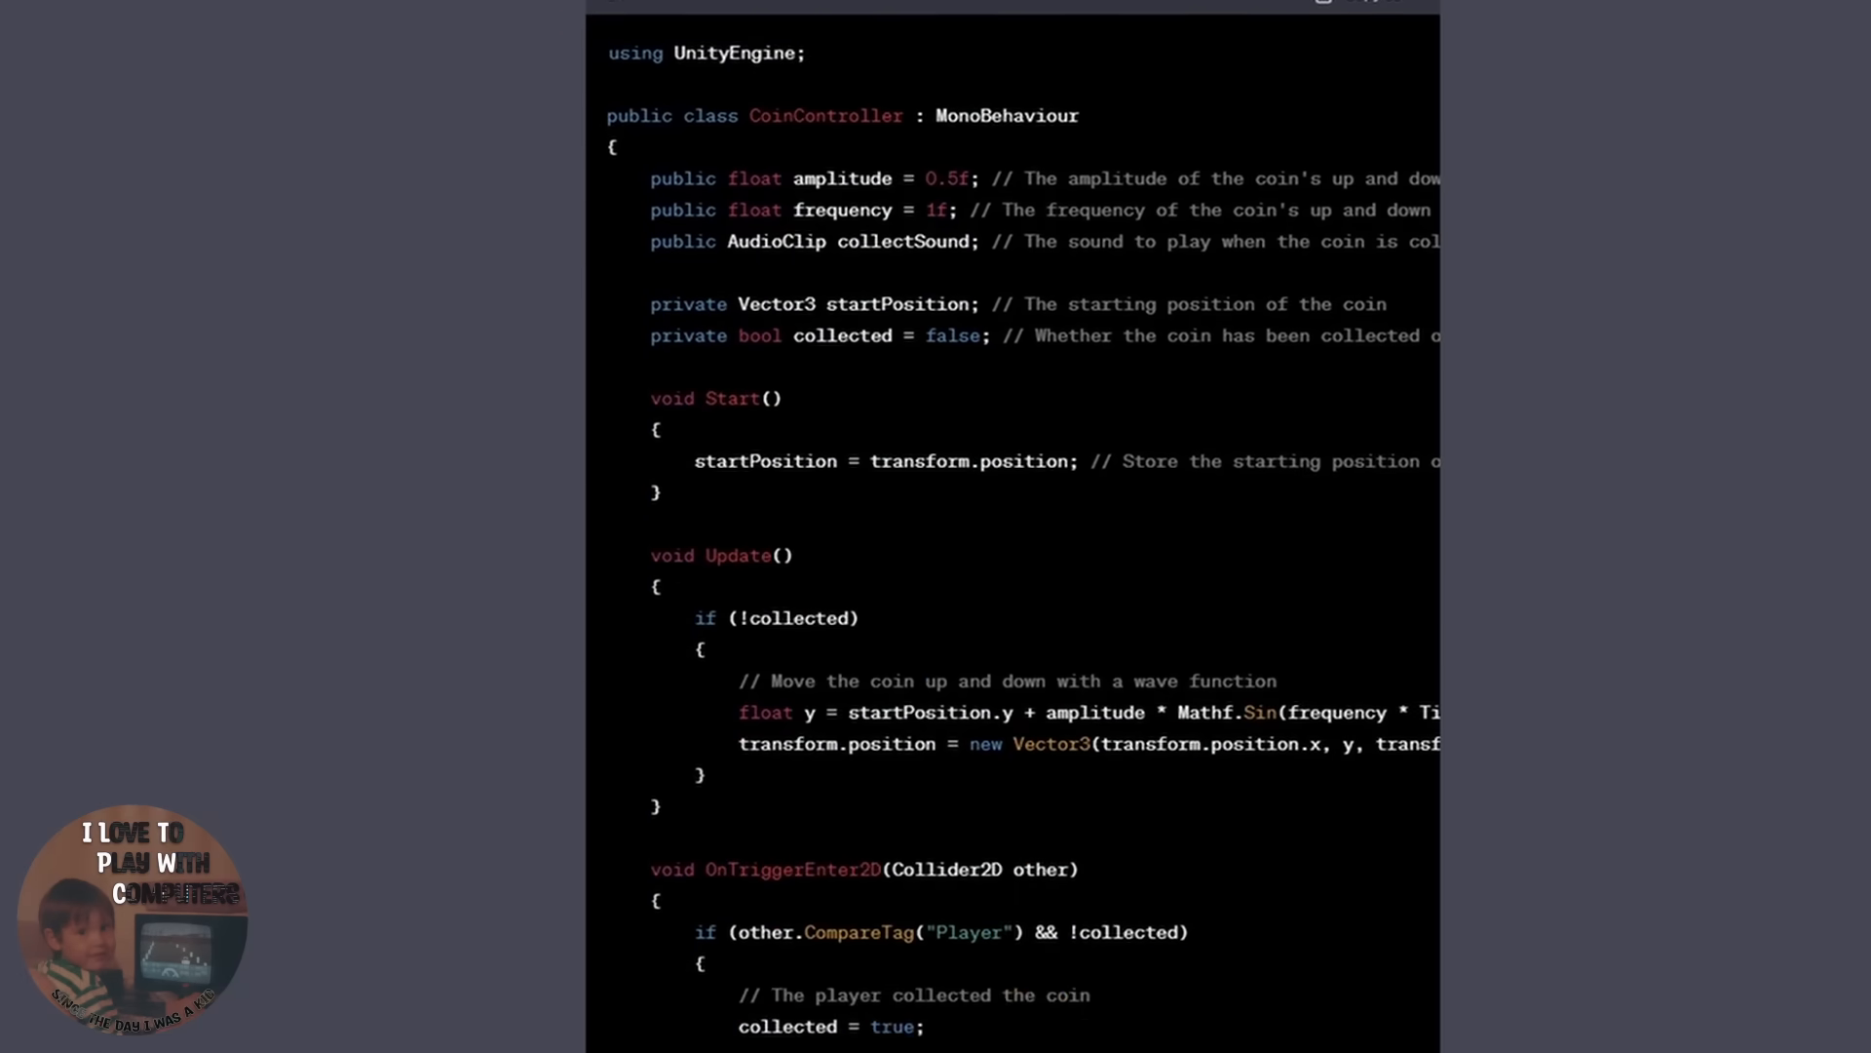
pyautogui.scroll(-3)
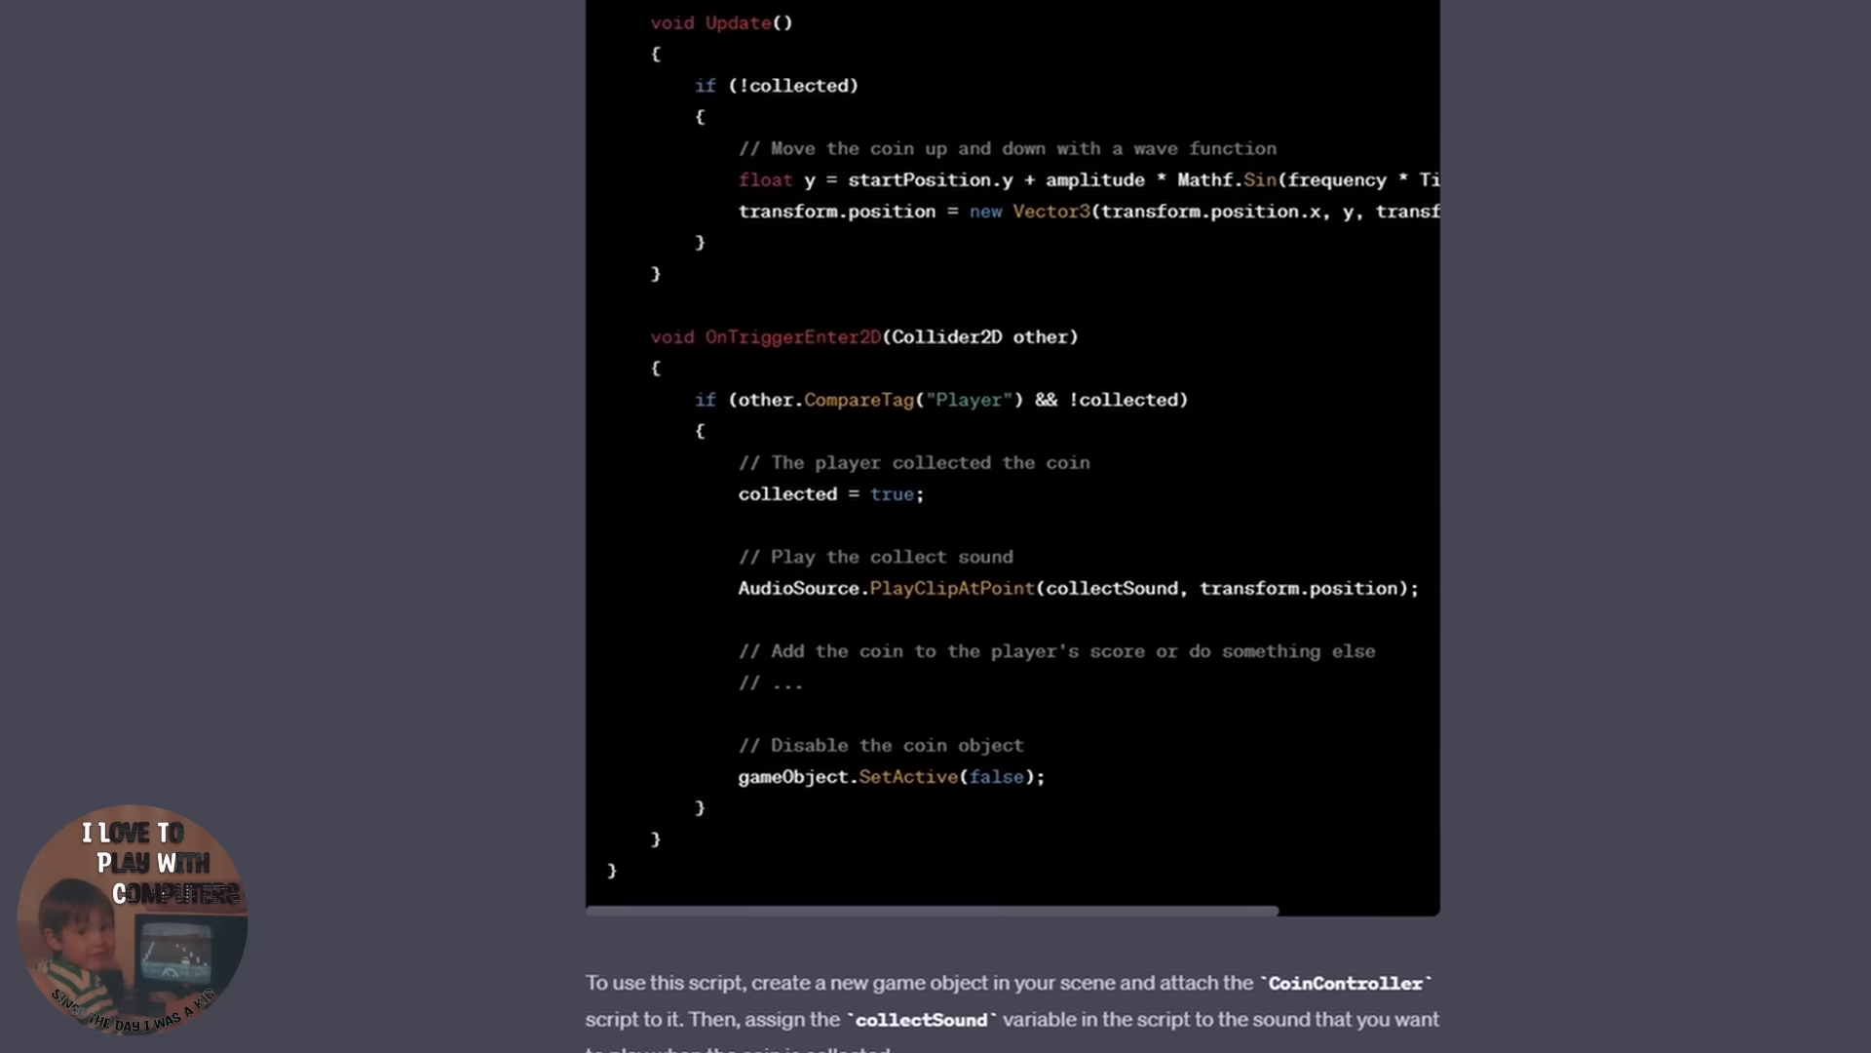
pyautogui.scroll(-3)
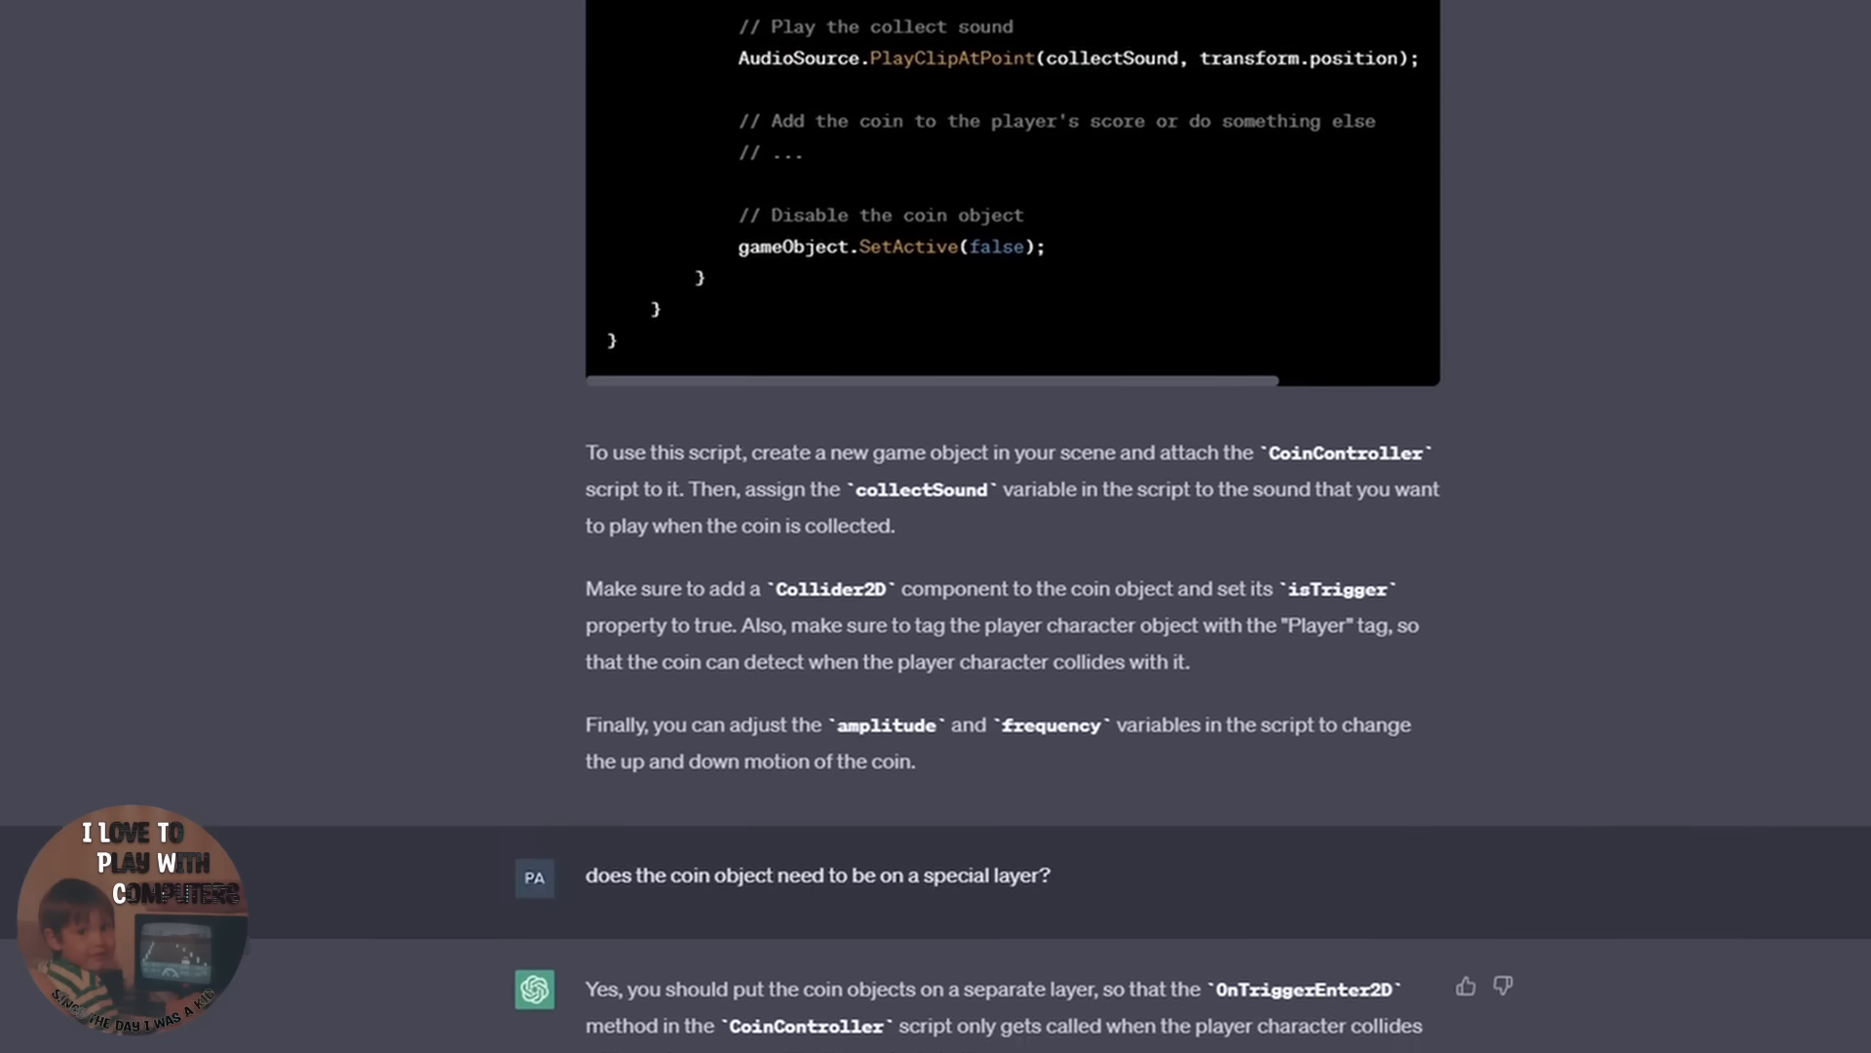
pyautogui.scroll(-3)
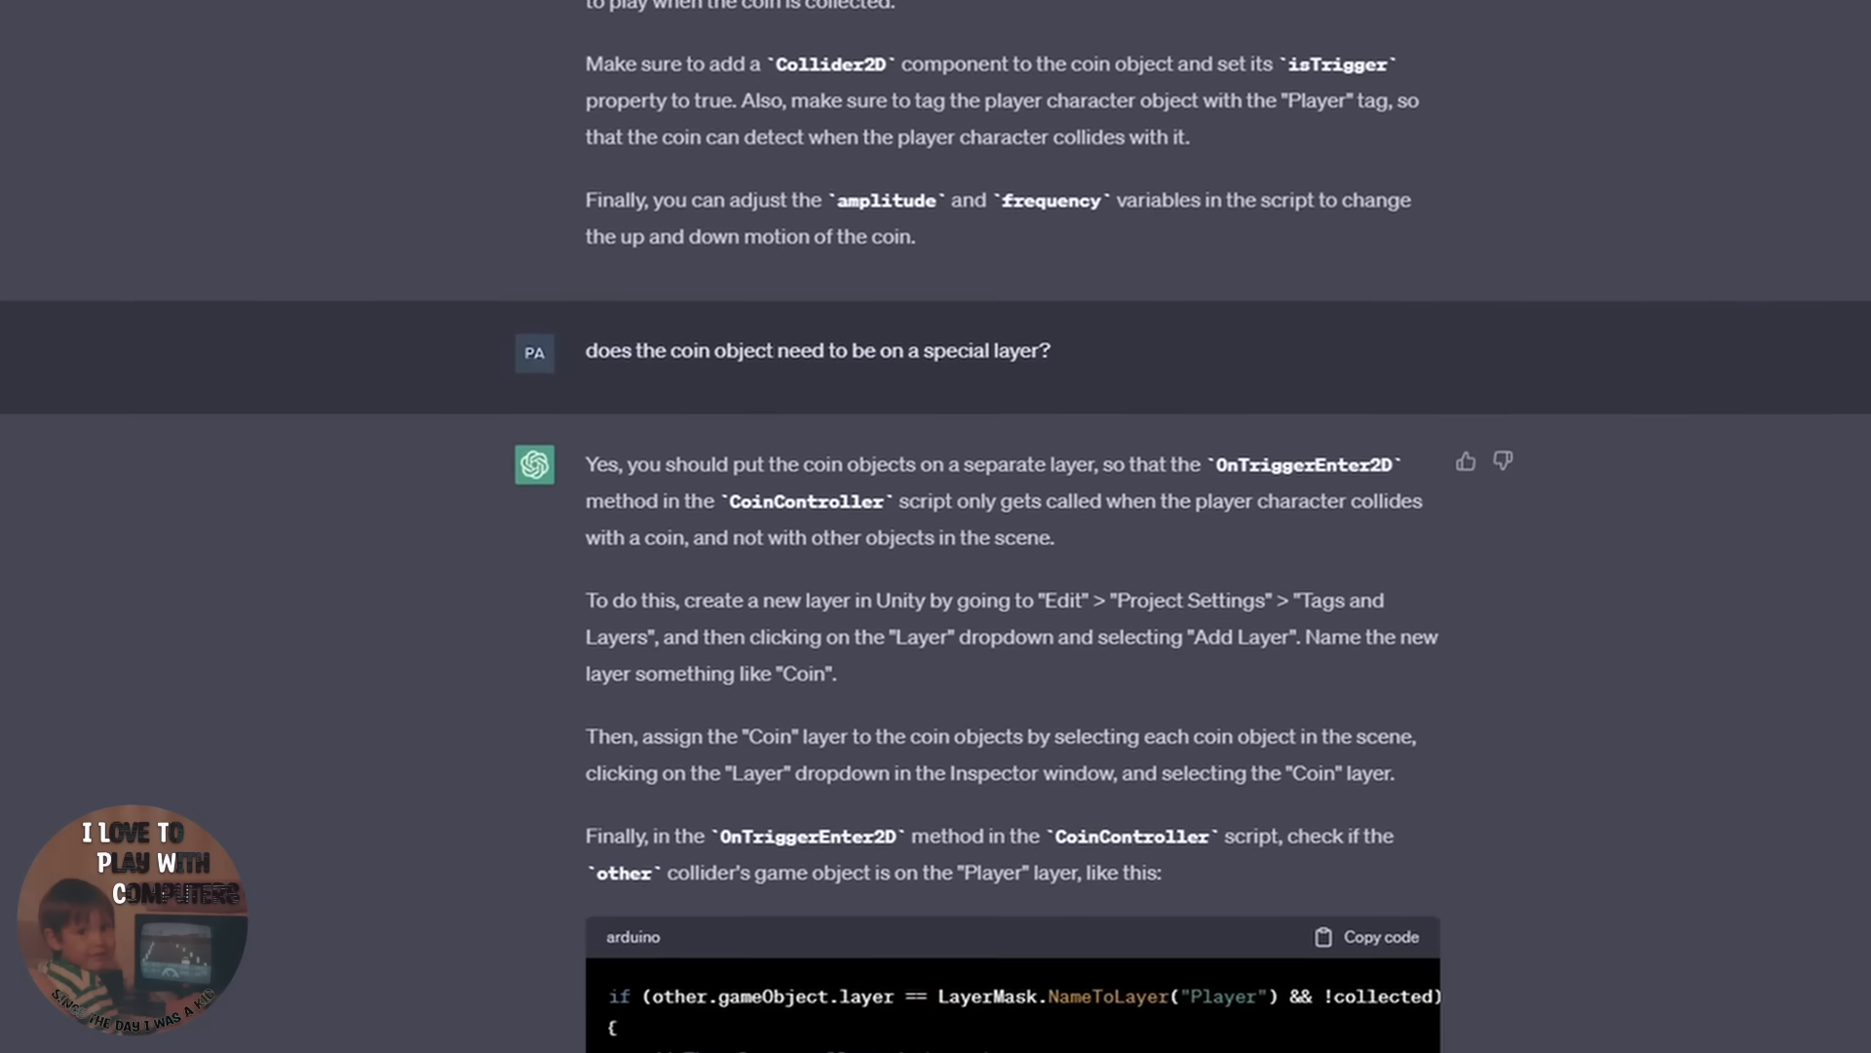
pyautogui.scroll(-3)
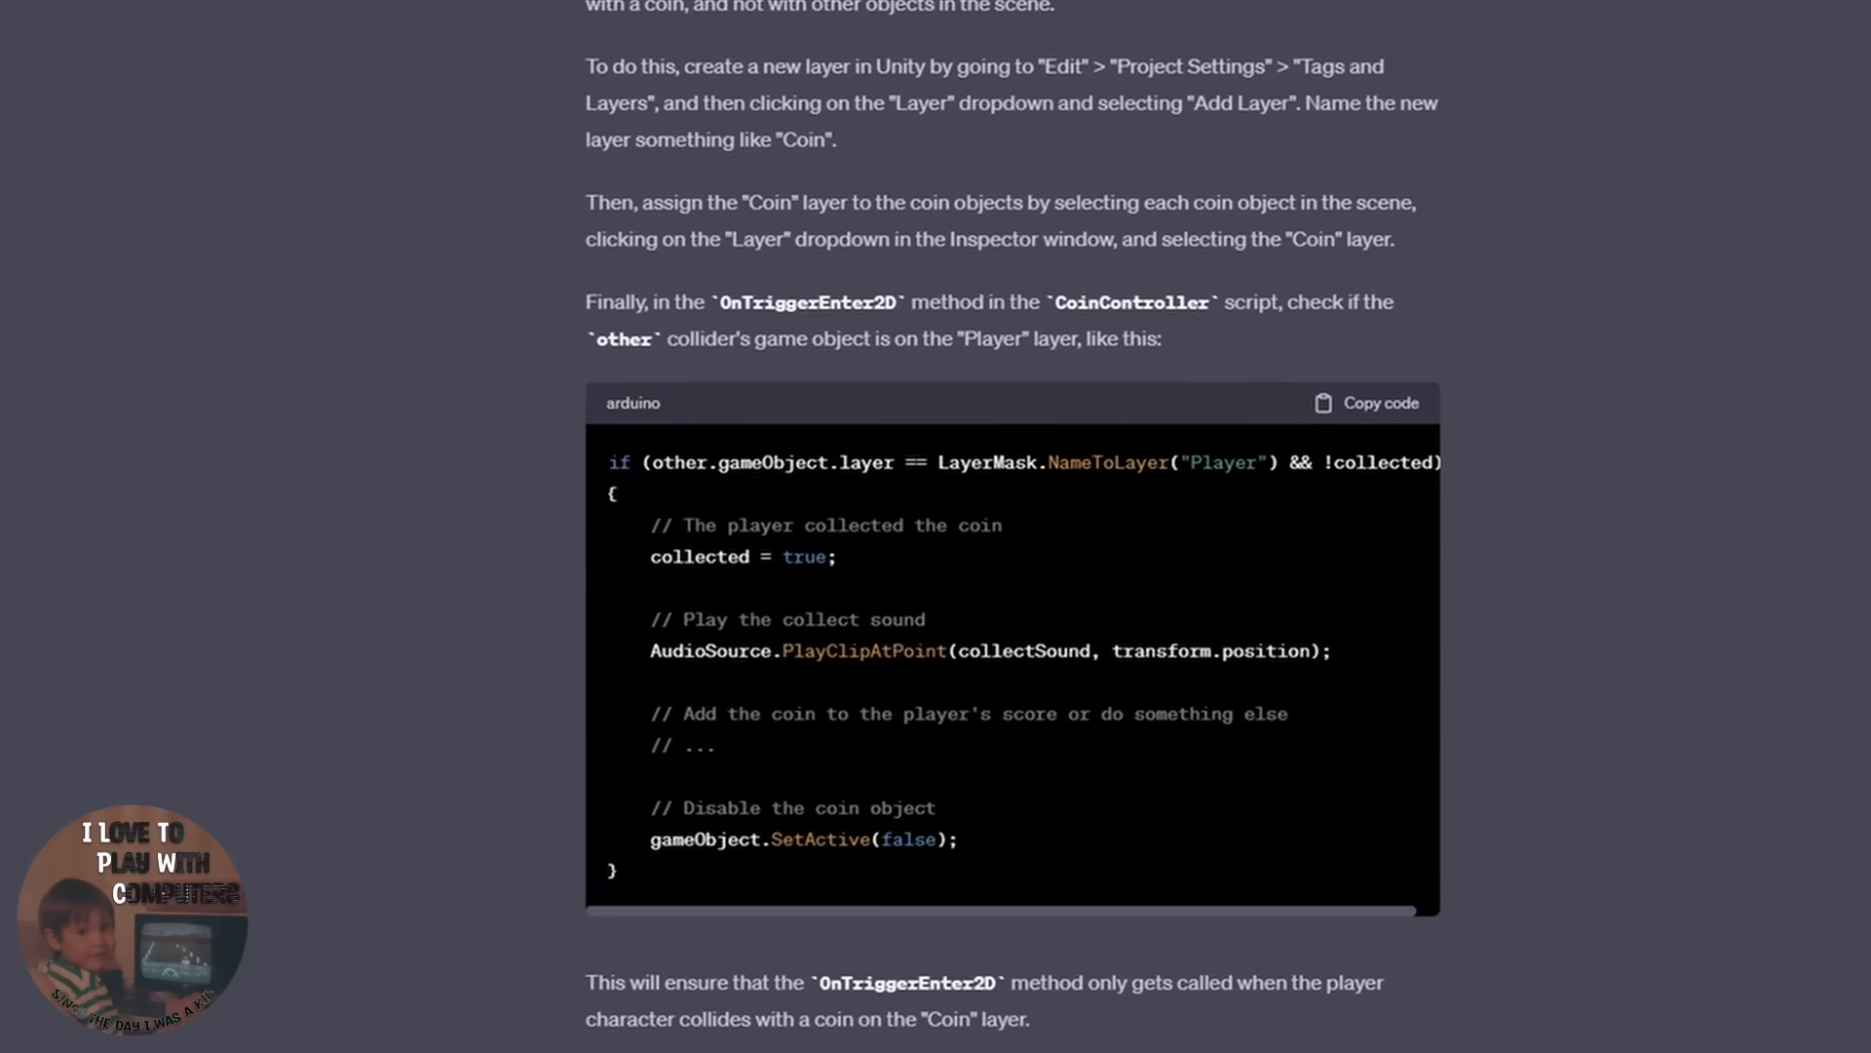
pyautogui.scroll(-3)
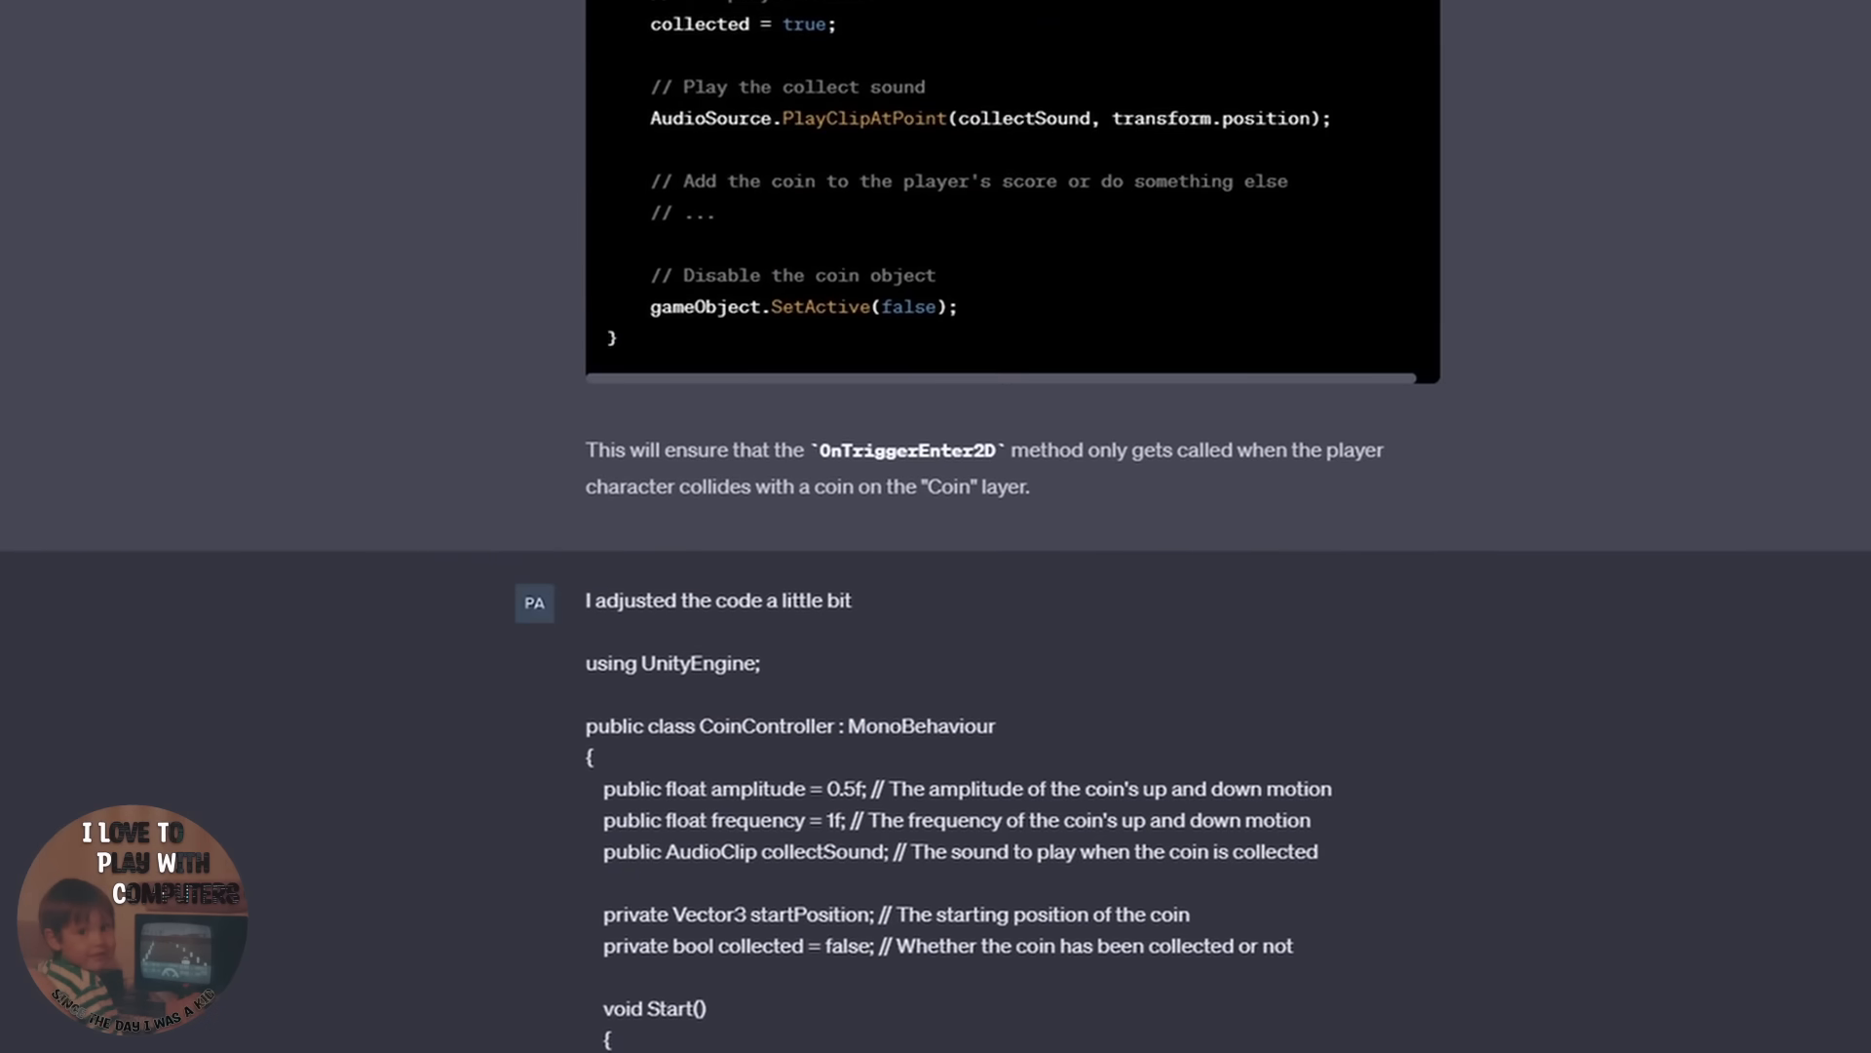
pyautogui.scroll(-3)
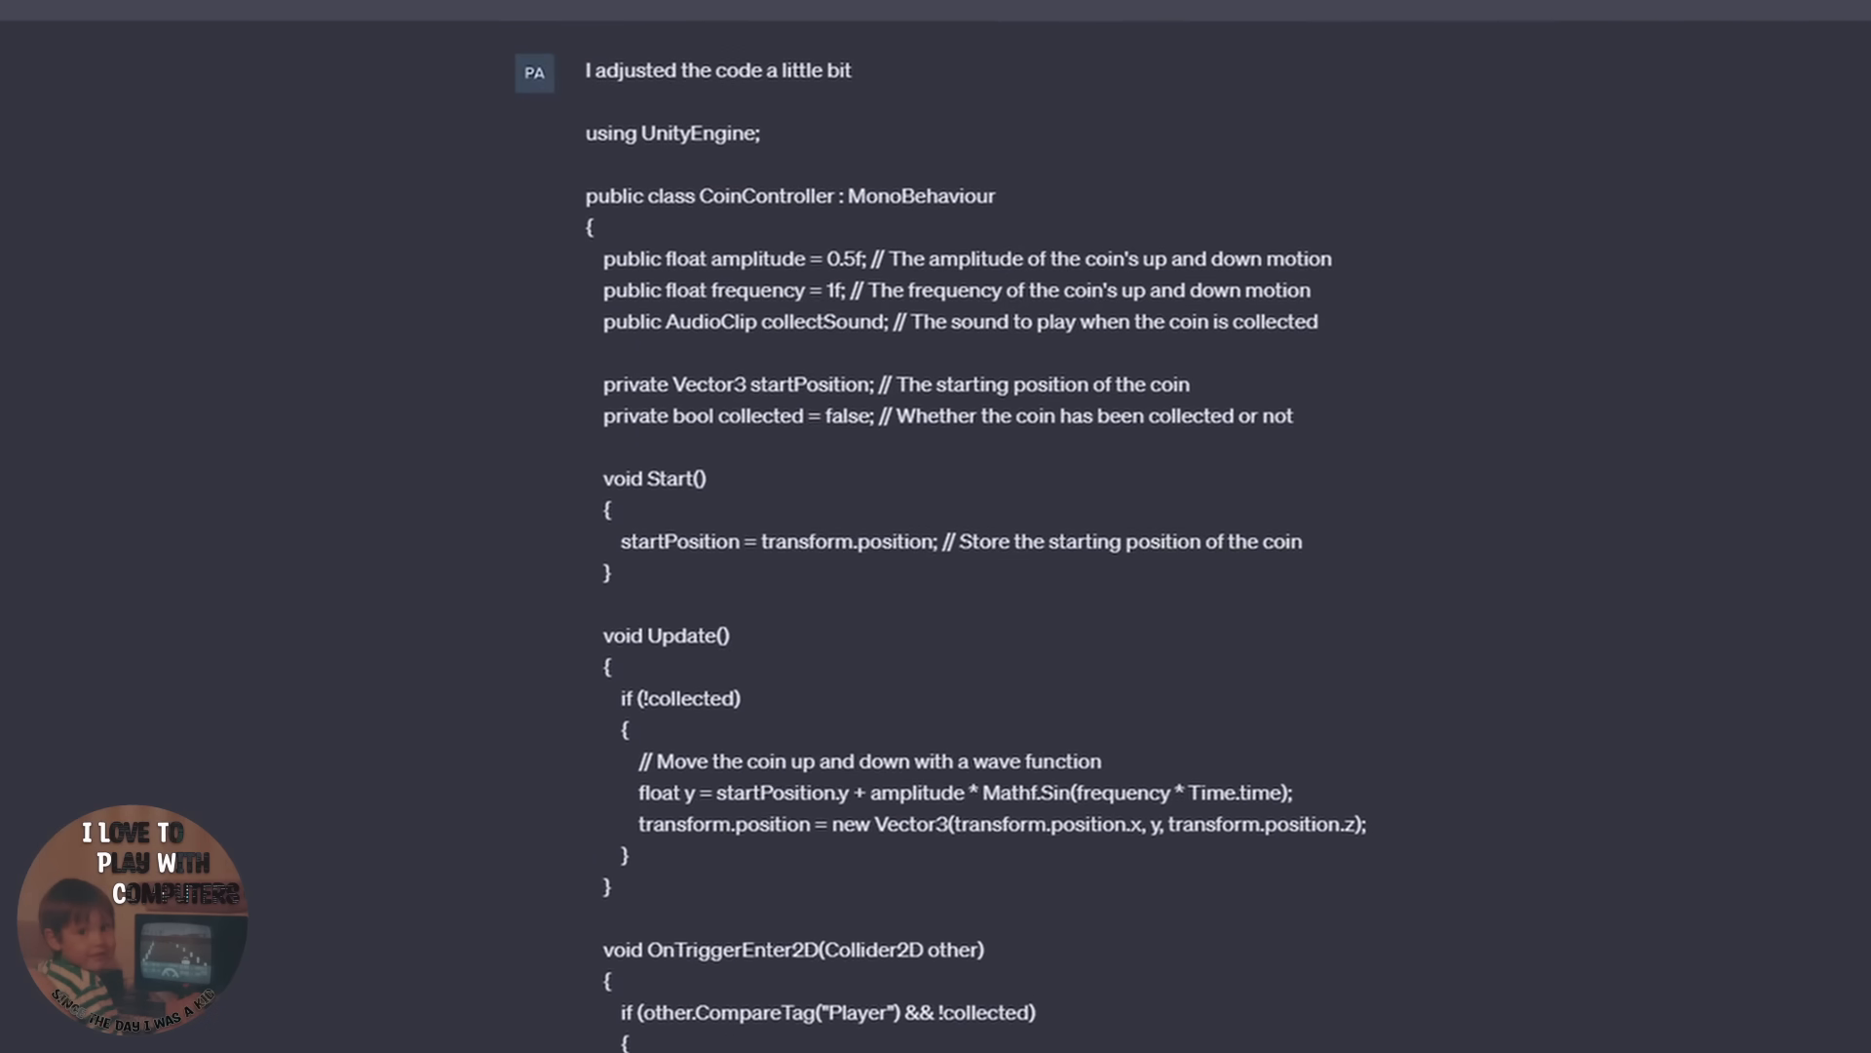